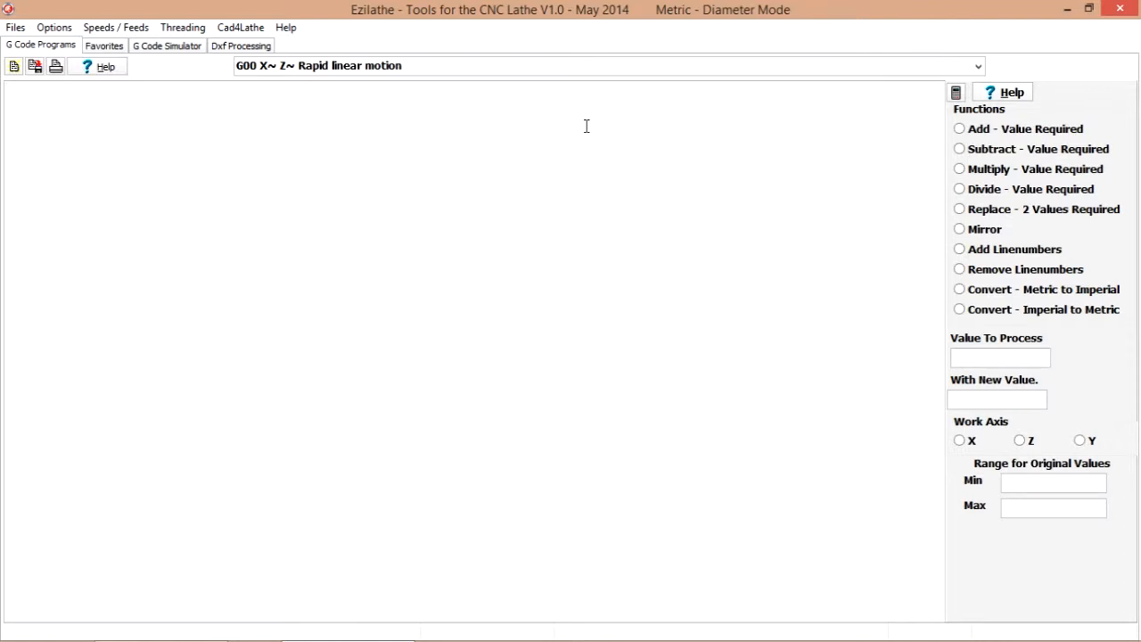
Calculate speeds and feeds for finish turning 7 mm brass (3200 RPM, 0.0280 mm/rev), then close the calculator
left_click(9, 89)
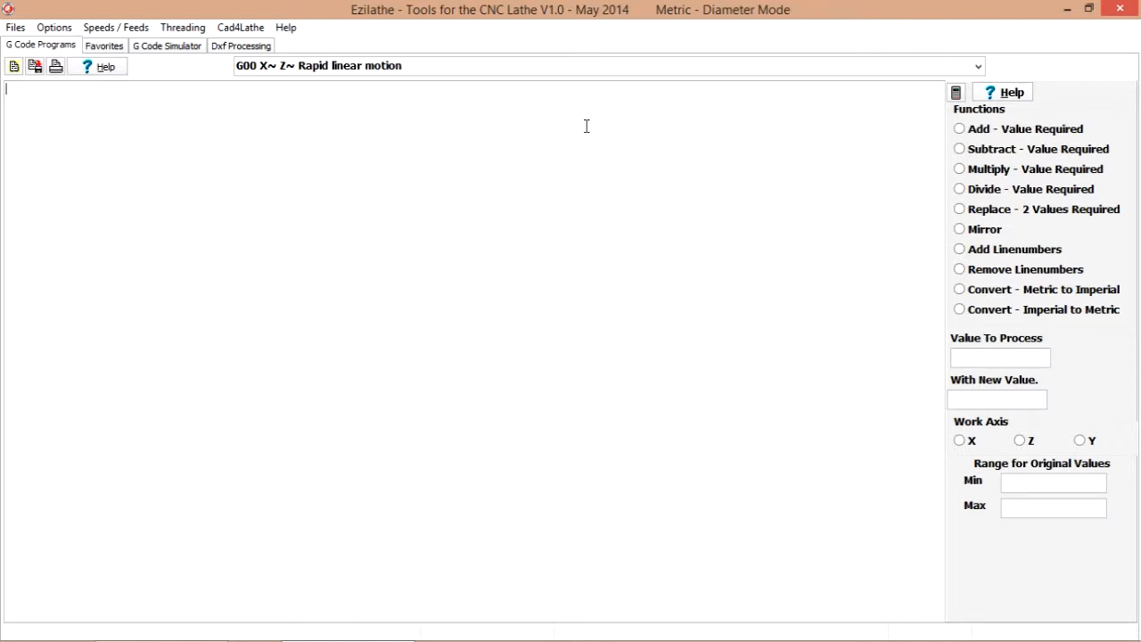
mouse_move(576, 139)
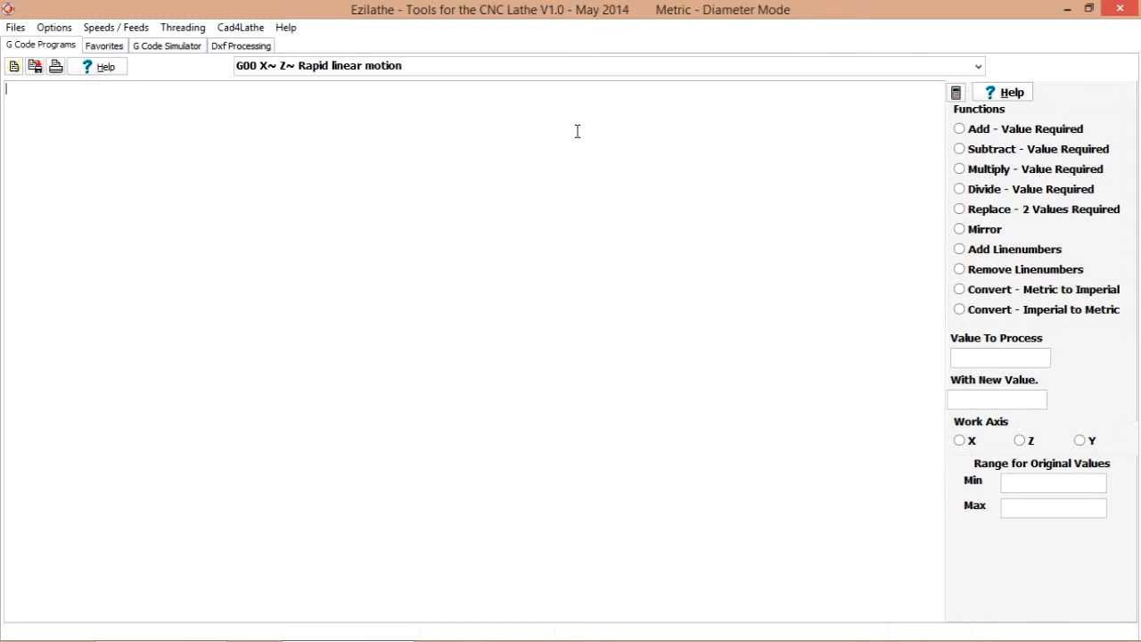
mouse_move(148, 92)
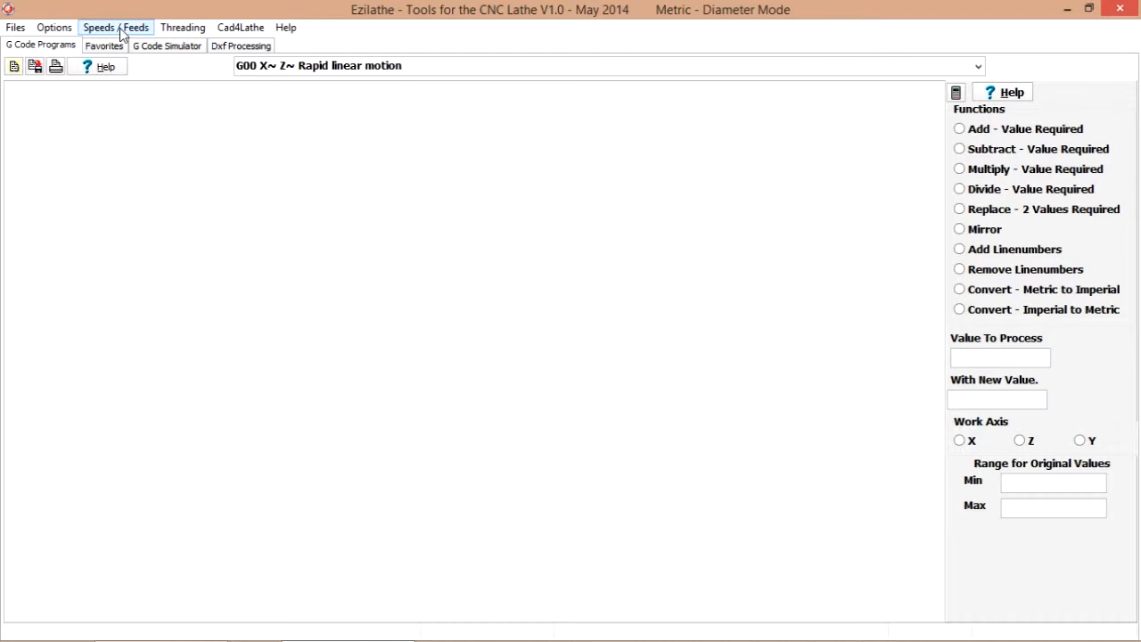
left_click(115, 26)
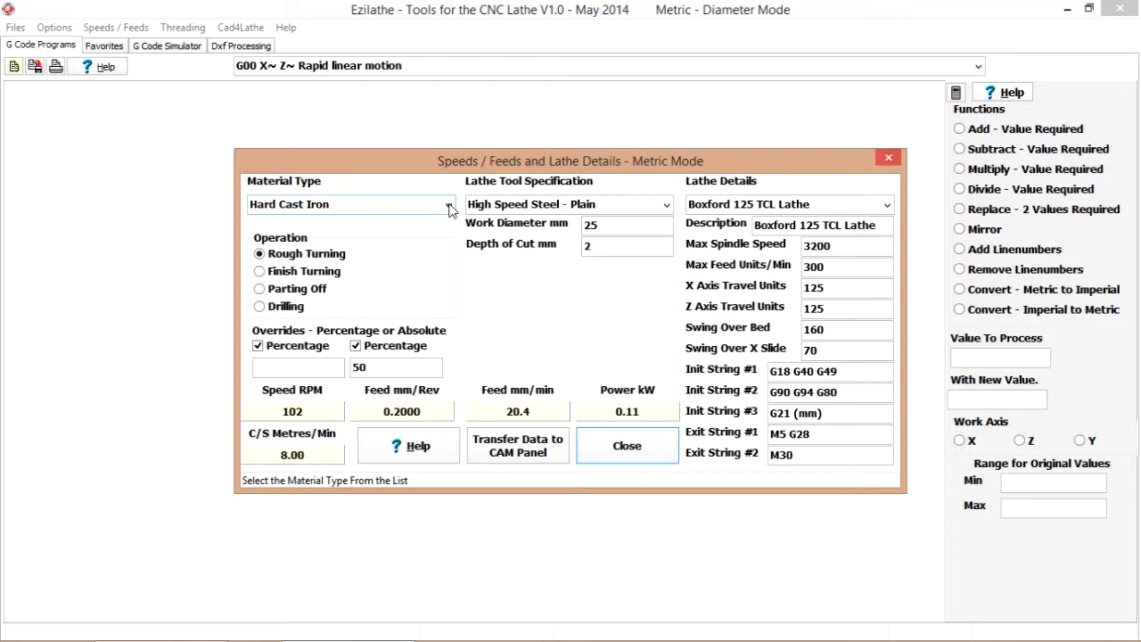
left_click(449, 204)
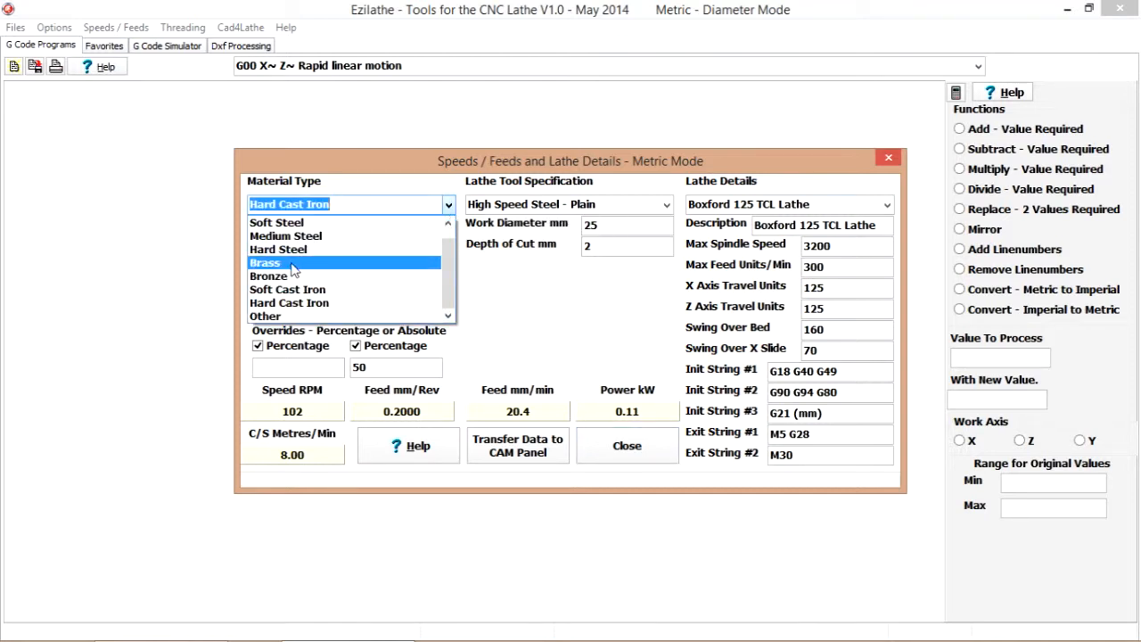
left_click(266, 262)
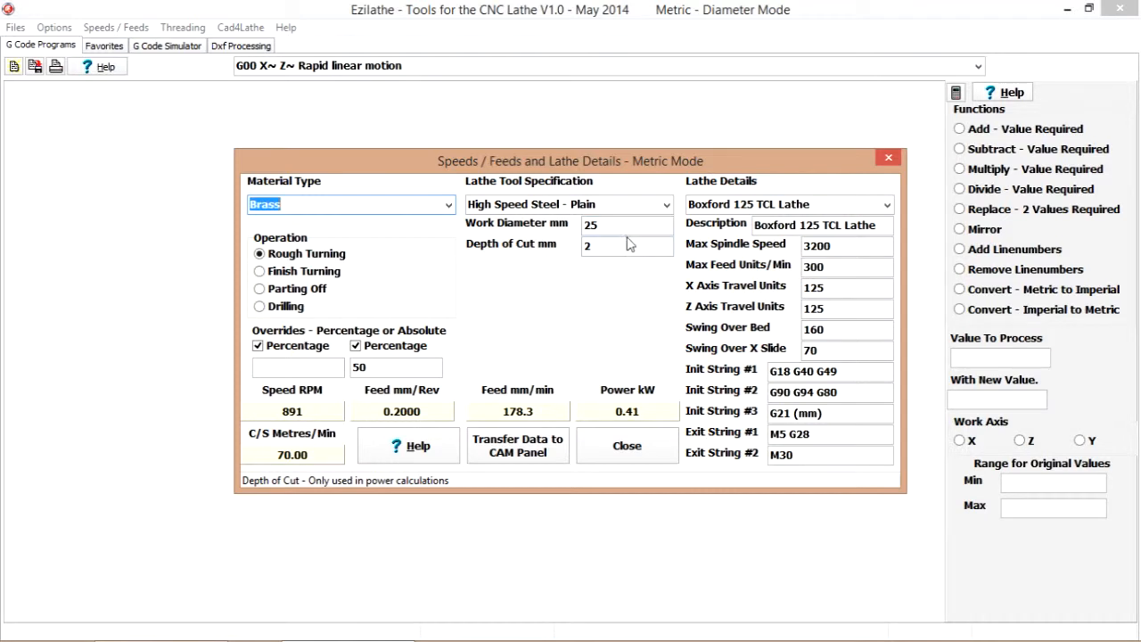
left_click(627, 225)
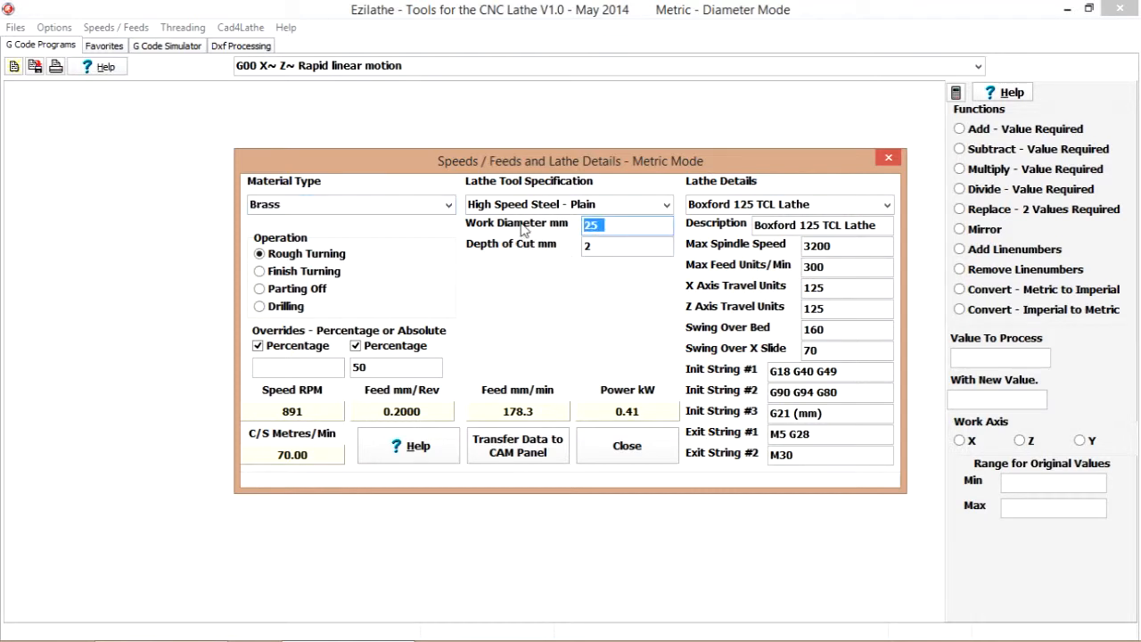
type("7")
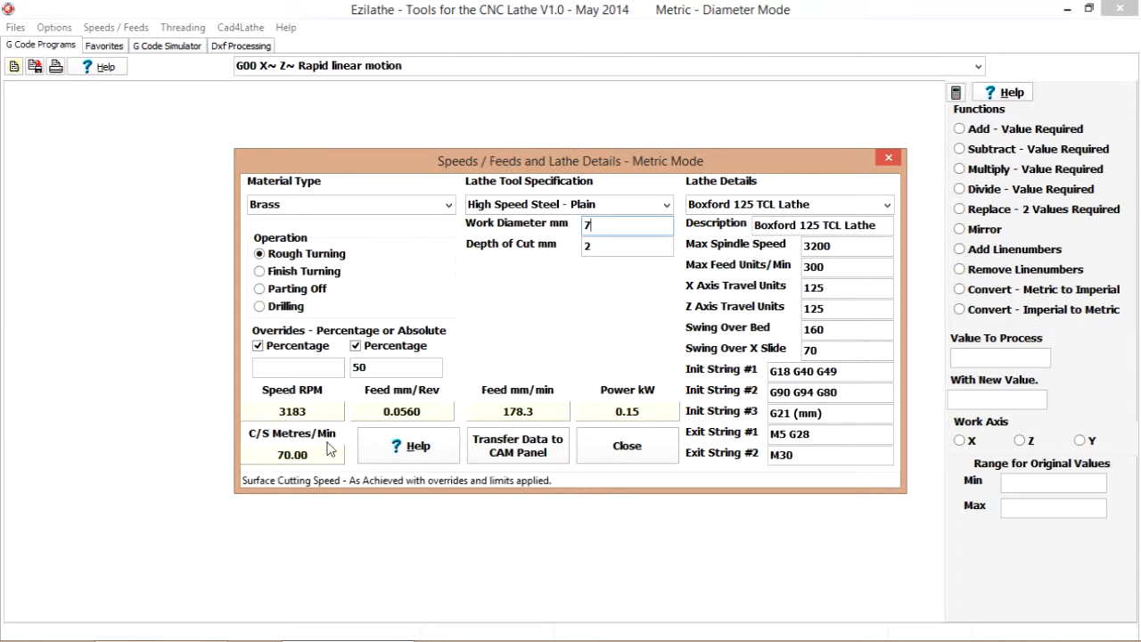
mouse_move(518, 415)
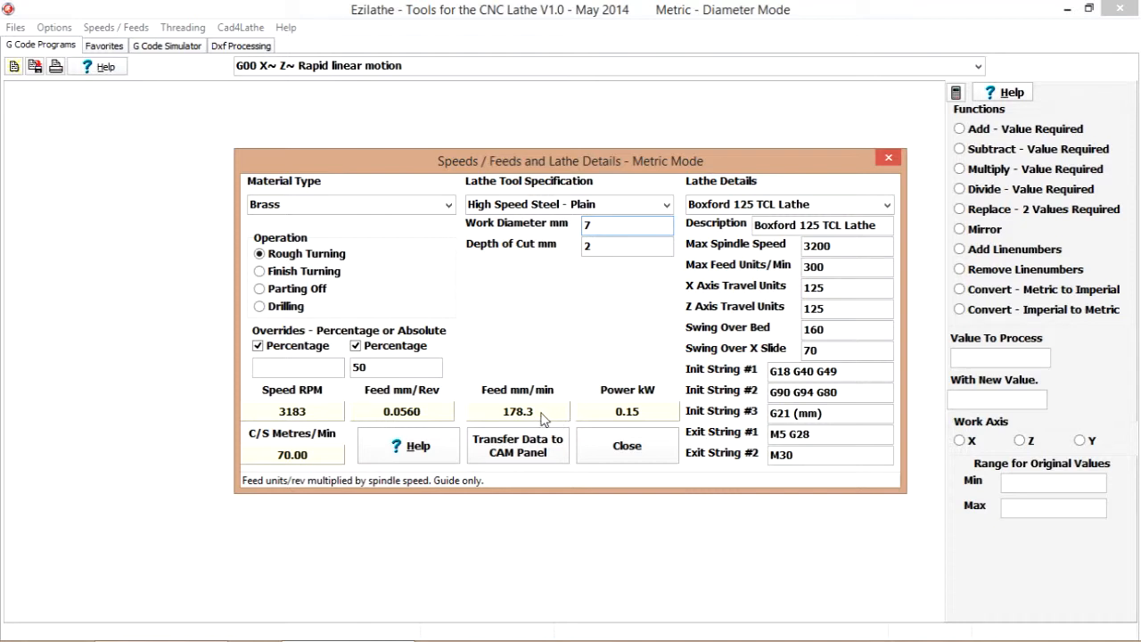
mouse_move(496, 429)
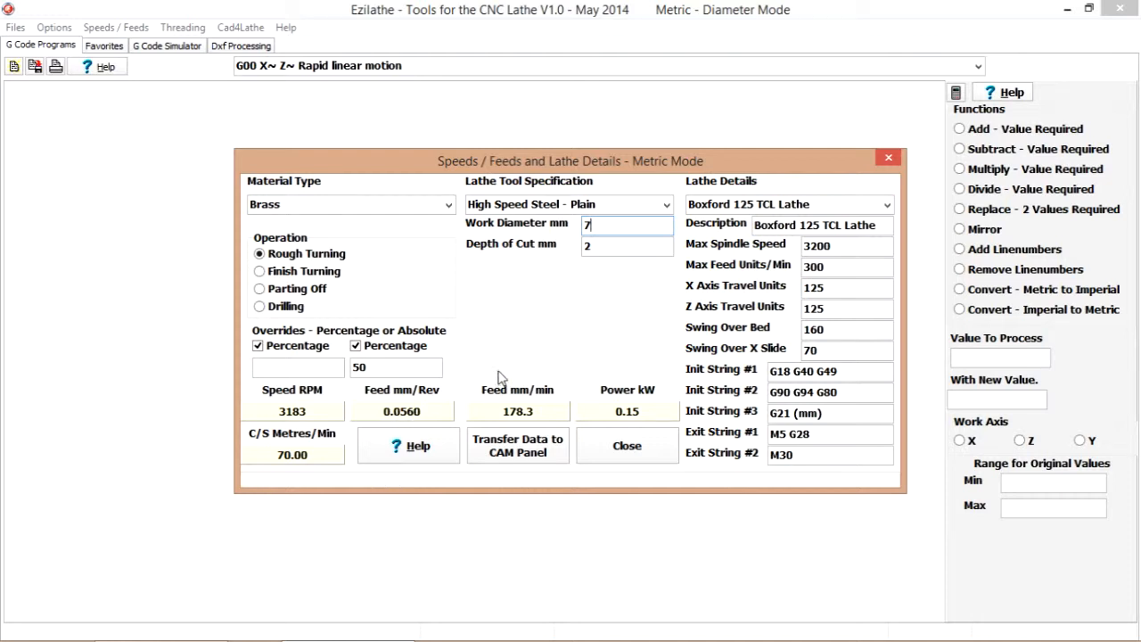
mouse_move(548, 341)
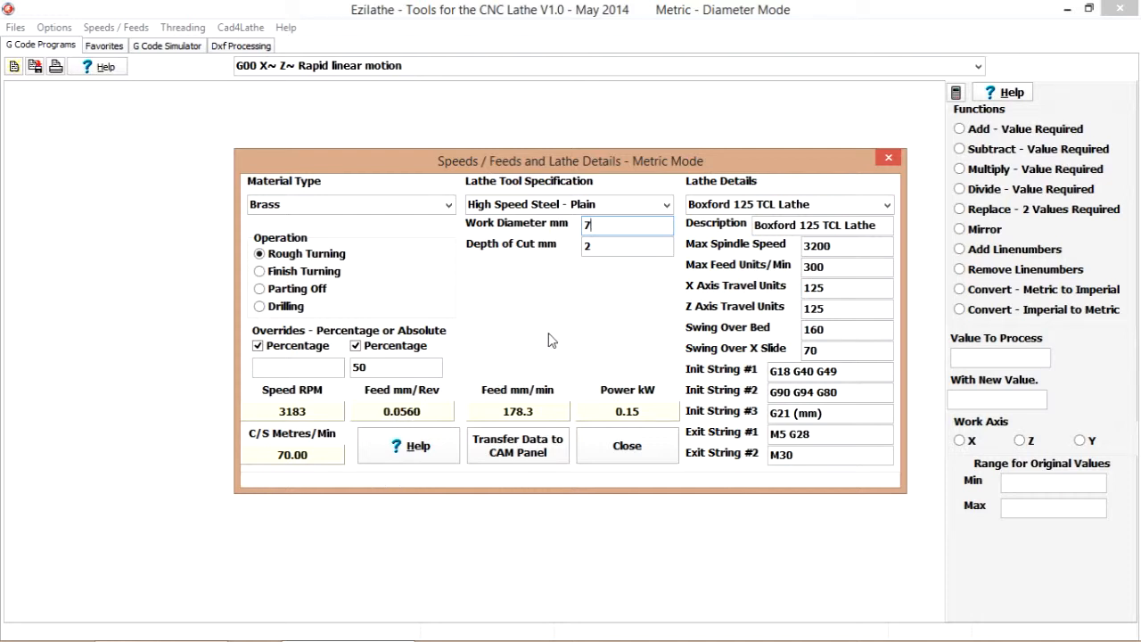
mouse_move(358, 383)
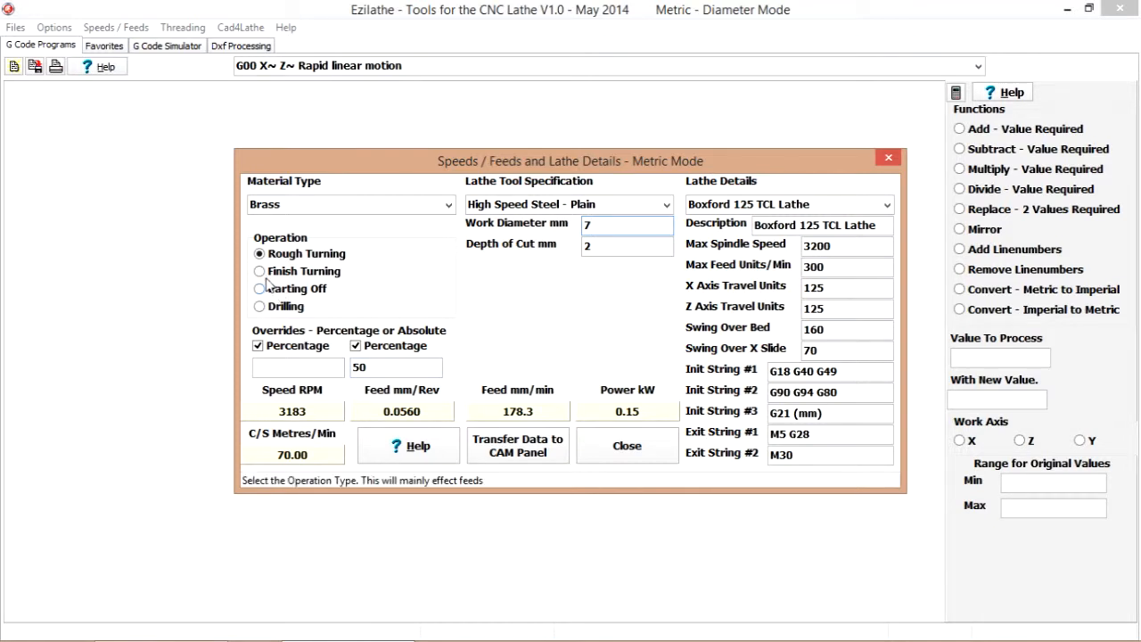
left_click(259, 271)
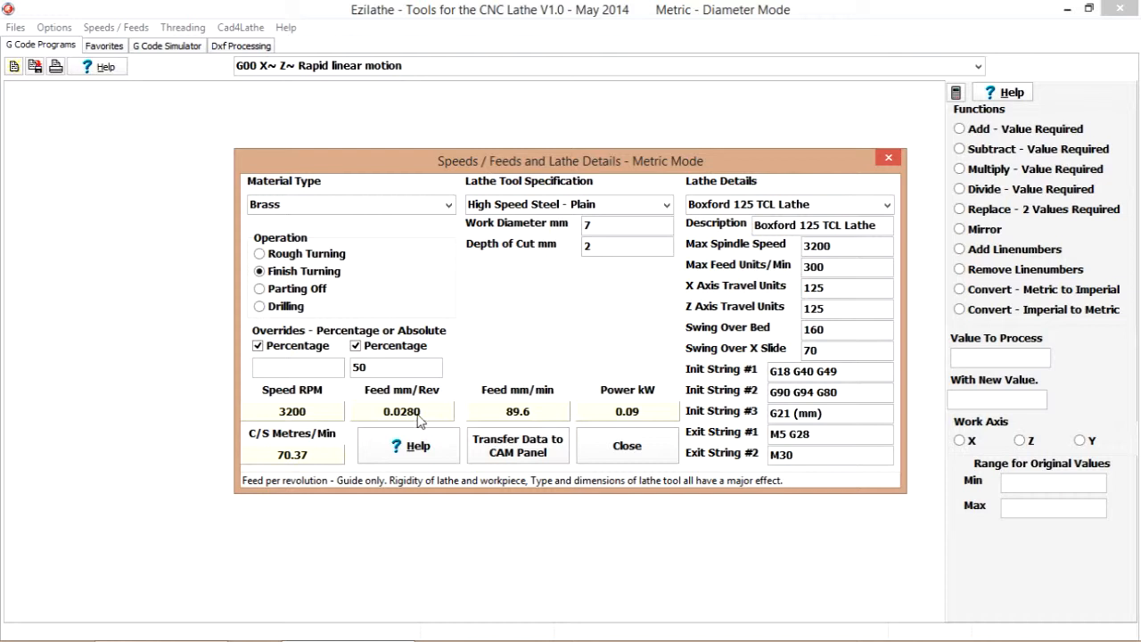
left_click(626, 446)
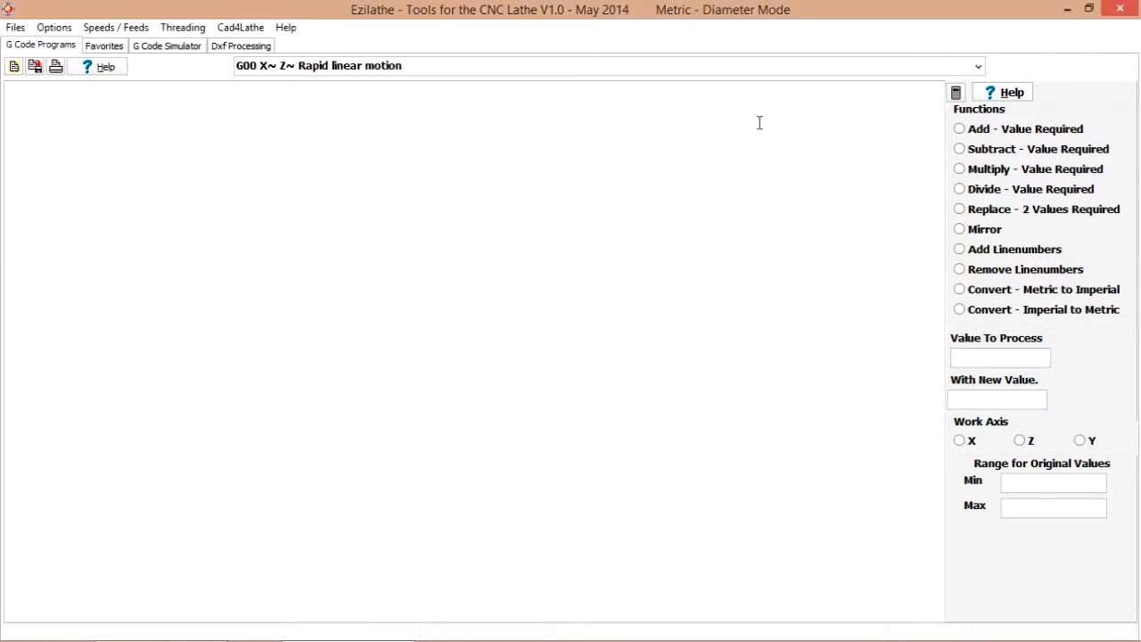
Load the Drainbody.dxf profile from the Samples folder onto the DXF processing grid
left_click(241, 44)
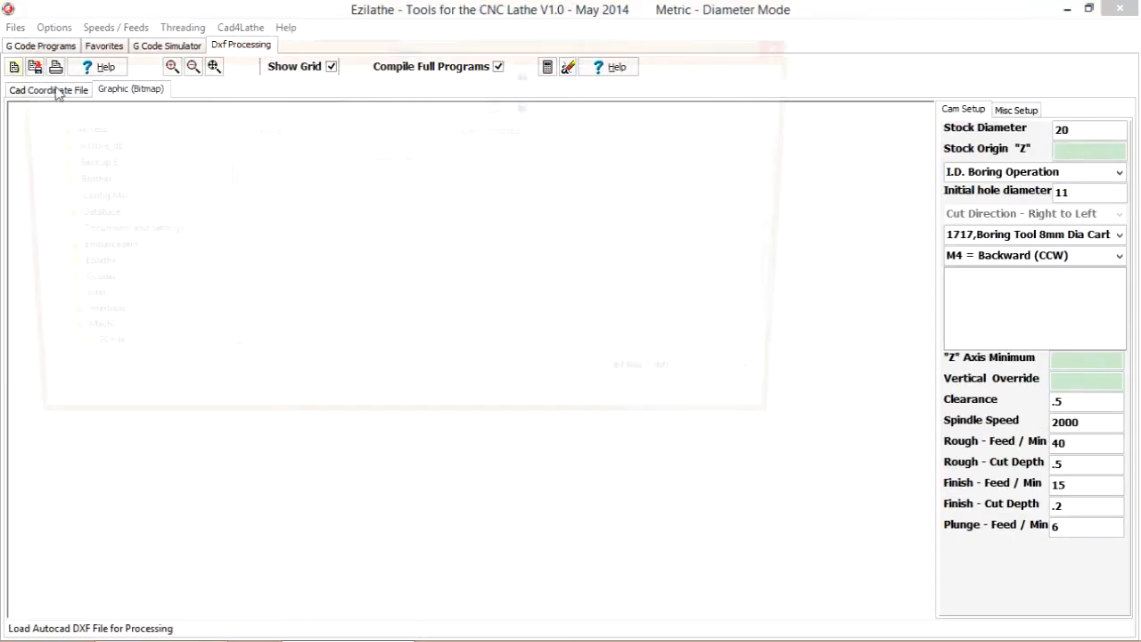
left_click(13, 67)
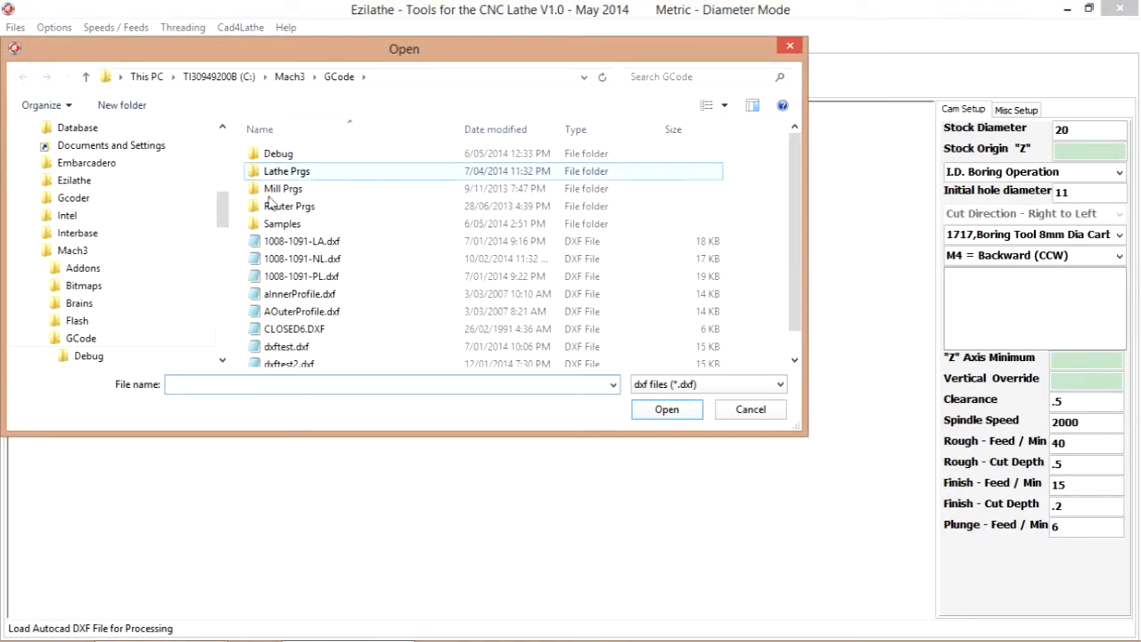
left_click(282, 224)
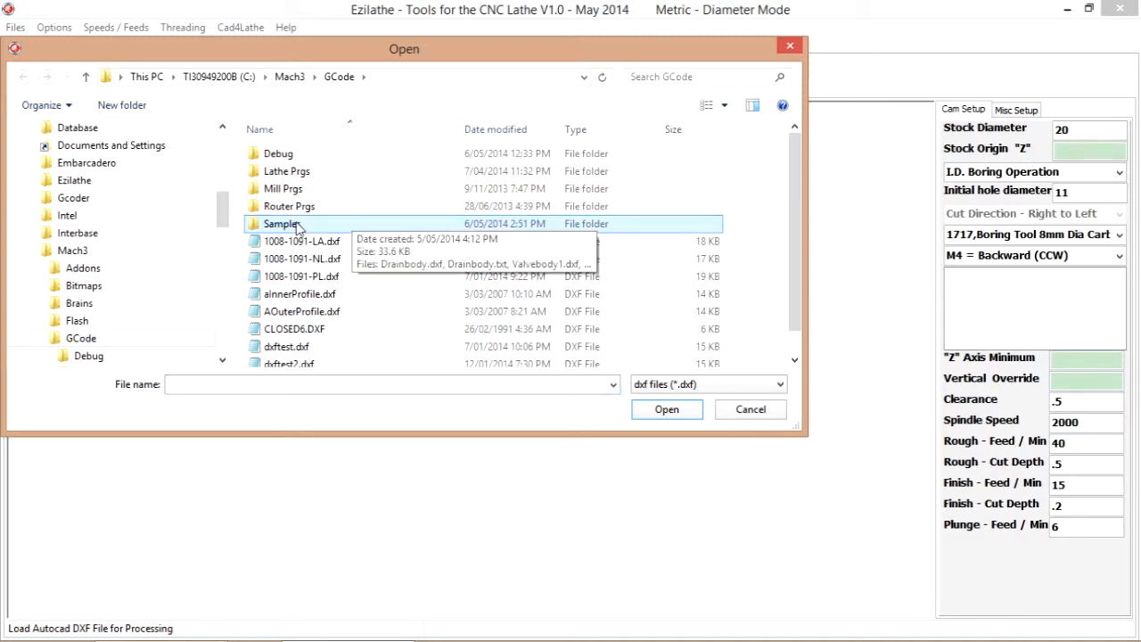
double_click(281, 224)
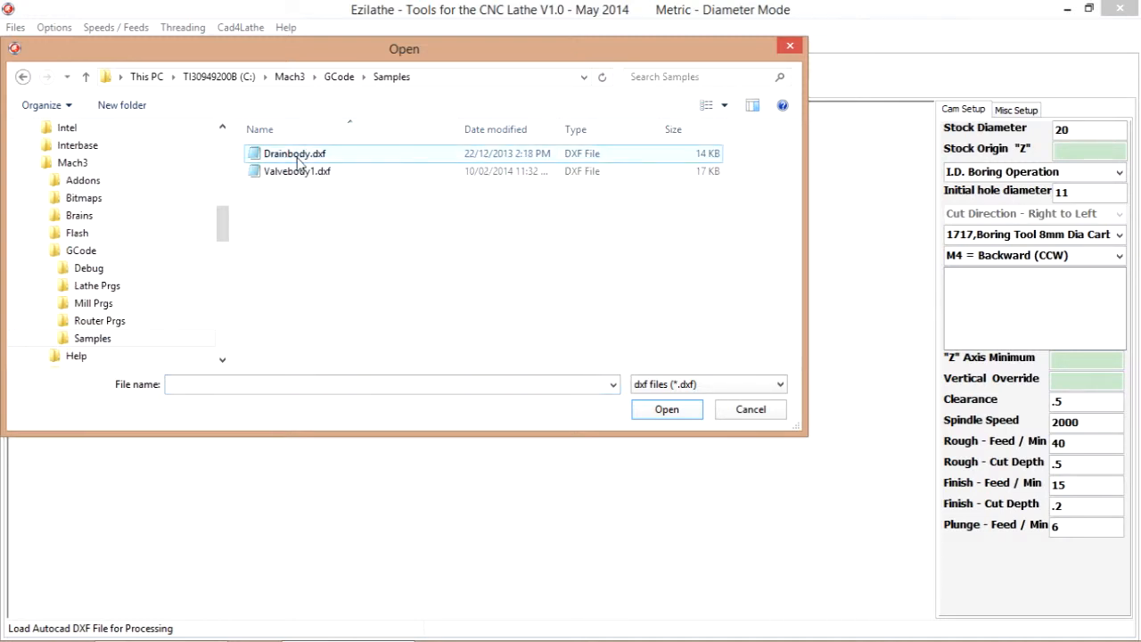
left_click(666, 410)
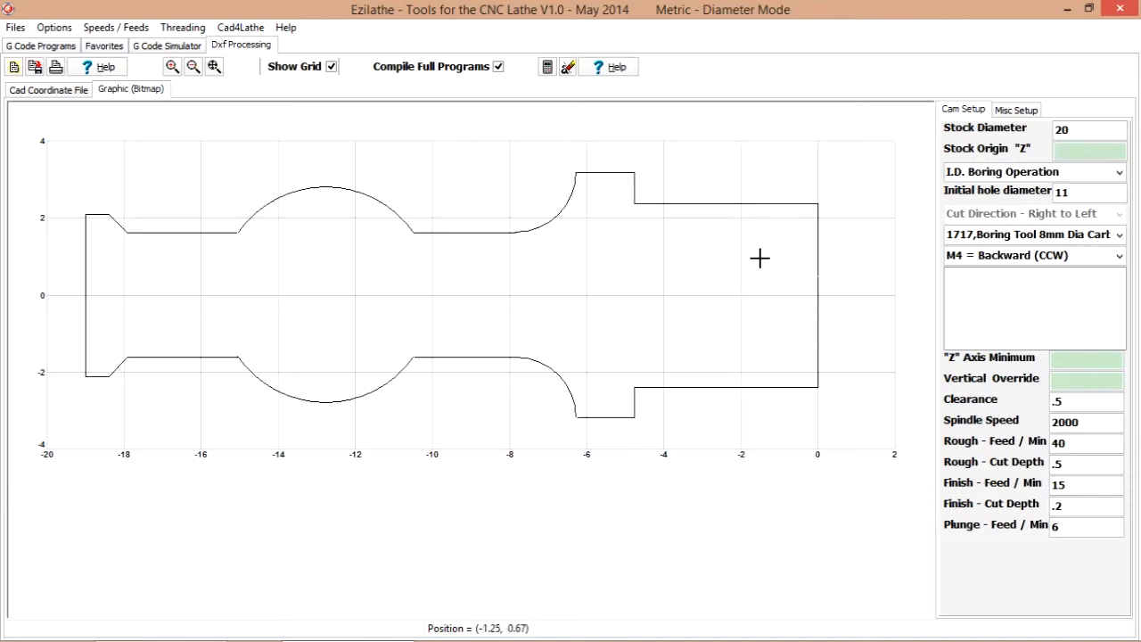
mouse_move(157, 332)
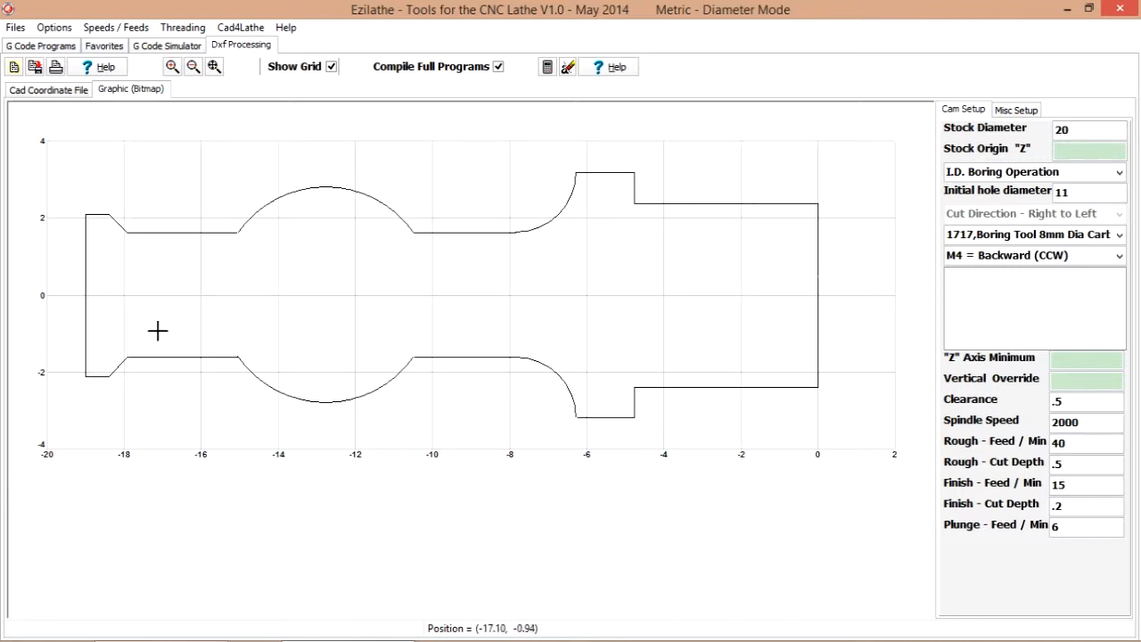
mouse_move(423, 367)
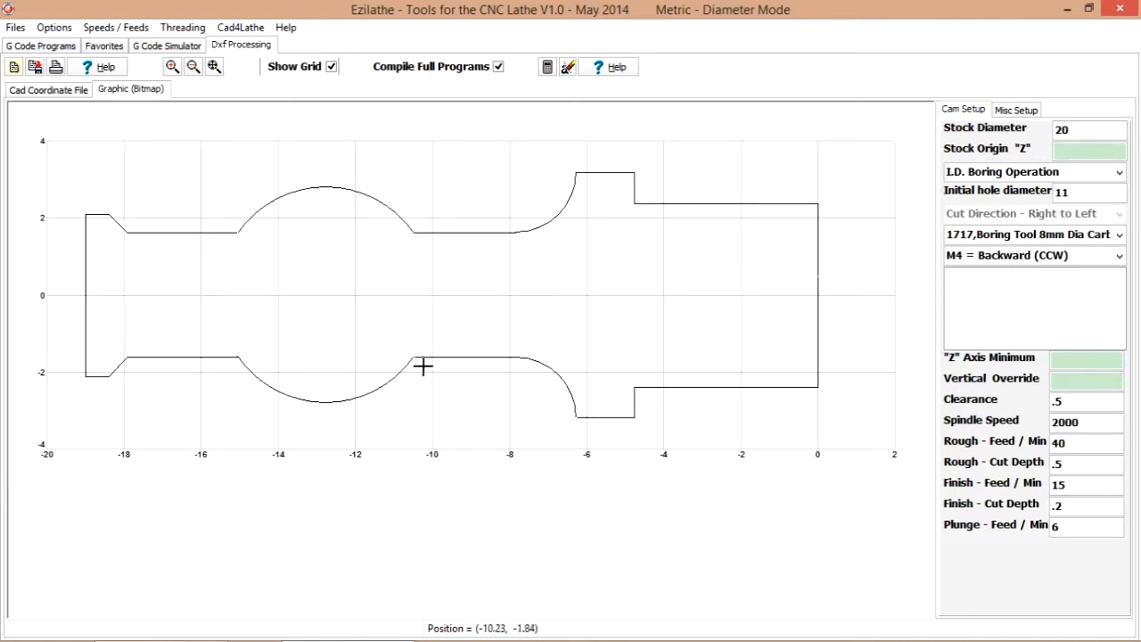
mouse_move(767, 421)
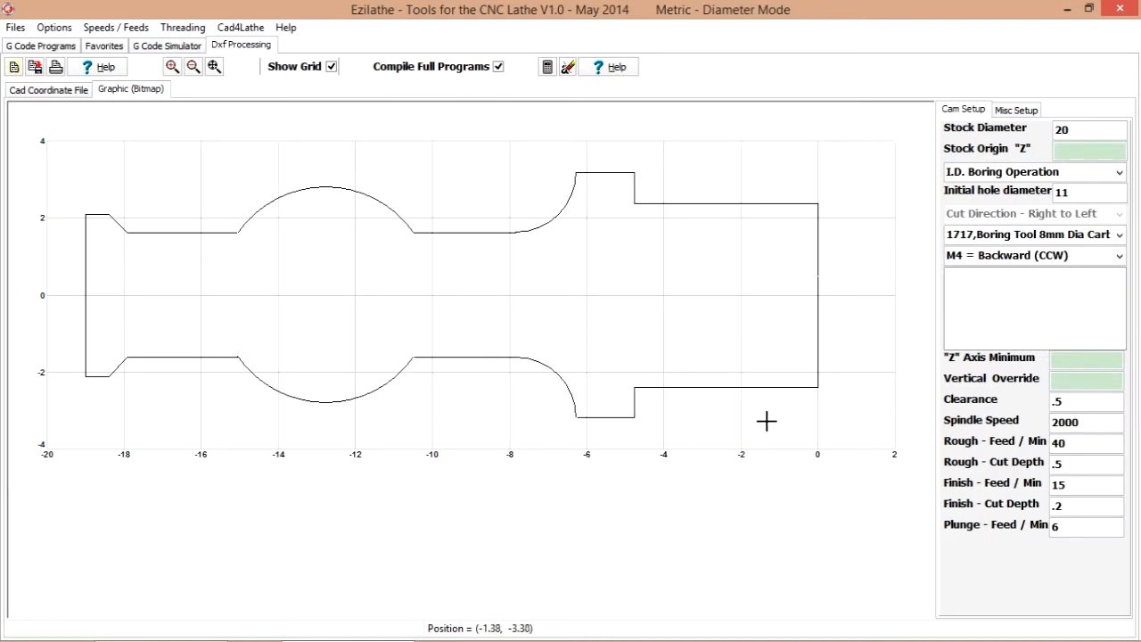
mouse_move(664, 184)
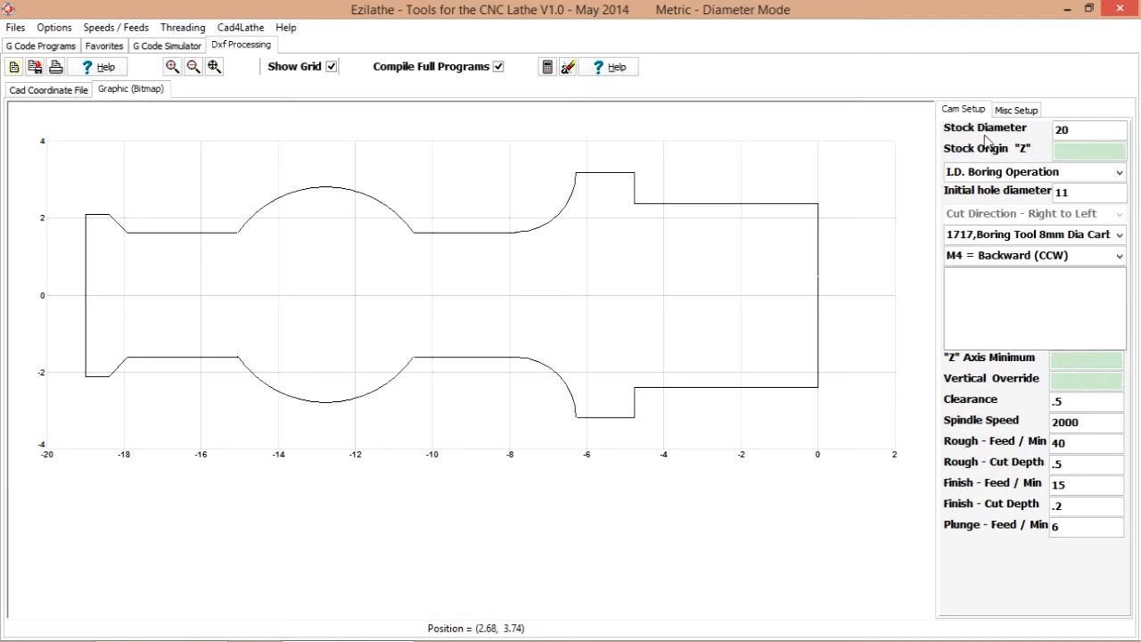
Set the stock diameter to 7 and choose an O.D. turning operation
left_click(1089, 129)
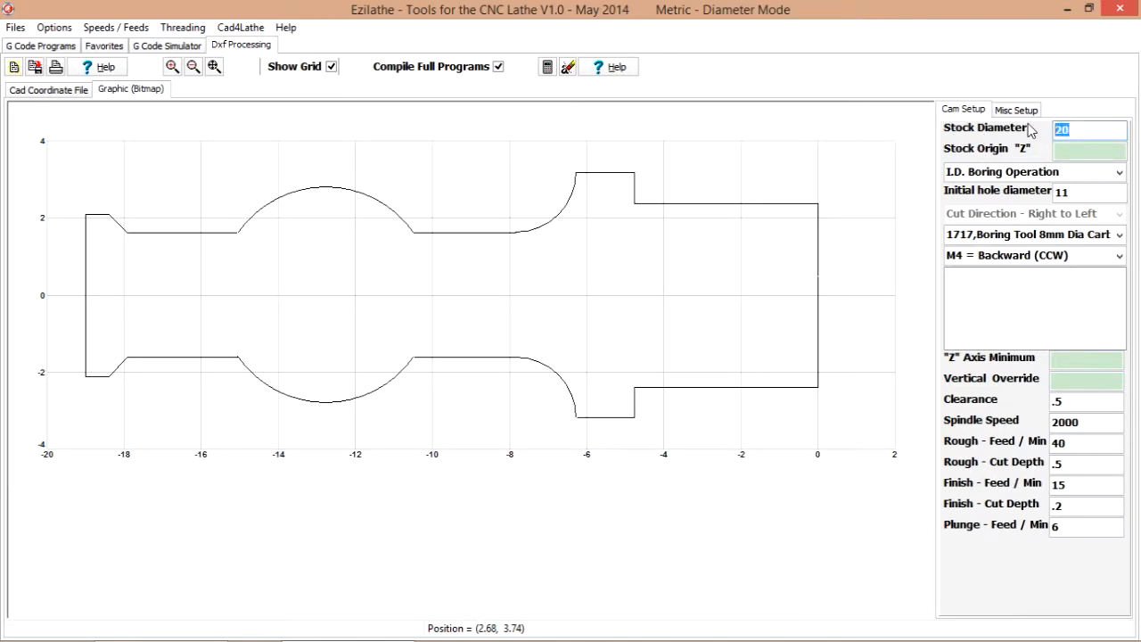
type("7")
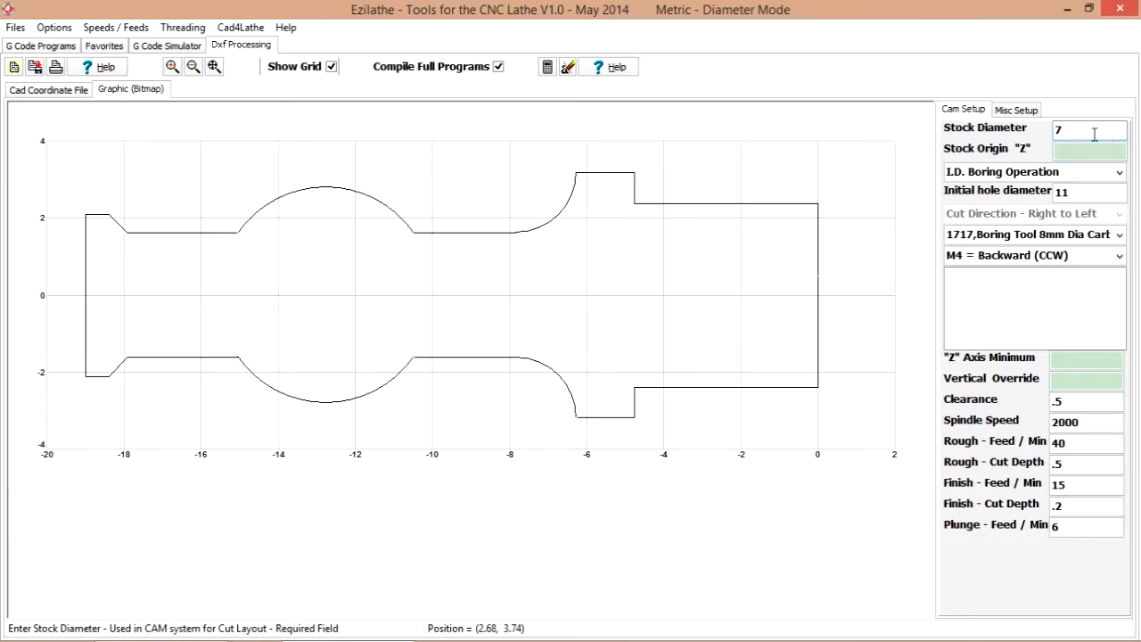
left_click(1088, 148)
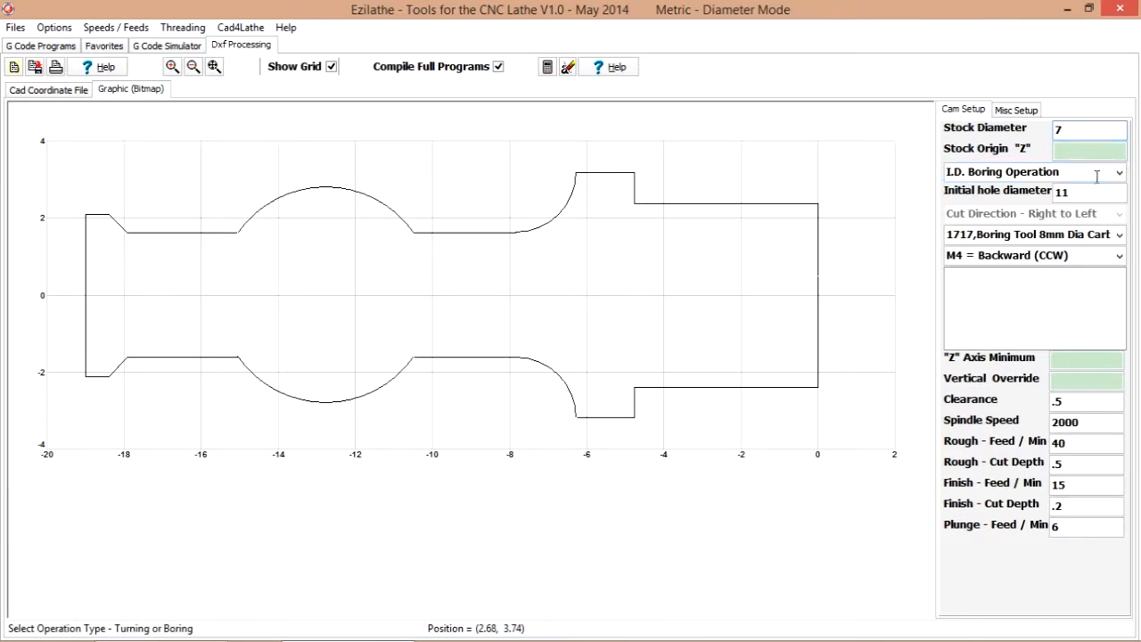
left_click(1118, 172)
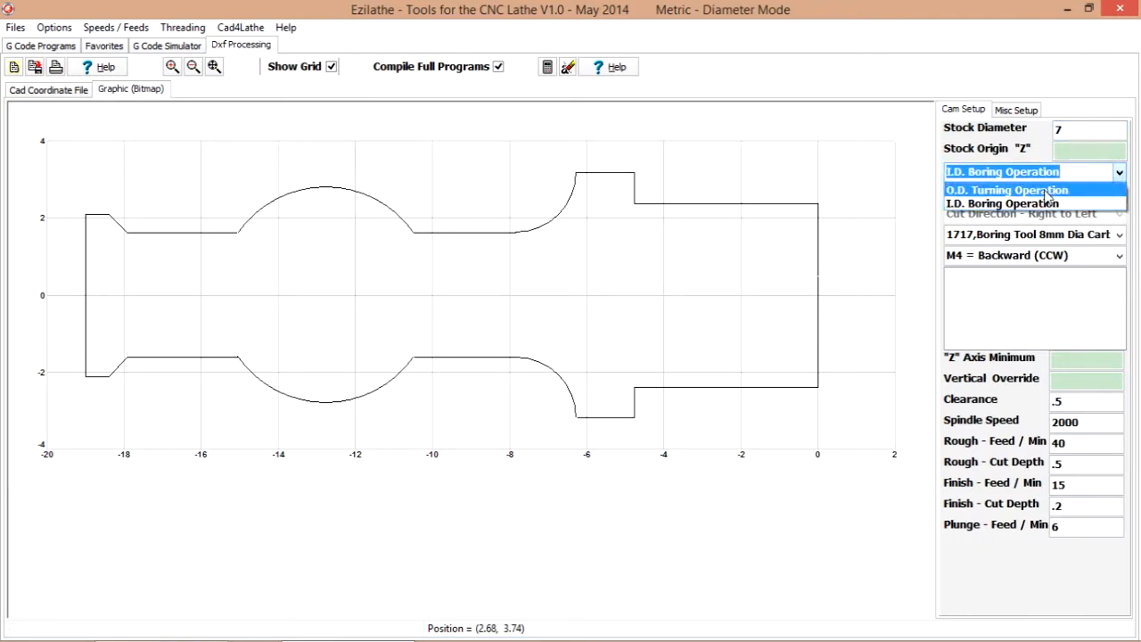
left_click(1007, 190)
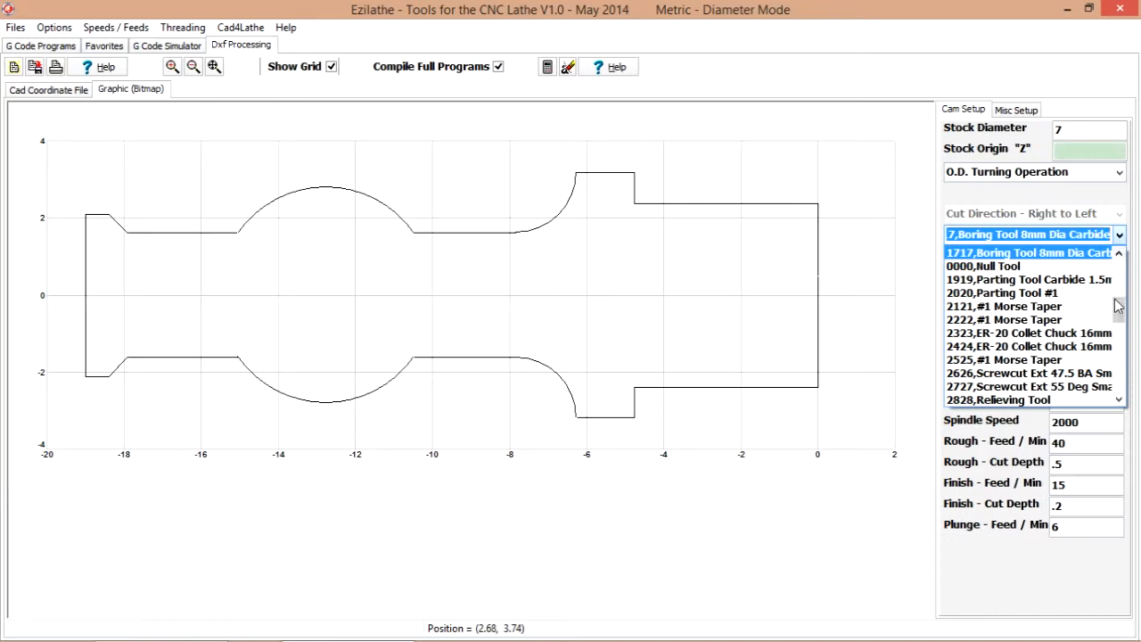
Select tool 1414, LH Diamond Tangential, and change spindle speed from 2000 to 3000
scroll("down", 3)
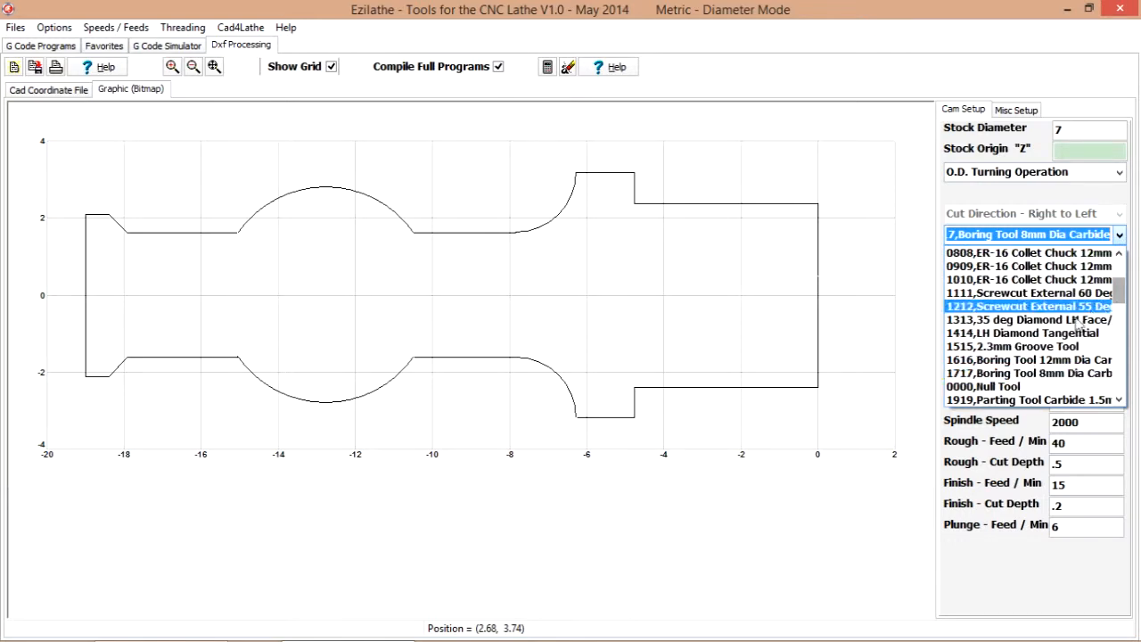
left_click(1026, 332)
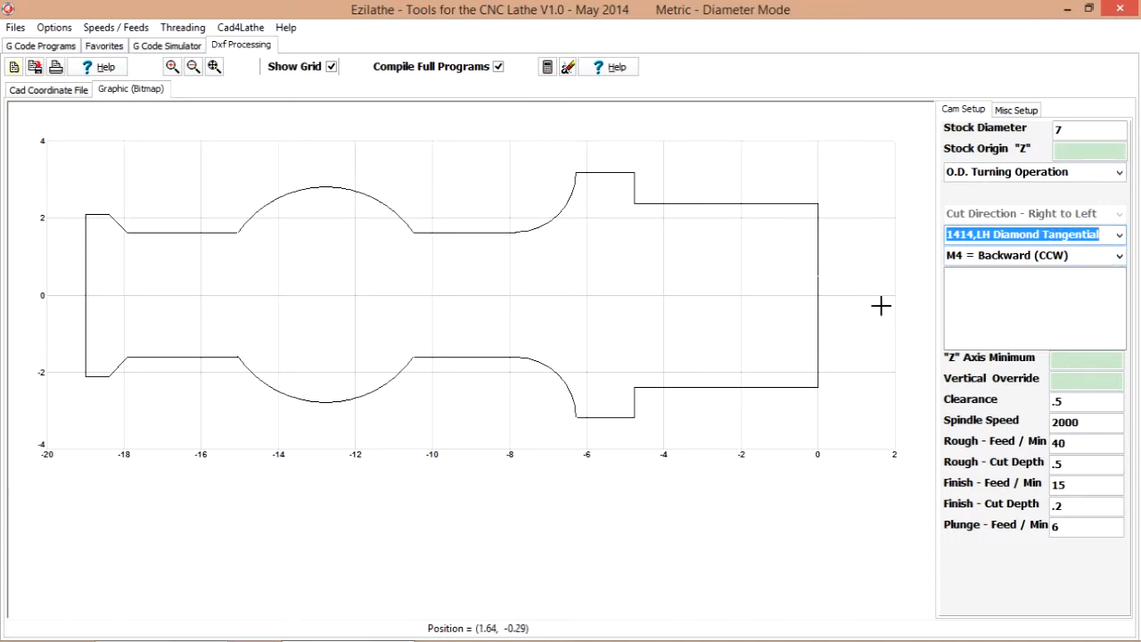
mouse_move(629, 208)
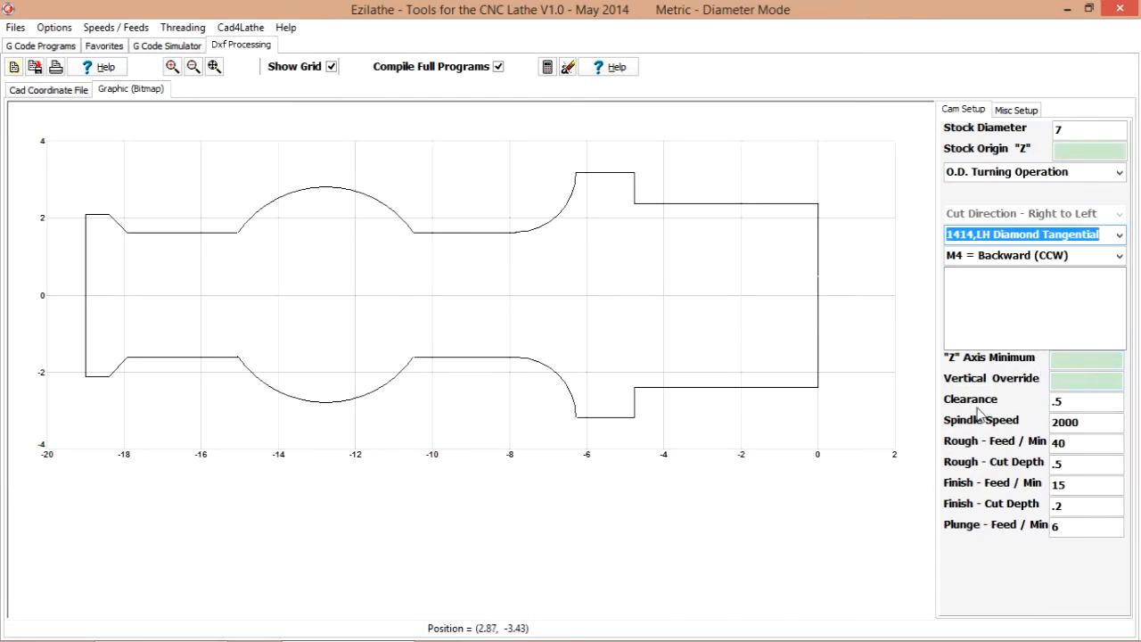
left_click(1086, 422)
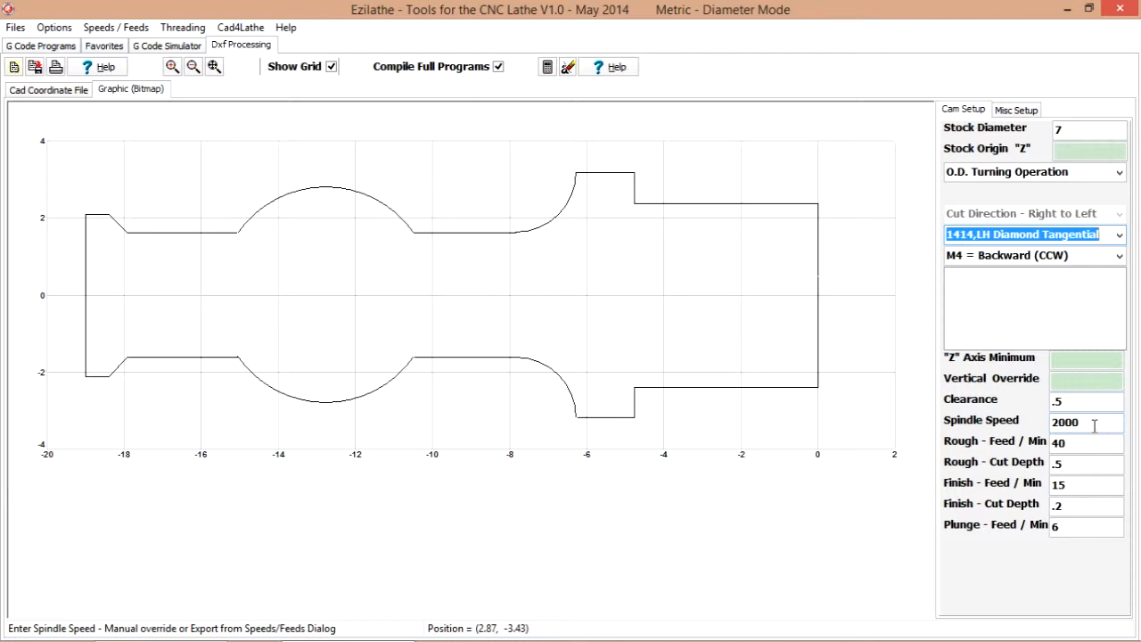
left_click(1086, 421)
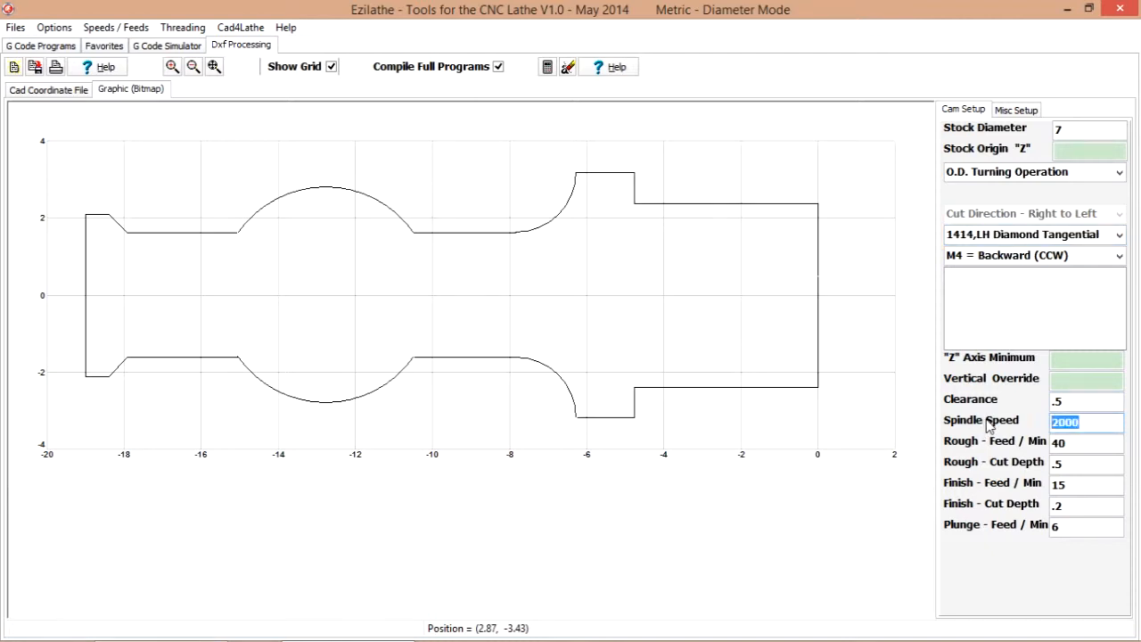
type("3000")
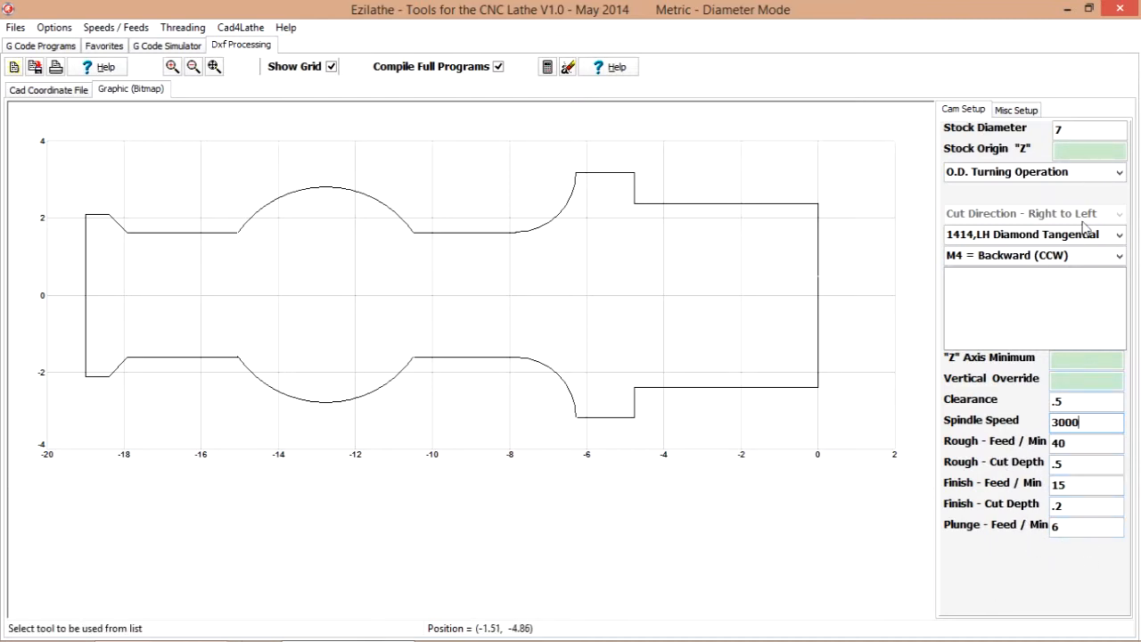
mouse_move(561, 104)
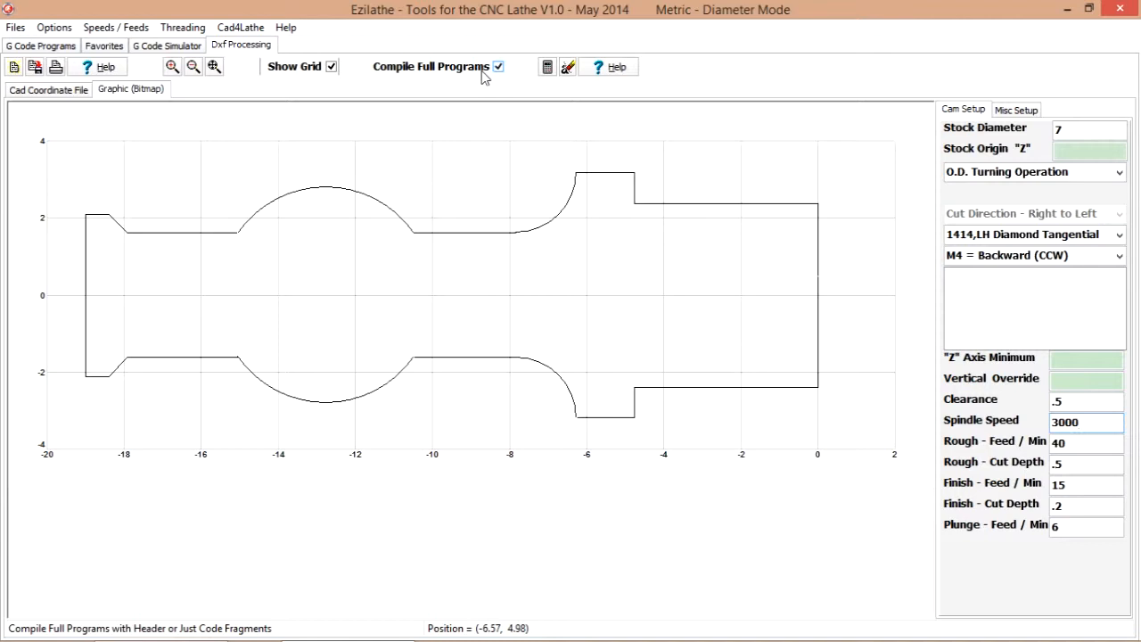
mouse_move(415, 96)
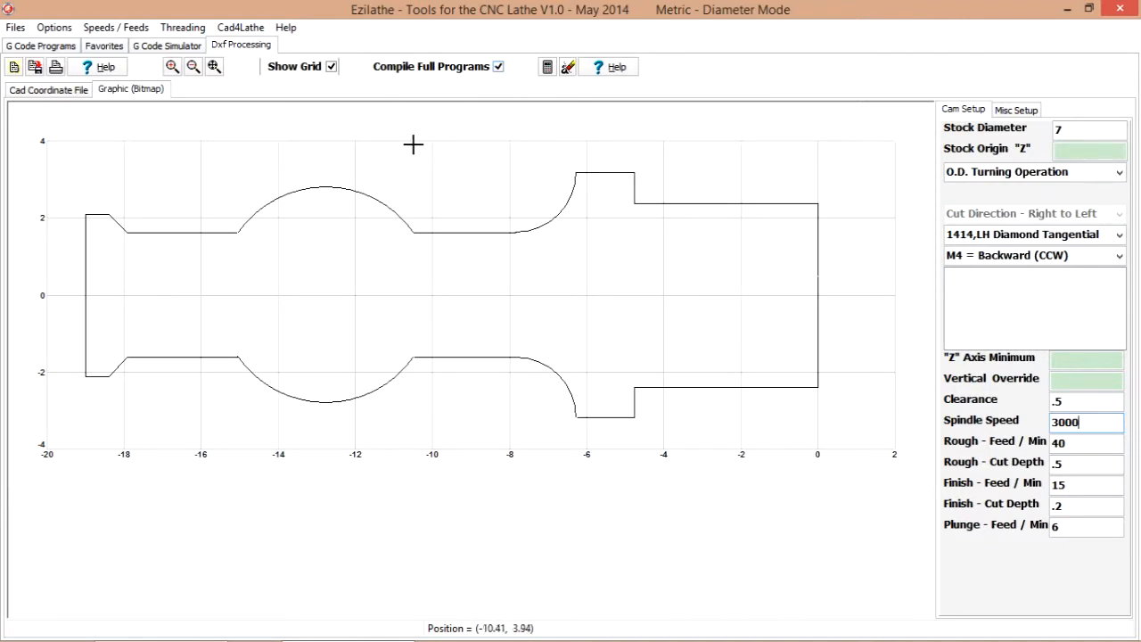
mouse_move(702, 203)
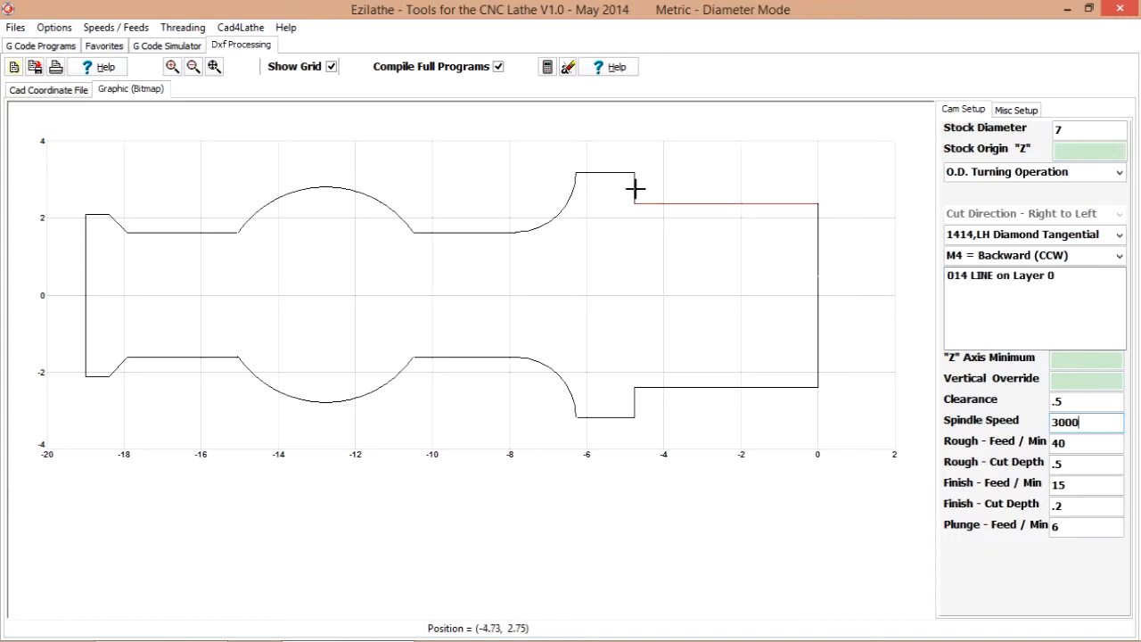
Pick the top right-hand horizontal shoulder line of the Drainbody profile
left_click(634, 189)
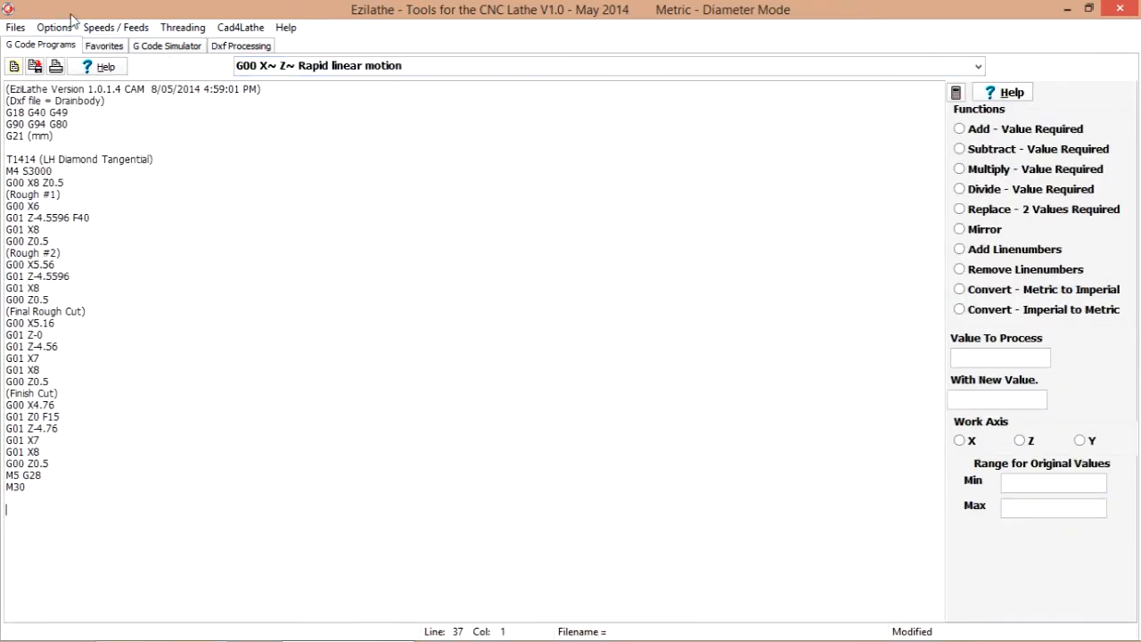
Simulate the shoulder program on 7 mm stock, then return to the drawing
left_click(166, 46)
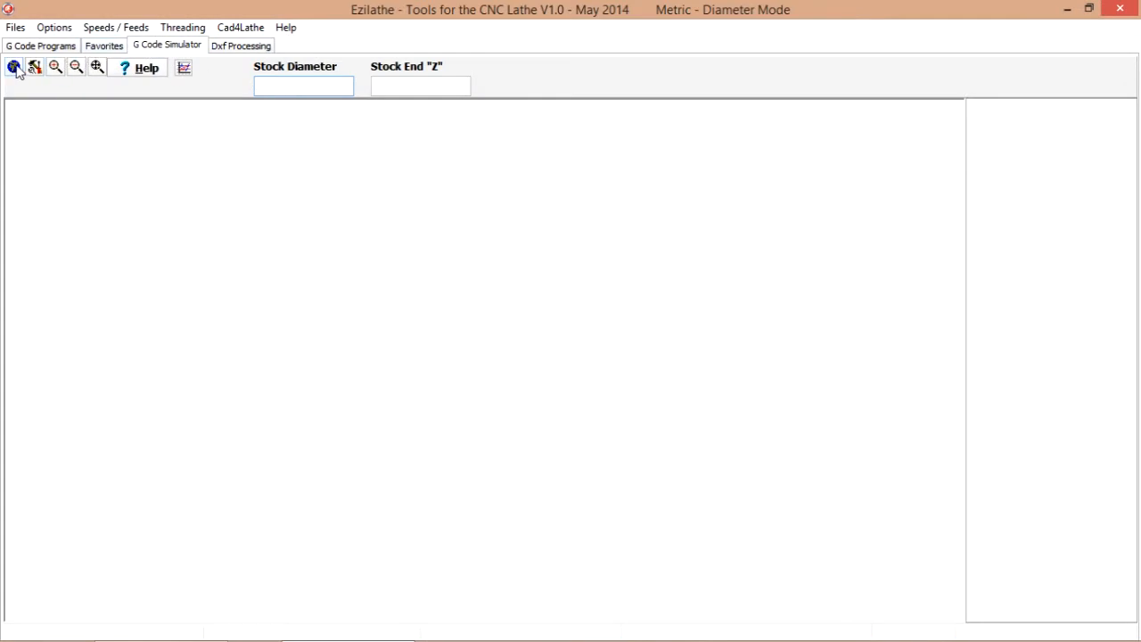
left_click(14, 67)
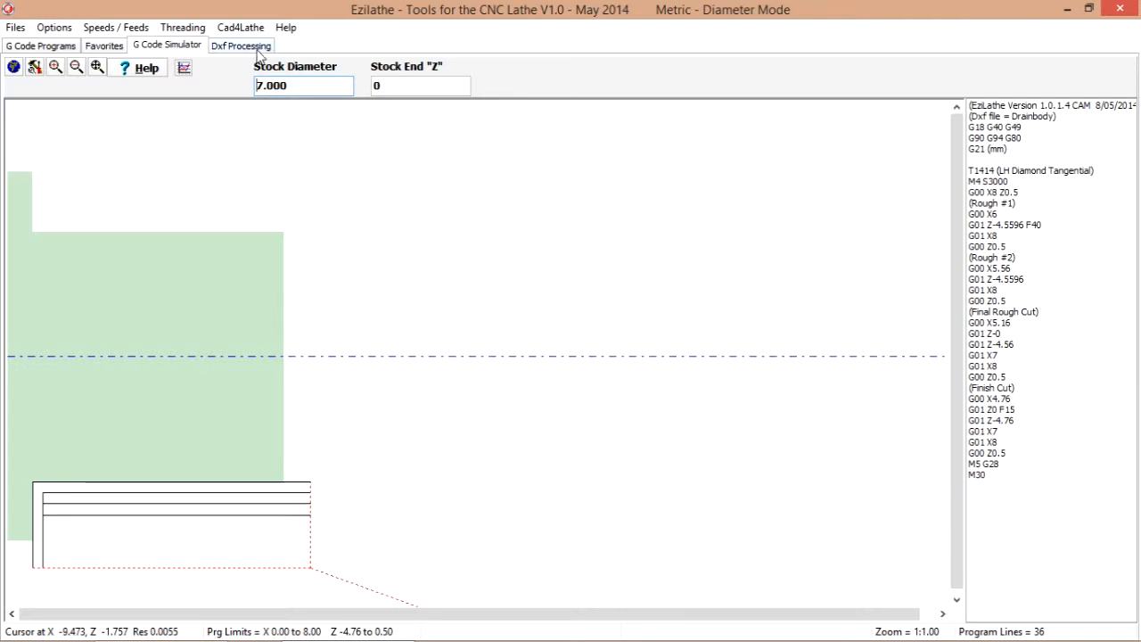
left_click(240, 45)
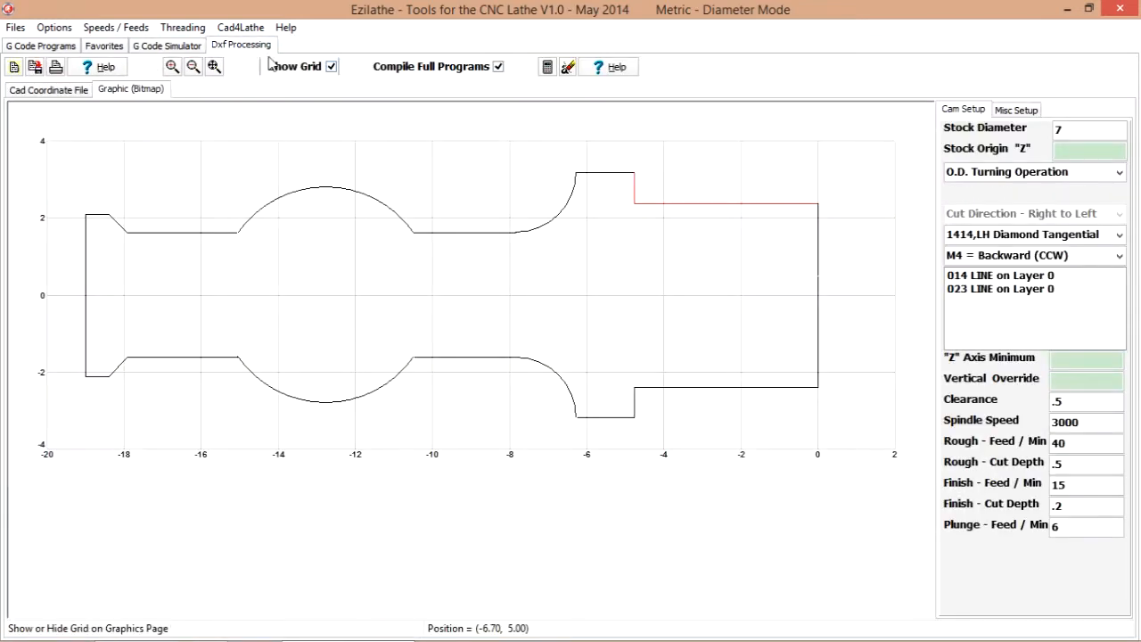
mouse_move(437, 73)
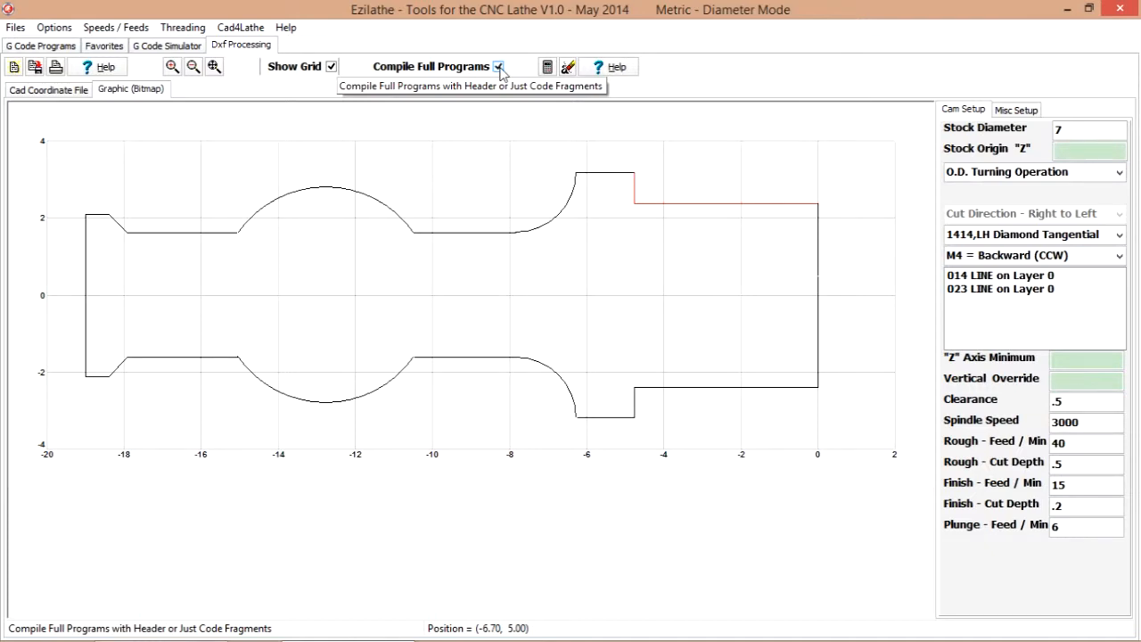
Turn off Compile Full Programs and select tool 0404, 55 Deg Diamond Straight
left_click(499, 66)
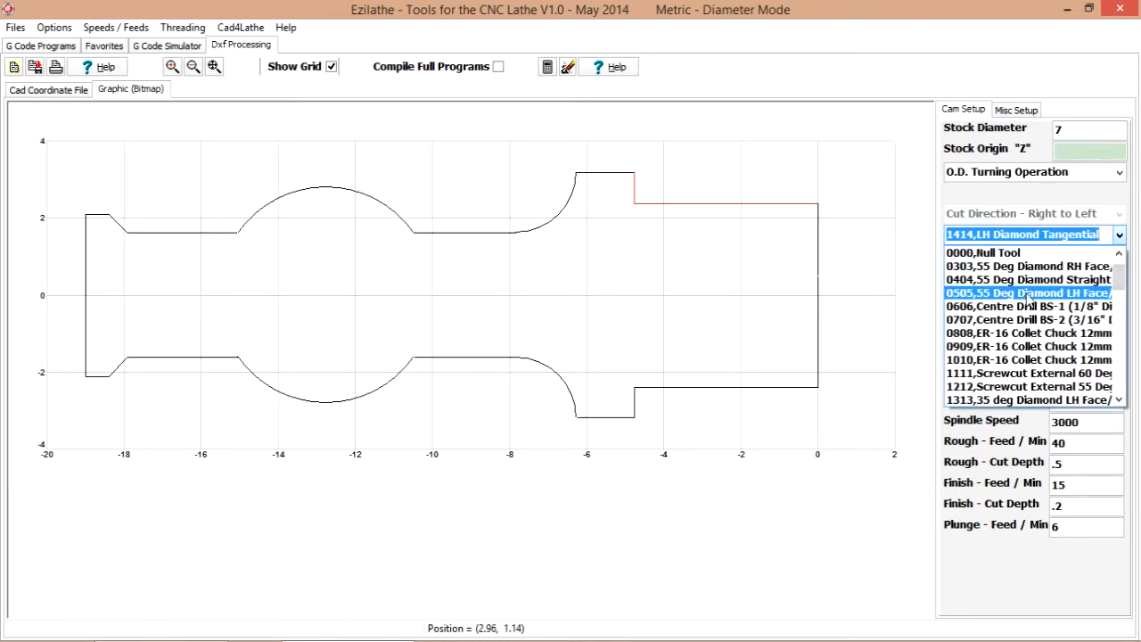
left_click(1027, 279)
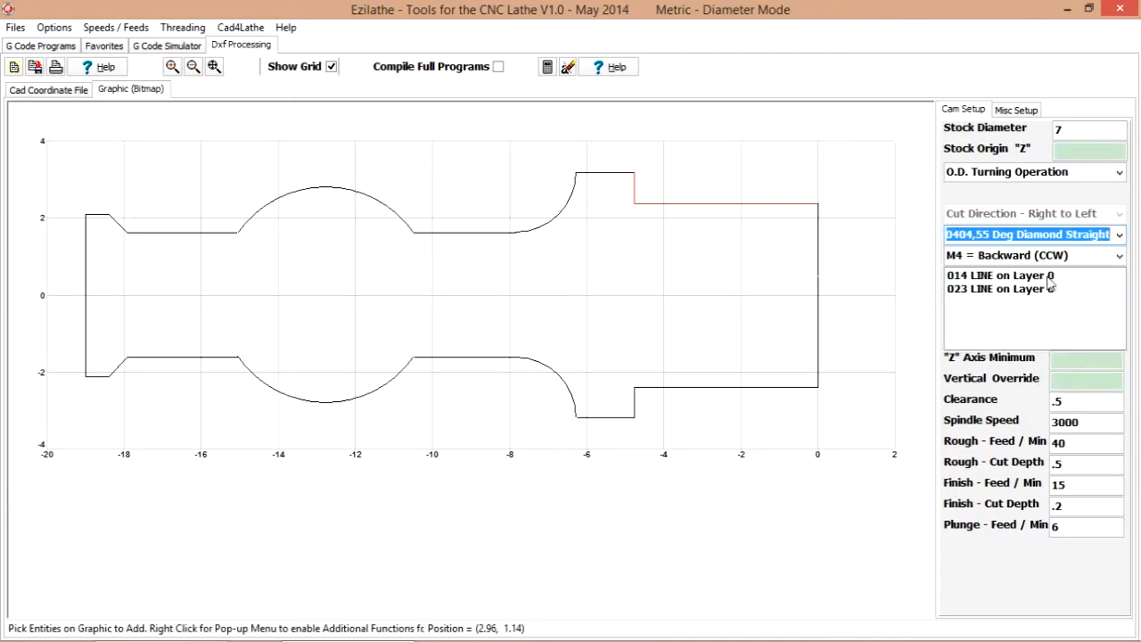
mouse_move(881, 265)
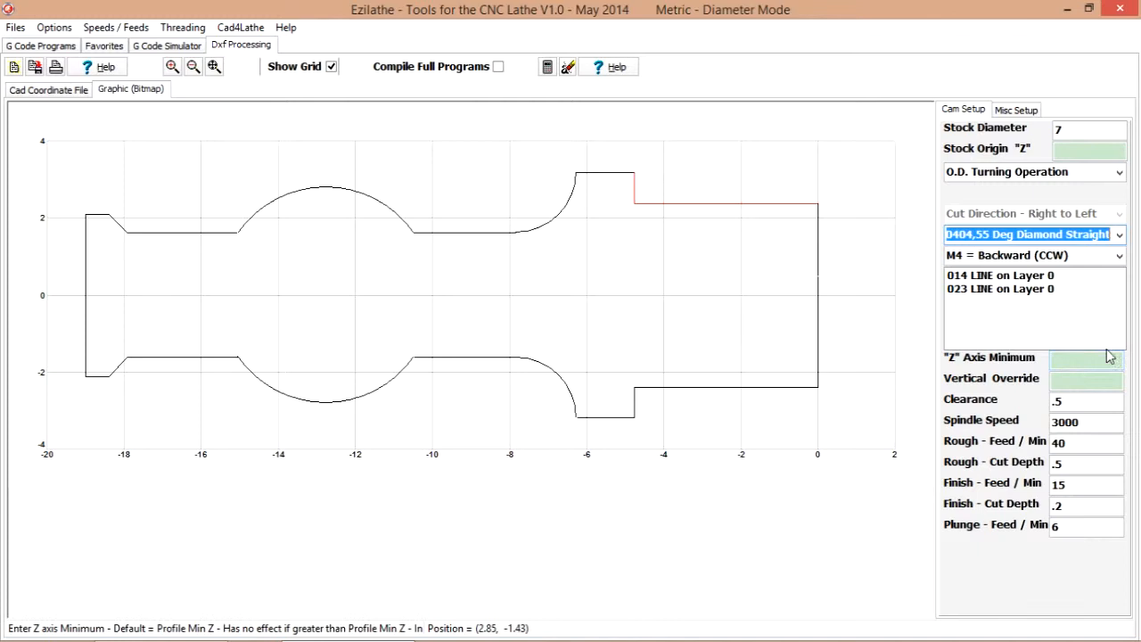
mouse_move(582, 191)
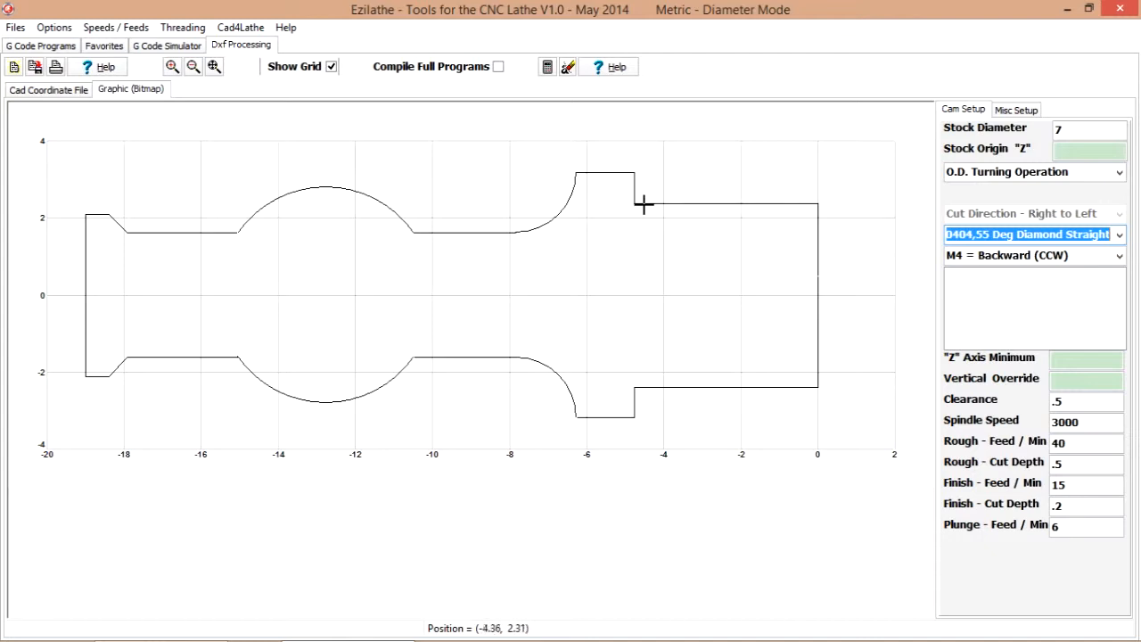
mouse_move(571, 197)
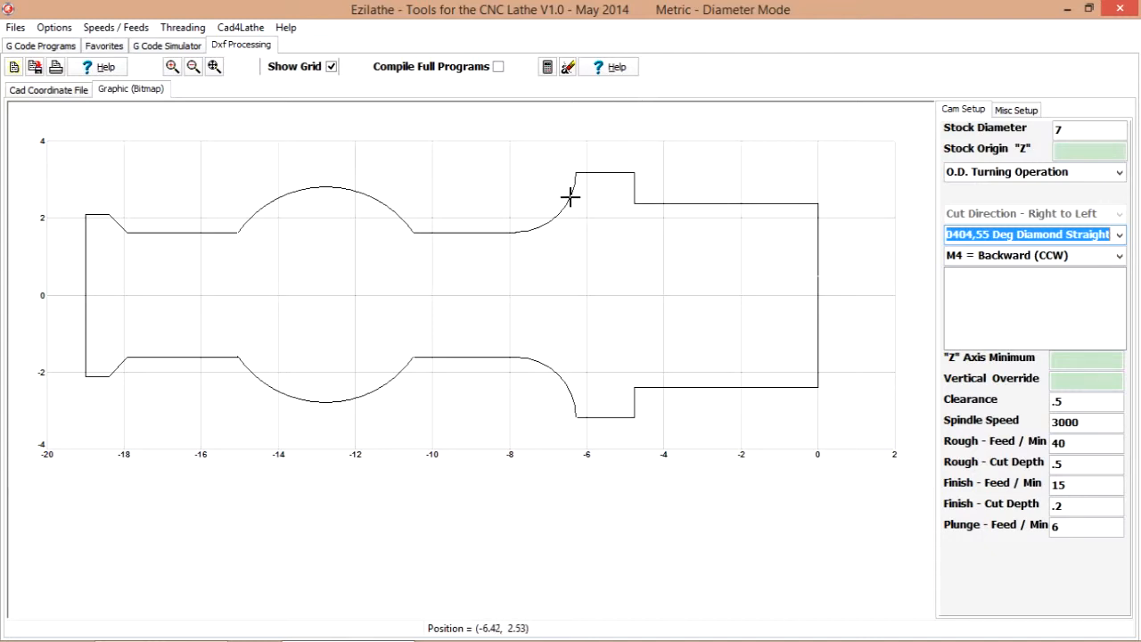
Pick the arcs and lines of the upper profile left of the shoulder
left_click(489, 234)
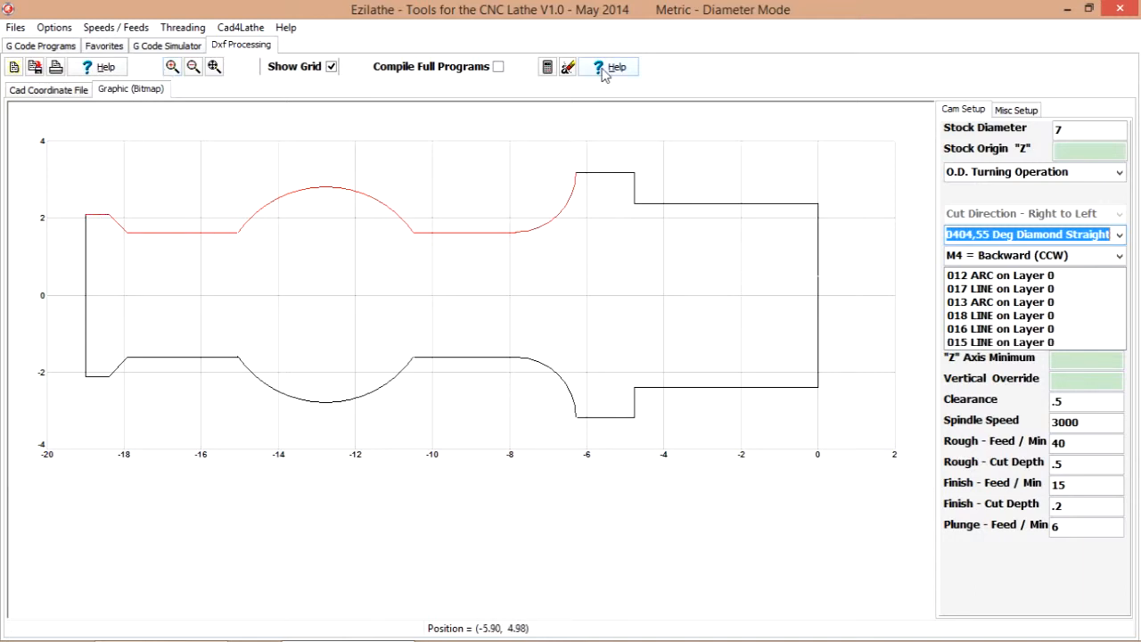
mouse_move(674, 98)
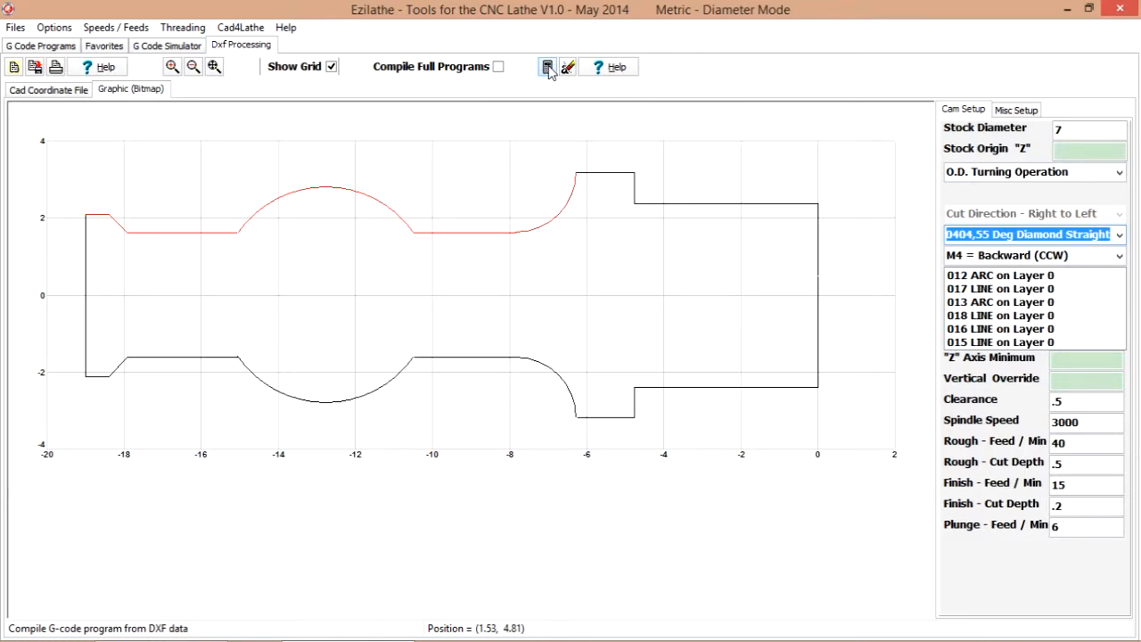
Append the T0404 curved-profile code and remove the first program's M30 line
left_click(547, 67)
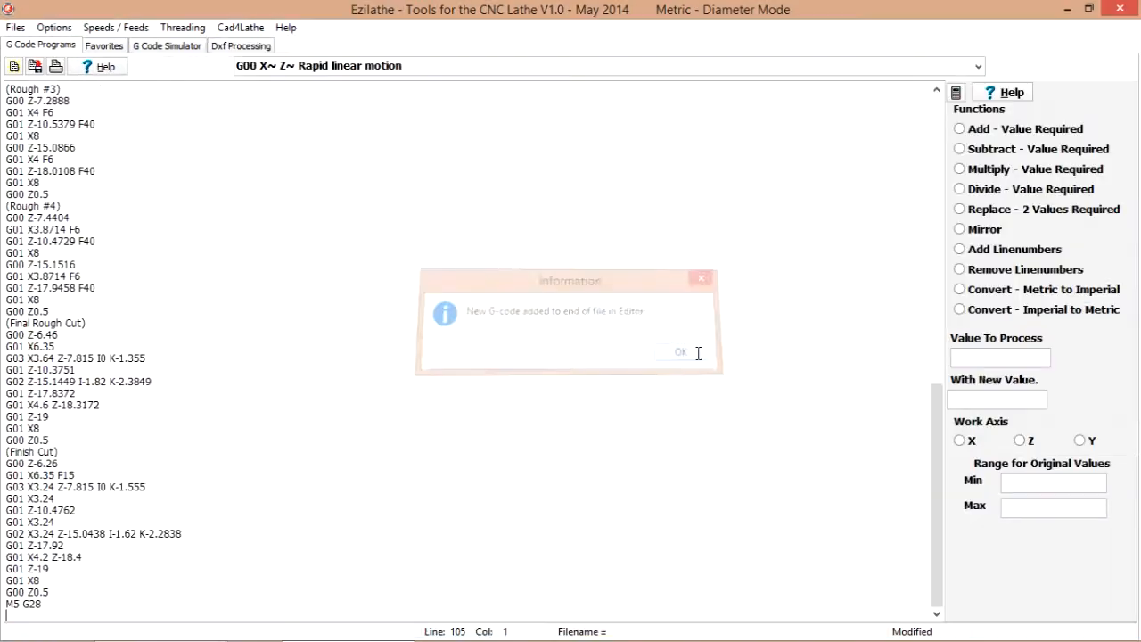
left_click(680, 352)
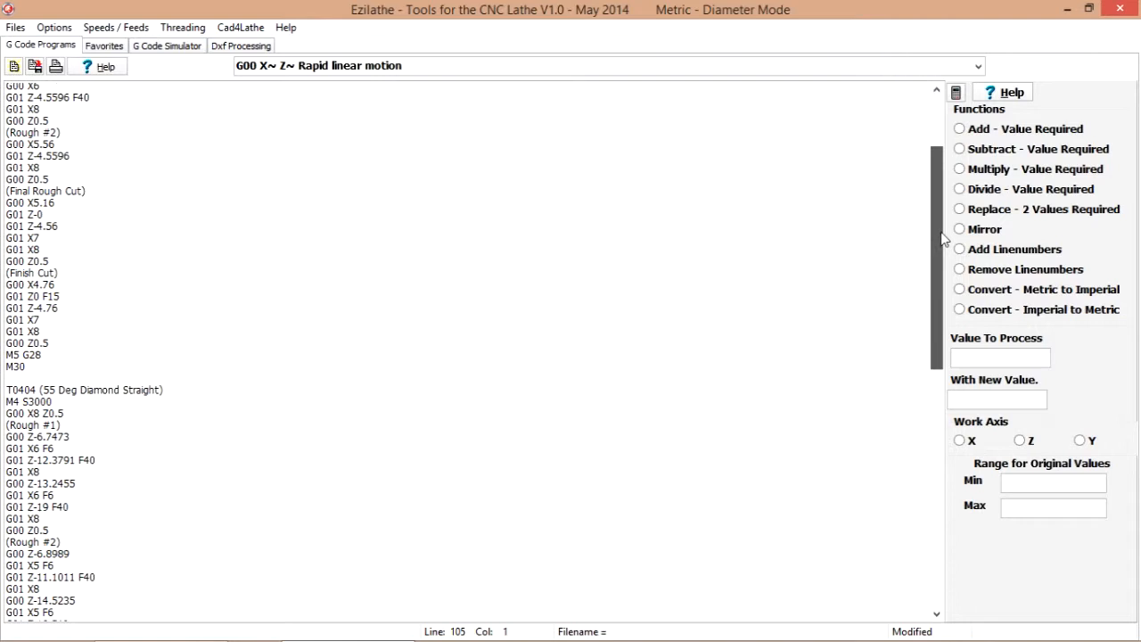
left_click(308, 280)
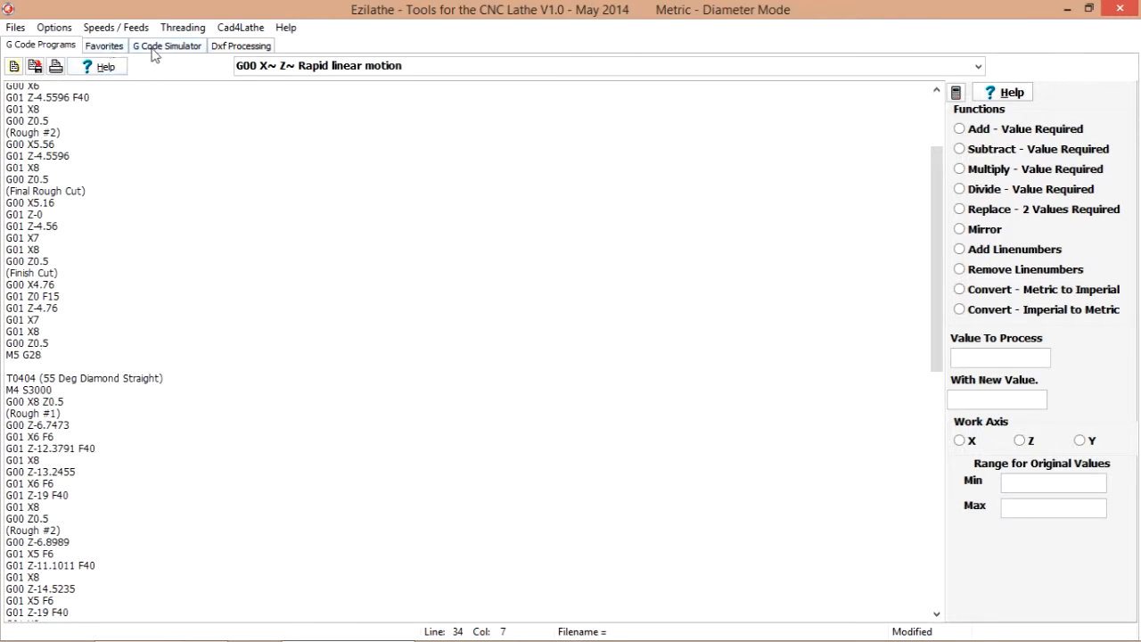
Simulate the combined T1414/T0404 program and step it to program line 51
left_click(167, 46)
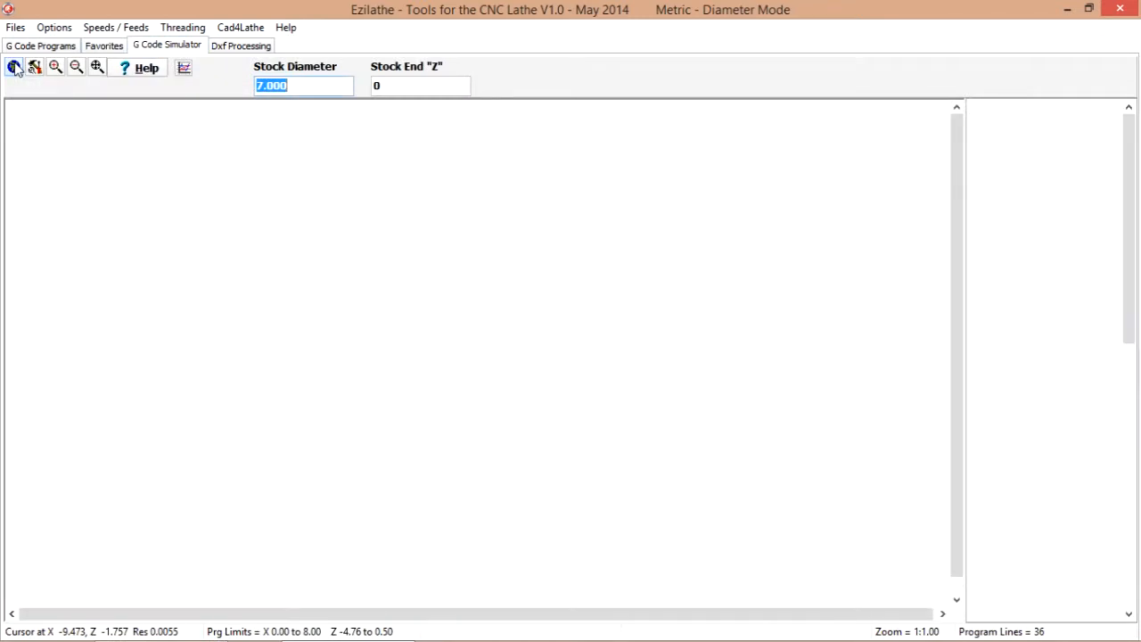
left_click(13, 67)
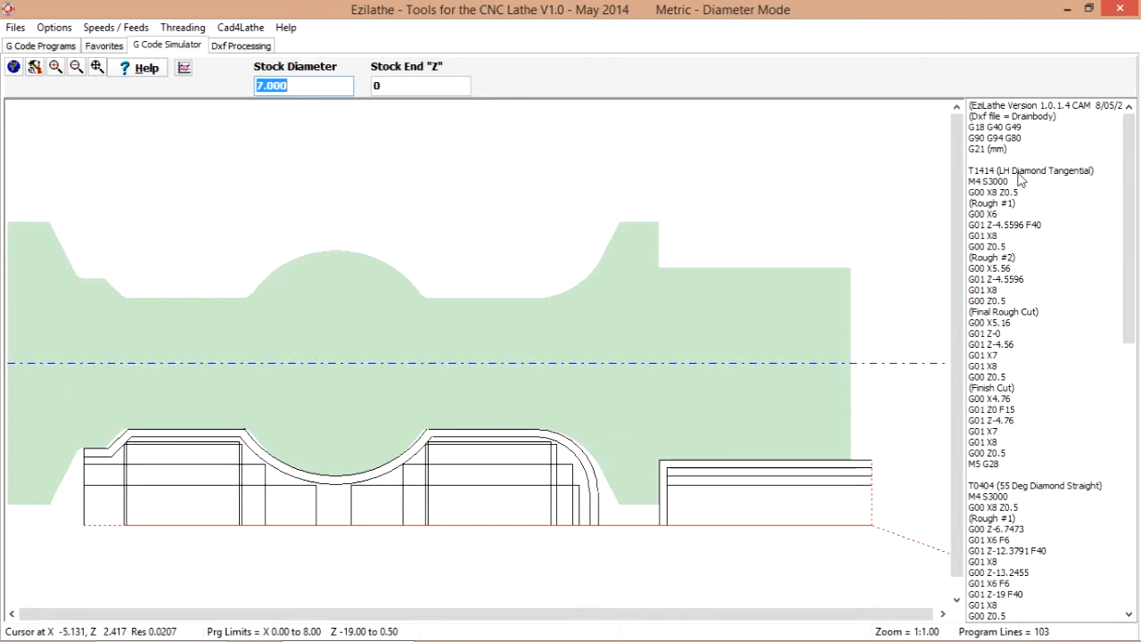
left_click(1029, 171)
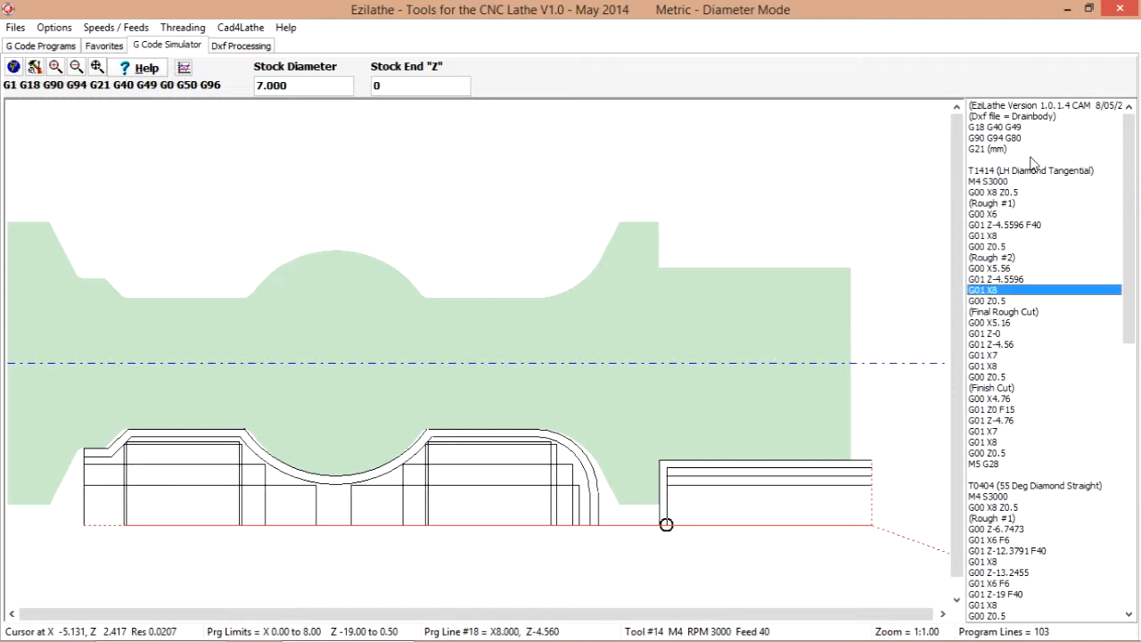
left_click(983, 366)
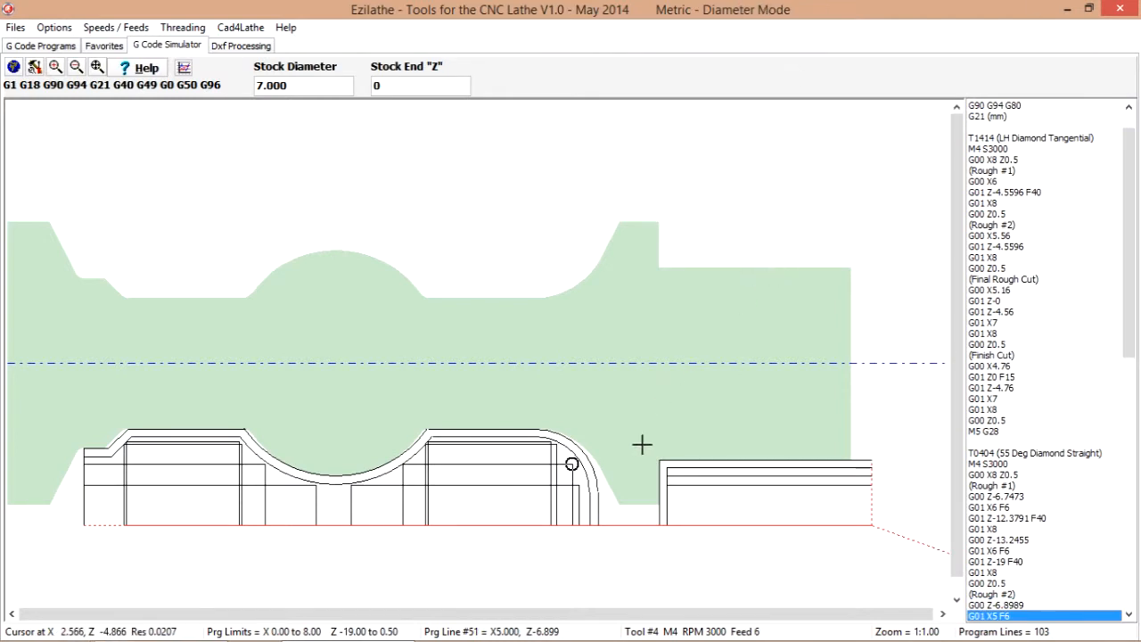
mouse_move(386, 452)
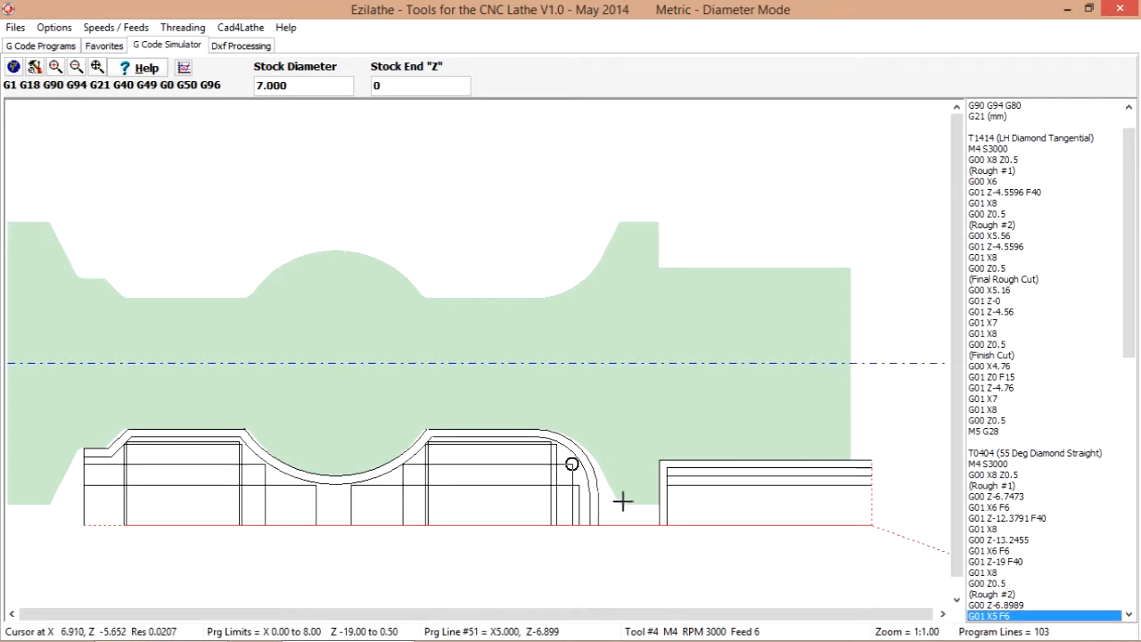
mouse_move(622, 505)
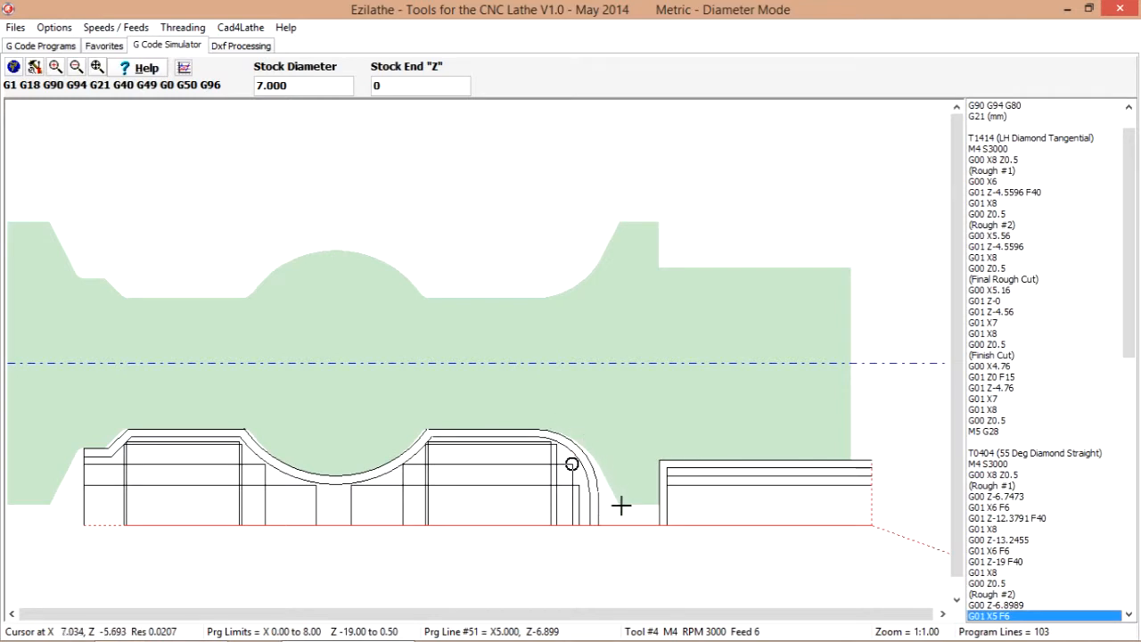
mouse_move(90, 140)
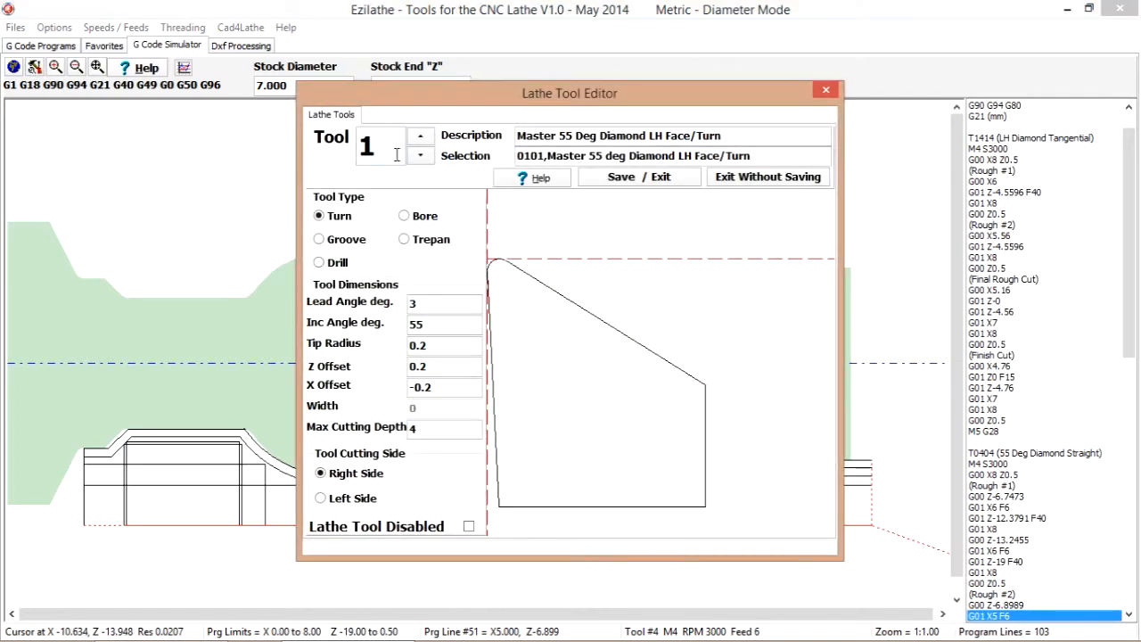
left_click(420, 135)
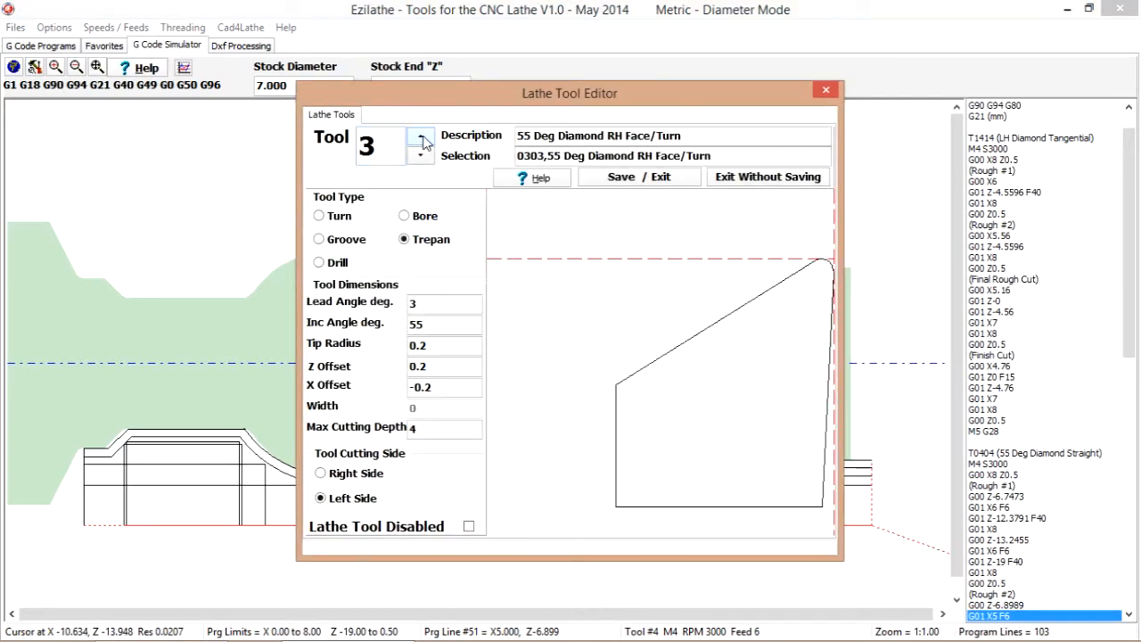
left_click(420, 136)
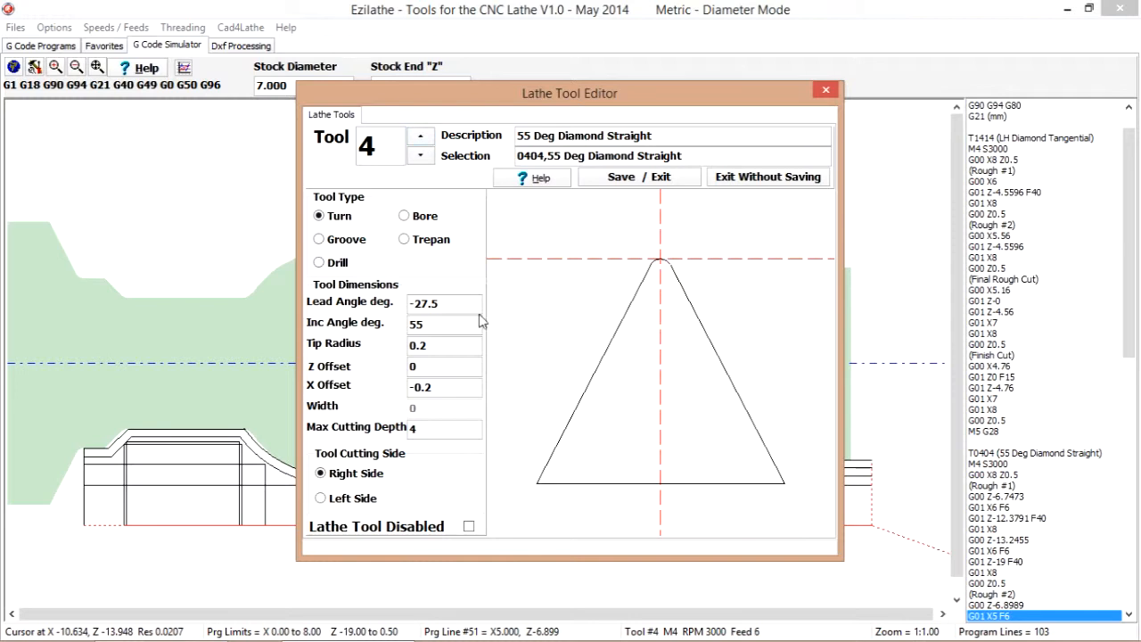
mouse_move(657, 269)
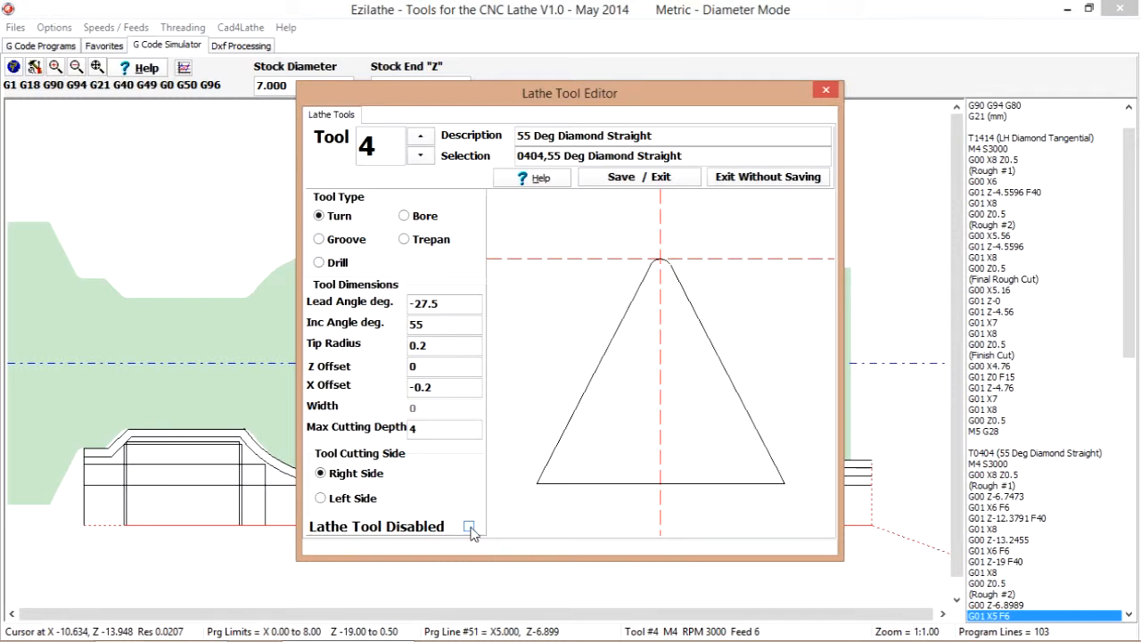
left_click(470, 526)
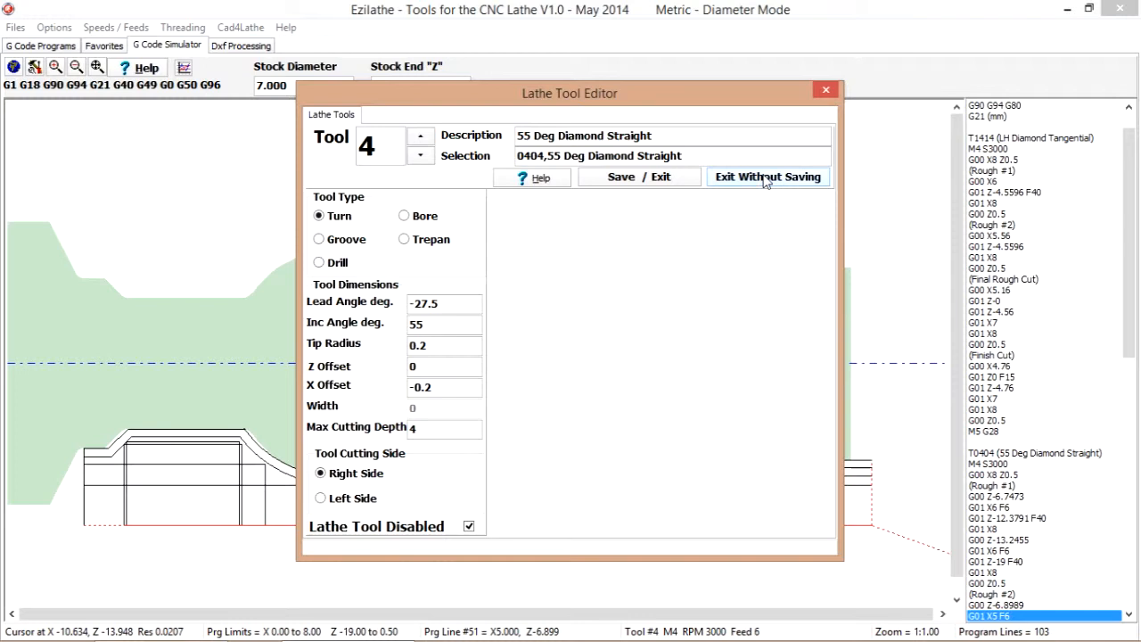
left_click(768, 177)
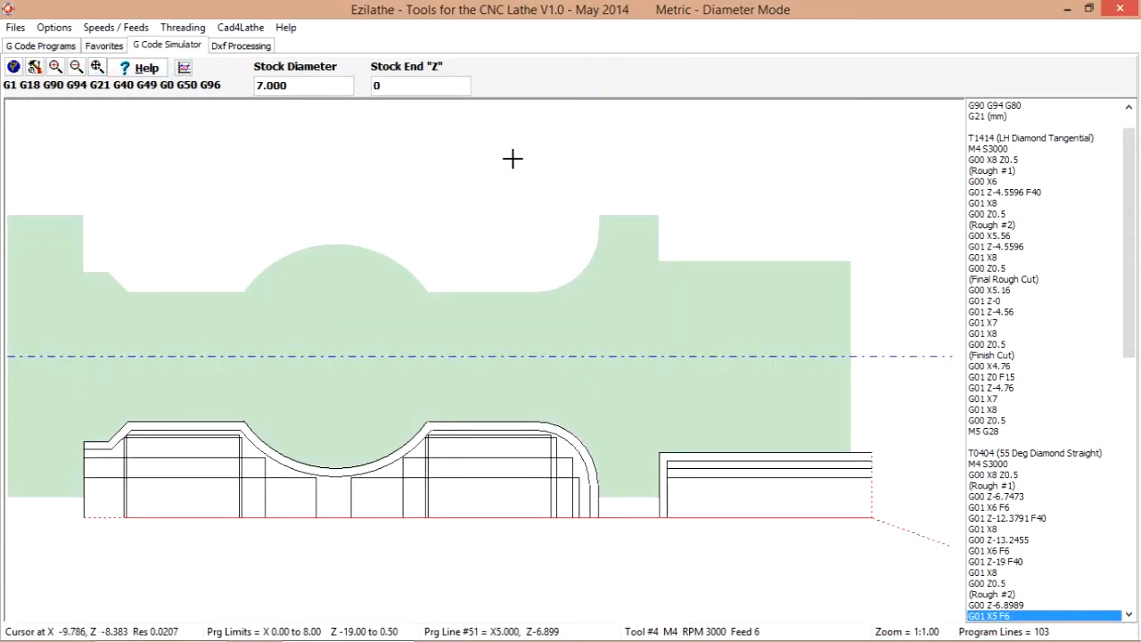
mouse_move(598, 510)
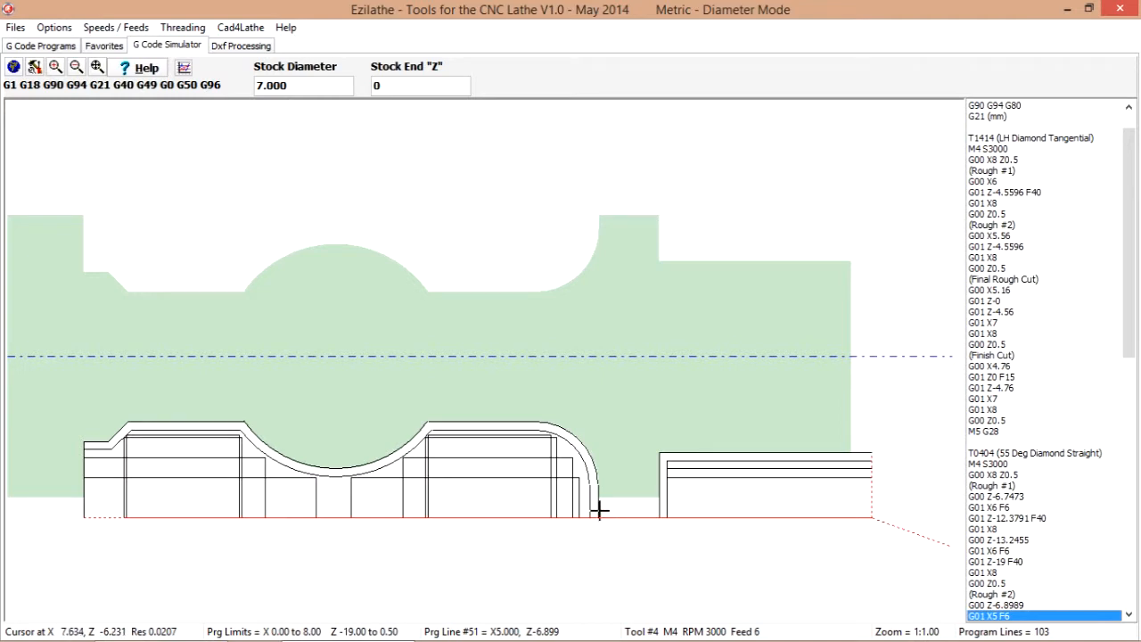
mouse_move(527, 421)
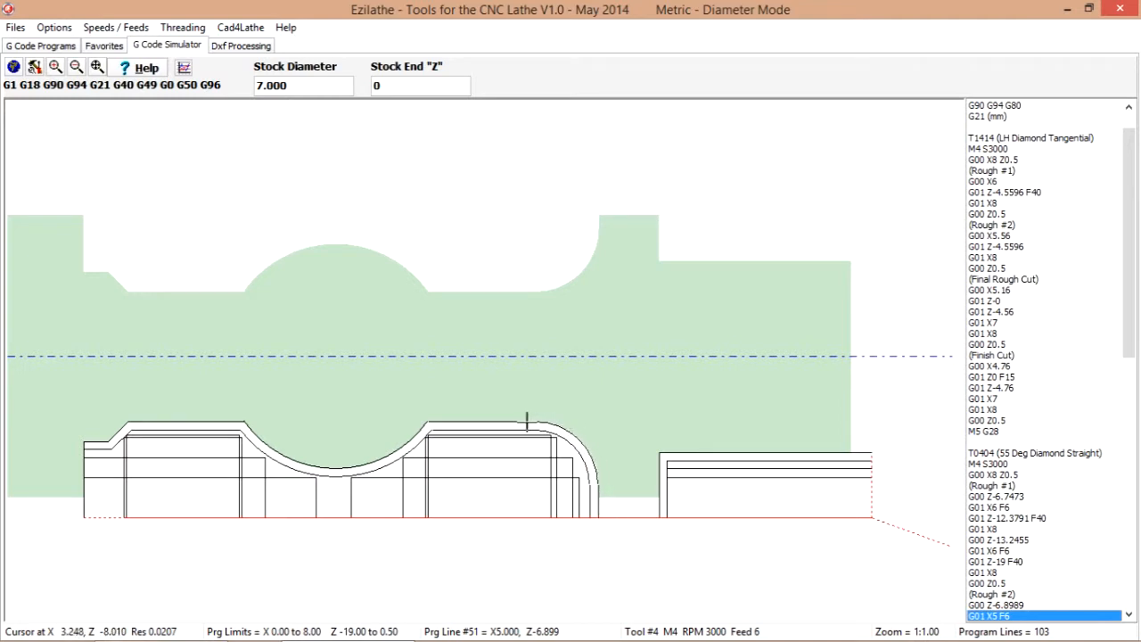
mouse_move(392, 448)
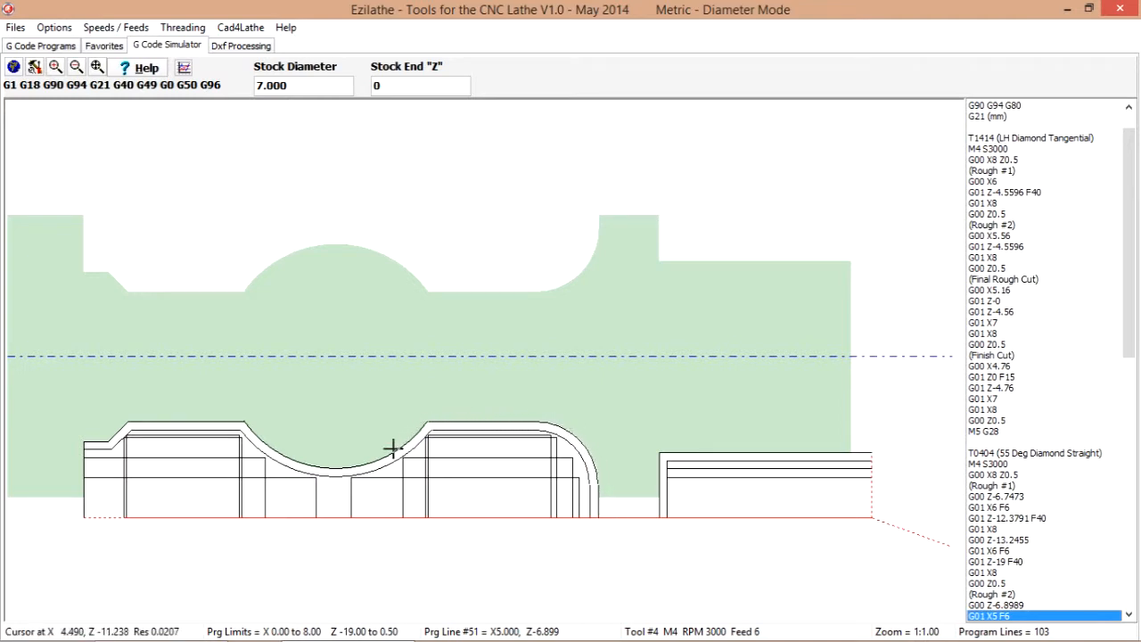
mouse_move(84, 446)
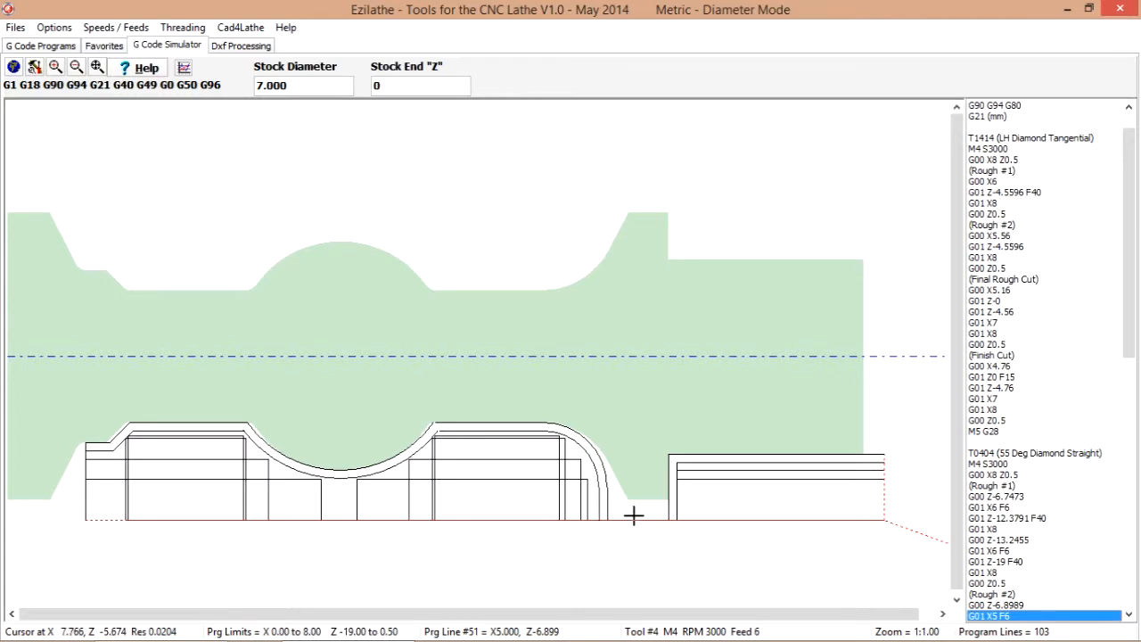
mouse_move(239, 469)
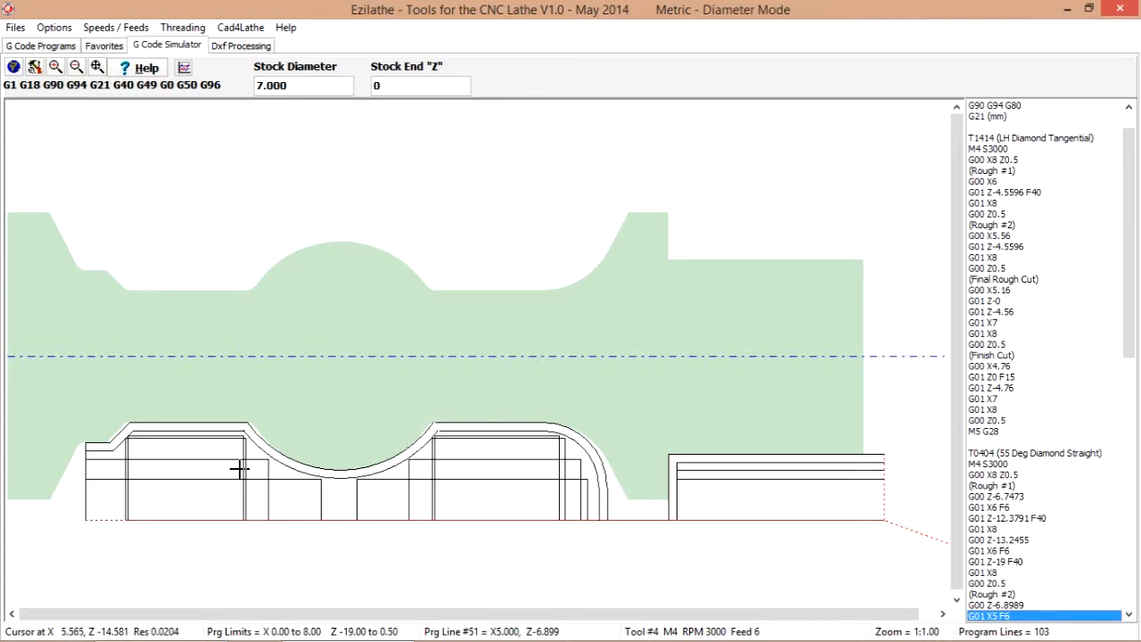
mouse_move(424, 430)
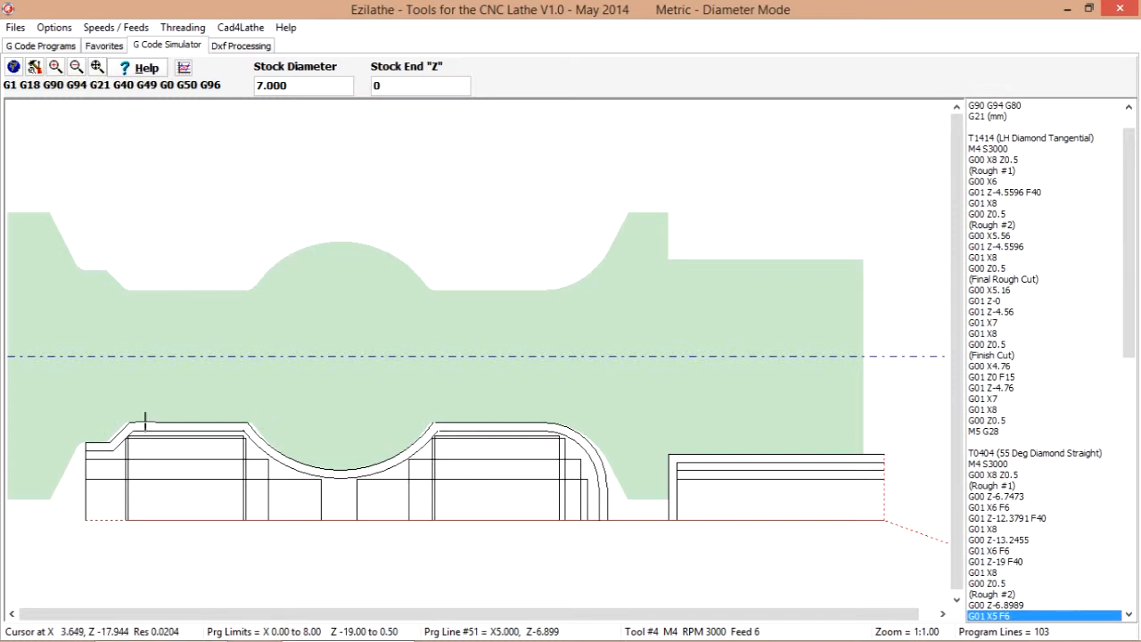
mouse_move(841, 264)
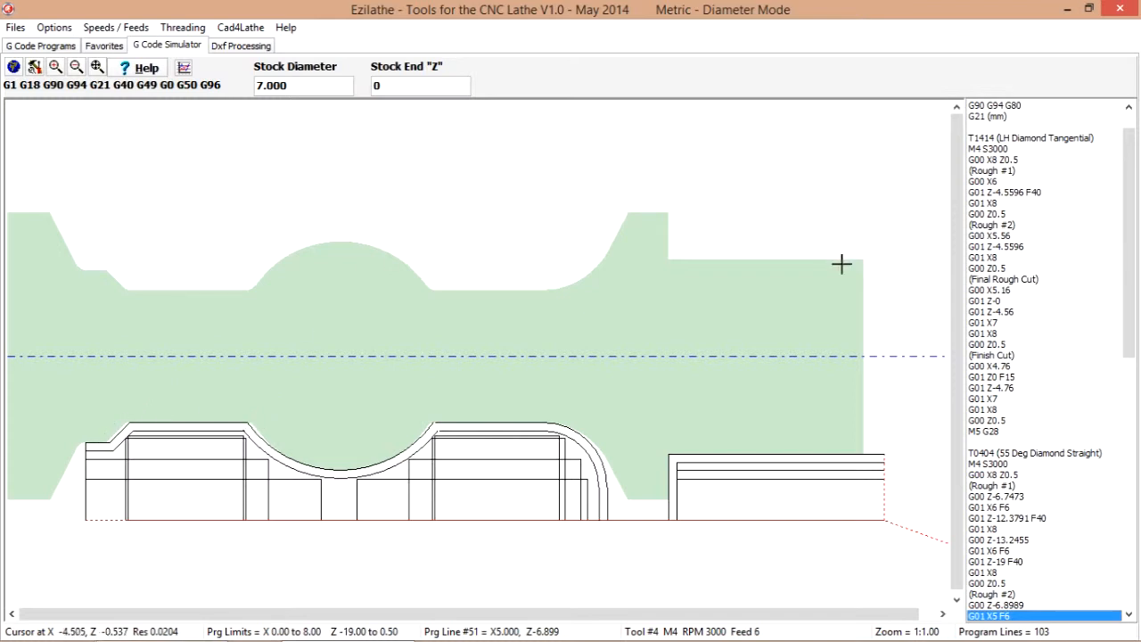
mouse_move(237, 138)
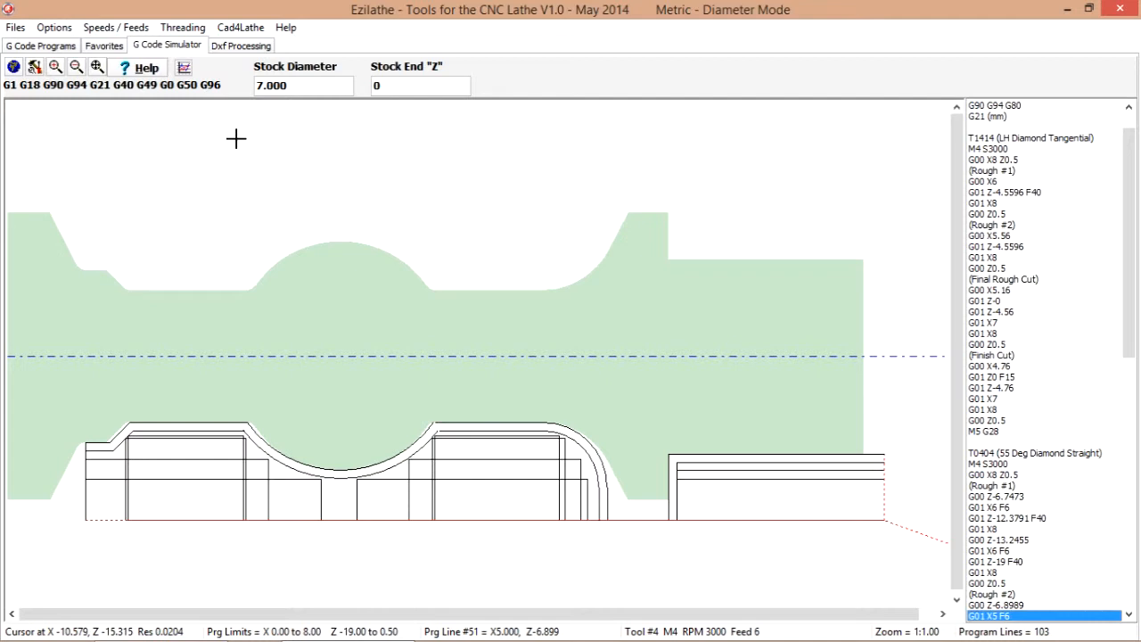
Overlay the finished Drainbody profile outline in green on the simulated stock
left_click(183, 68)
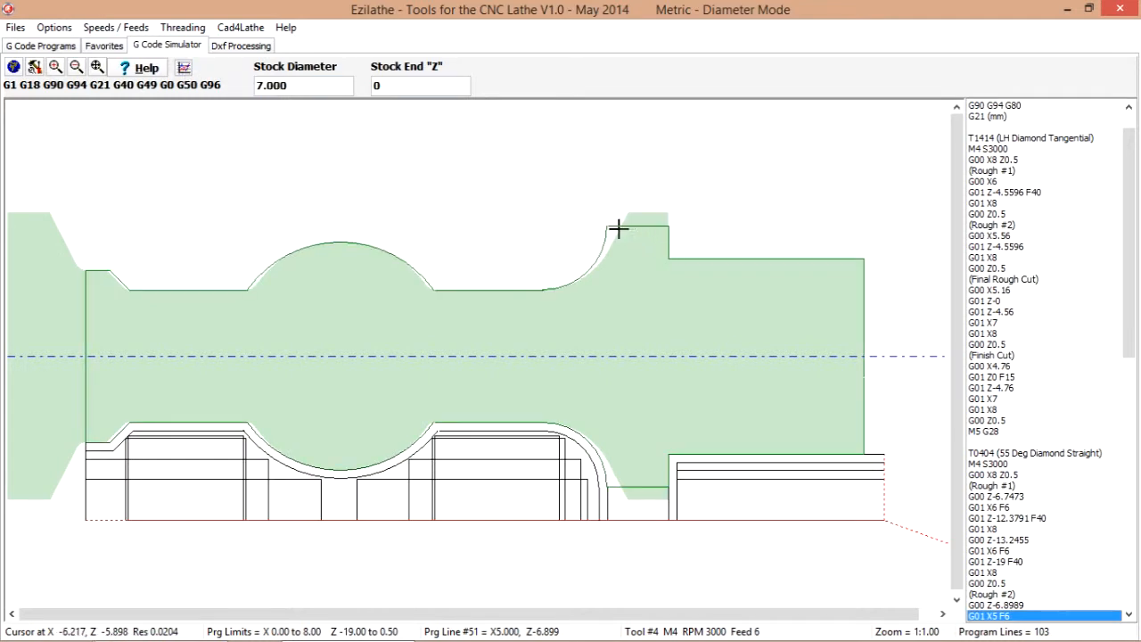
mouse_move(438, 292)
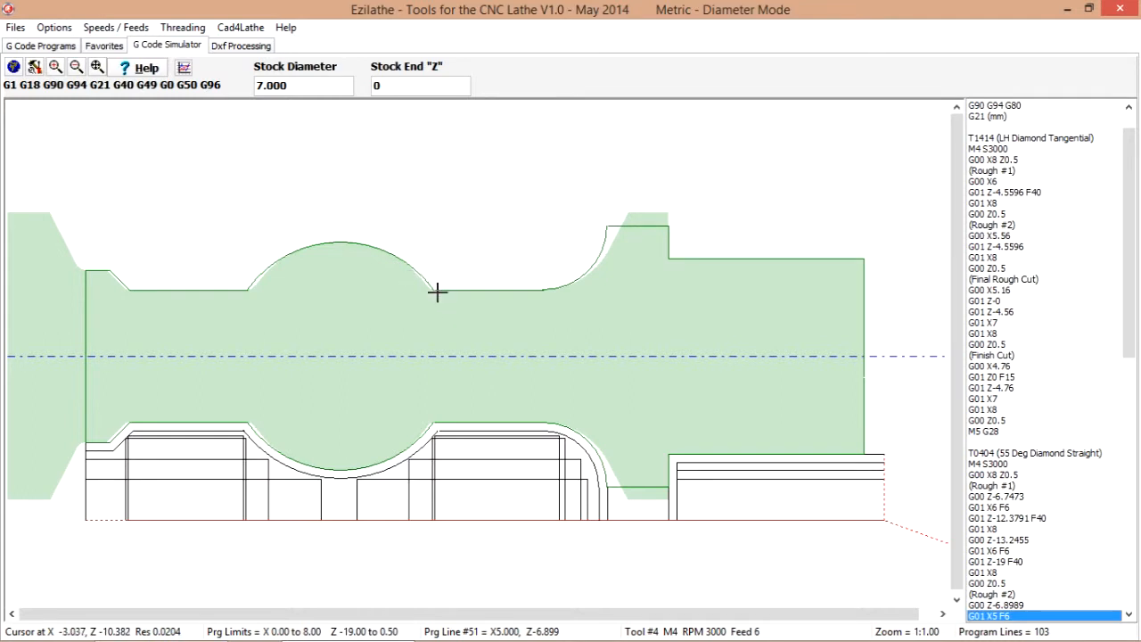
mouse_move(114, 279)
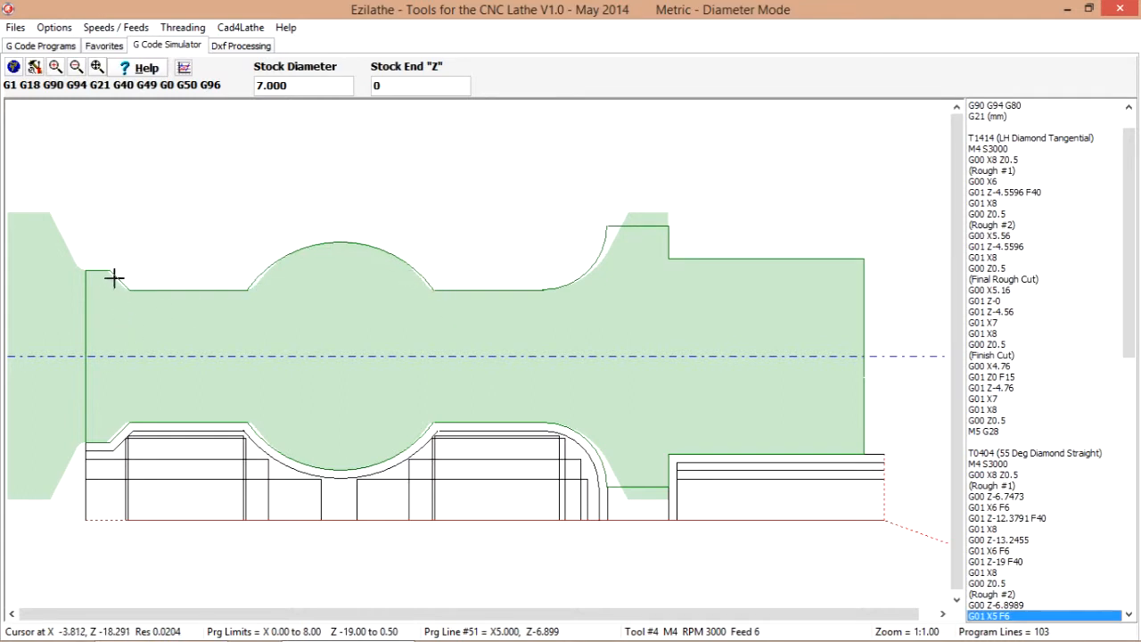
mouse_move(113, 278)
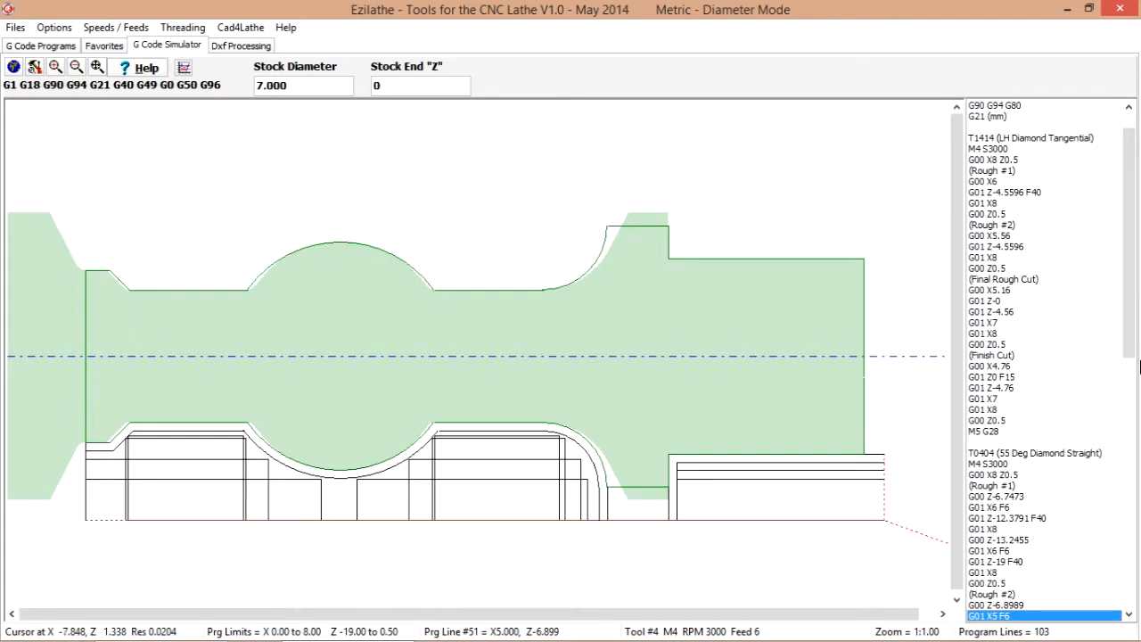
mouse_move(761, 465)
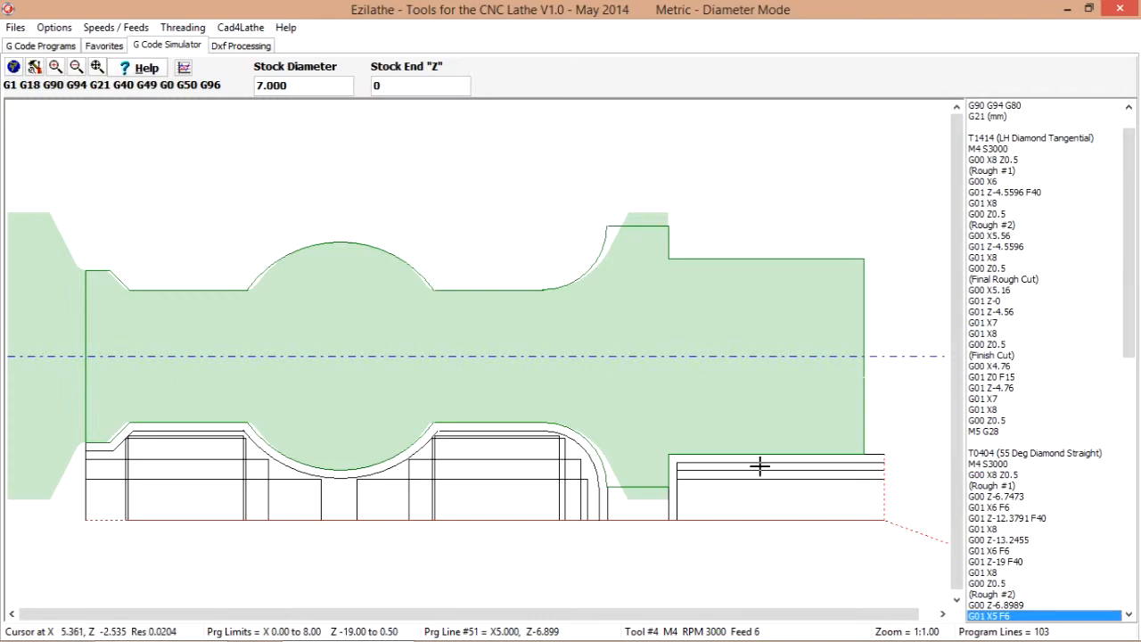
mouse_move(156, 119)
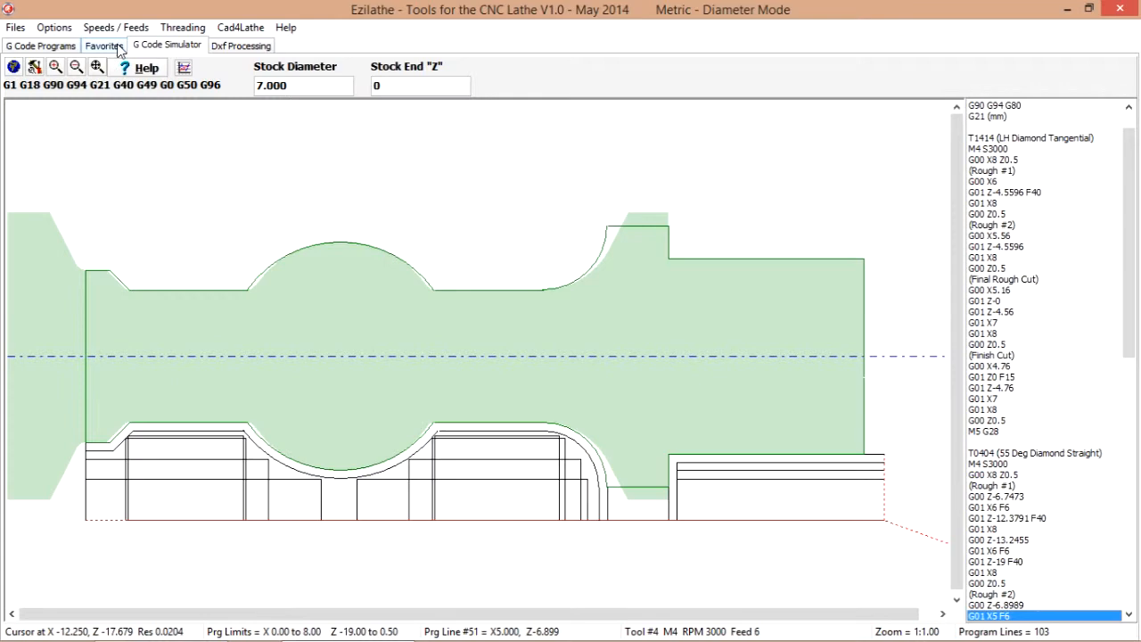
Select the BS-1 Centre Drill routine code from the favourite routines list
left_click(103, 45)
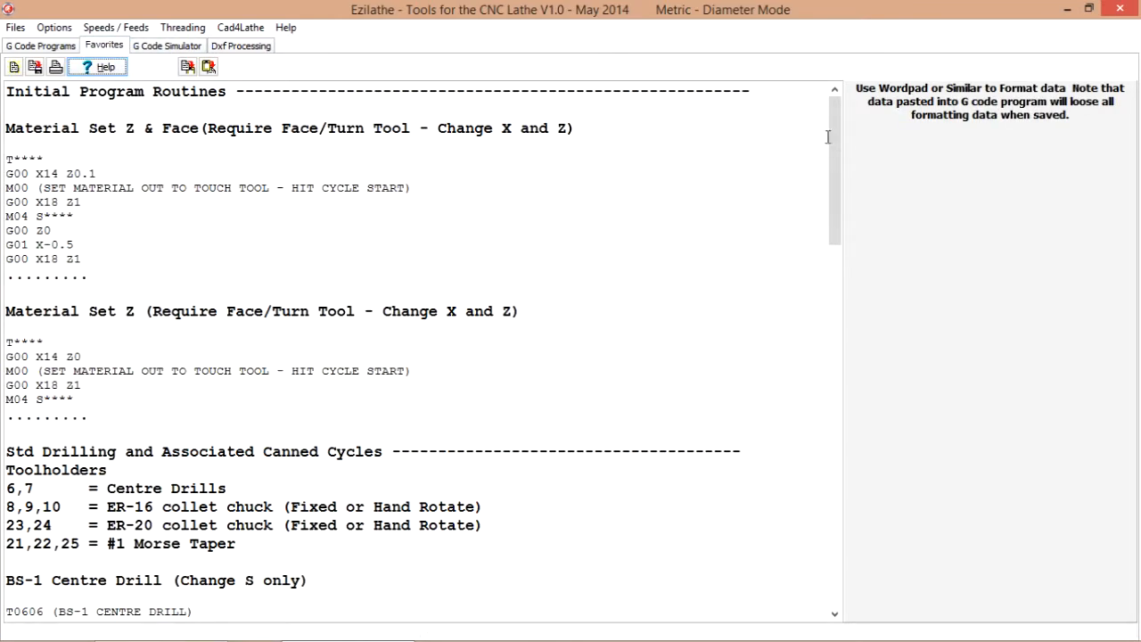
scroll("down", 3)
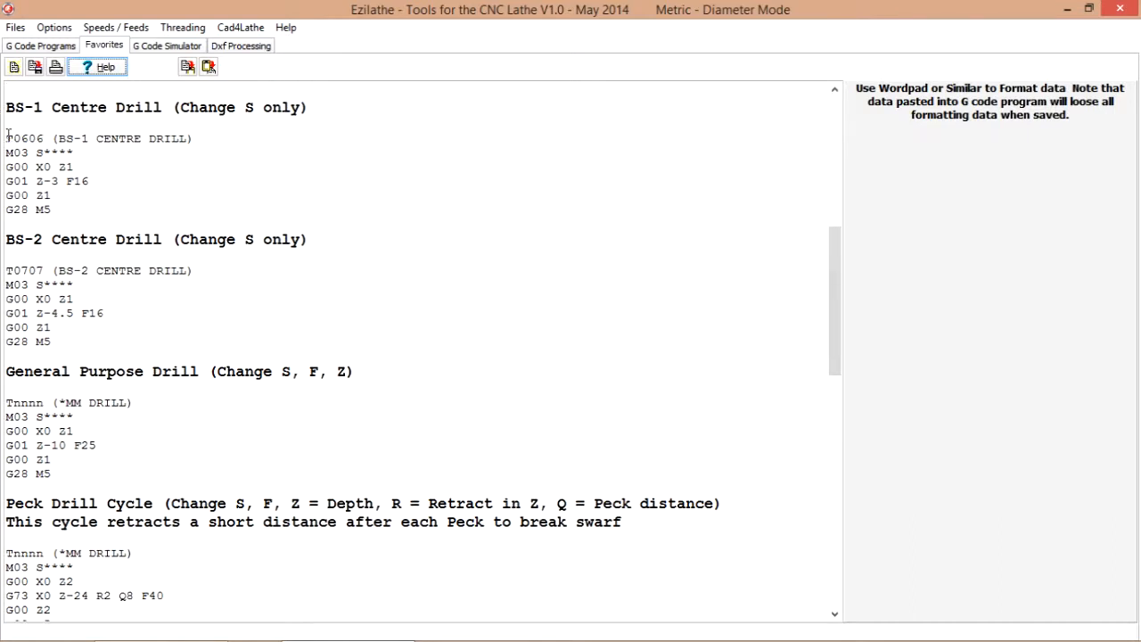
left_click_drag(7, 138, 51, 209)
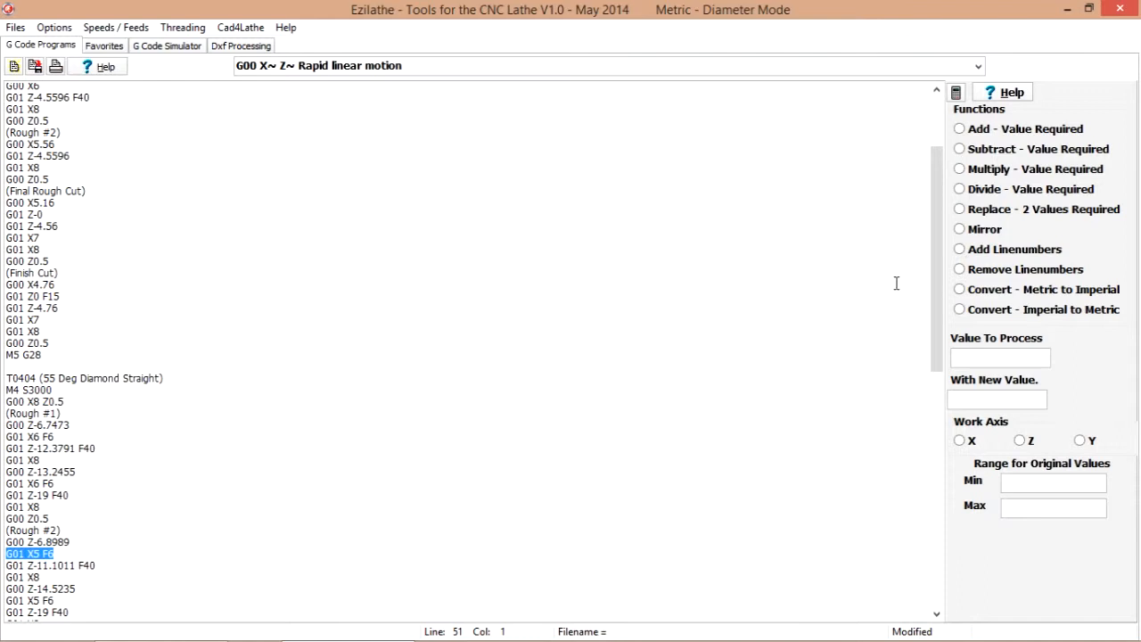
Set the appended BS-1 centre drill block's spindle speed to S3200
scroll("down", 3)
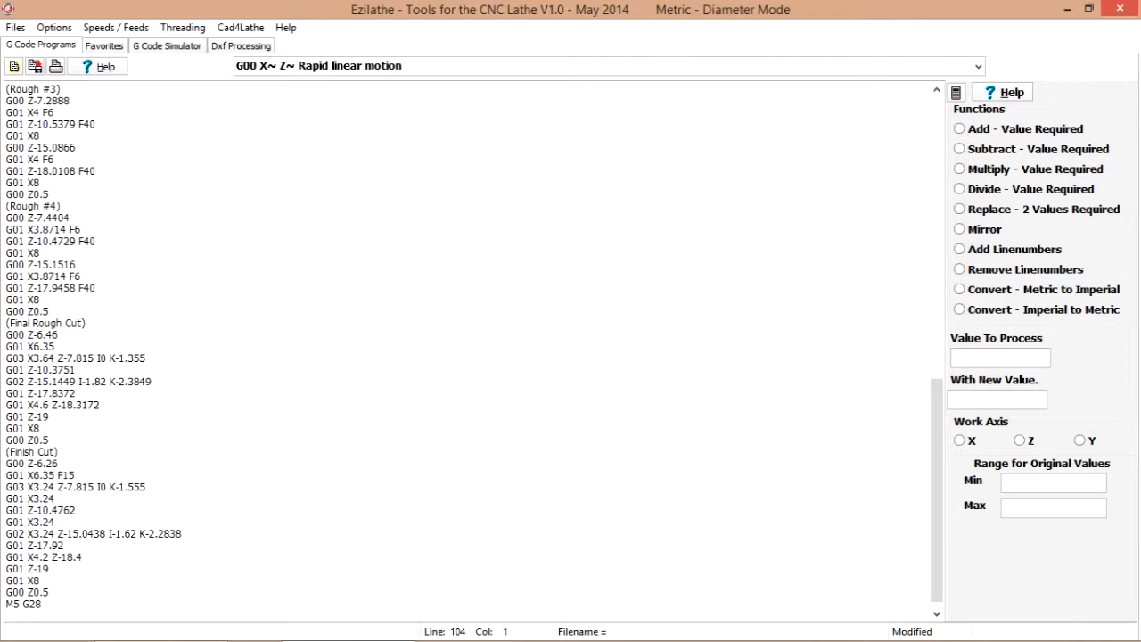
scroll("down", 3)
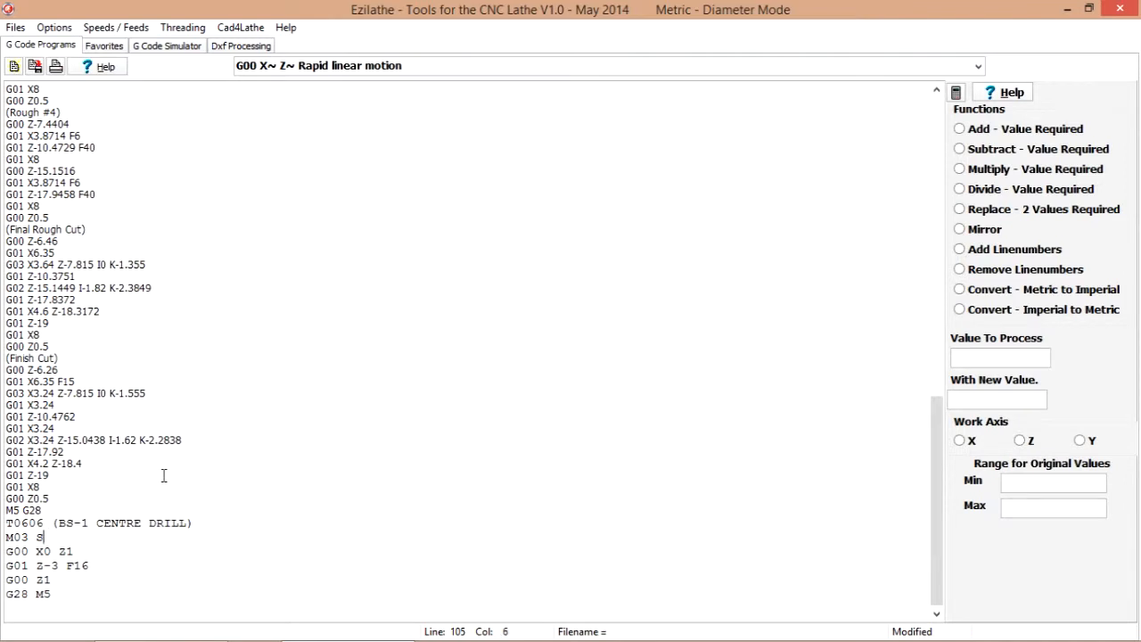
type("320")
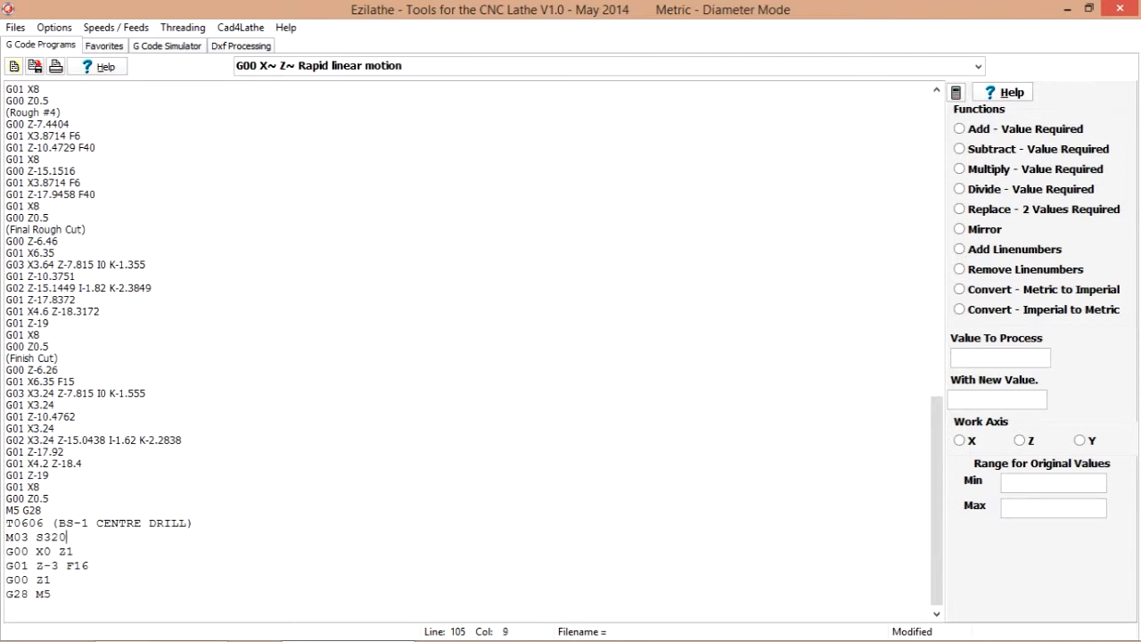
type("0")
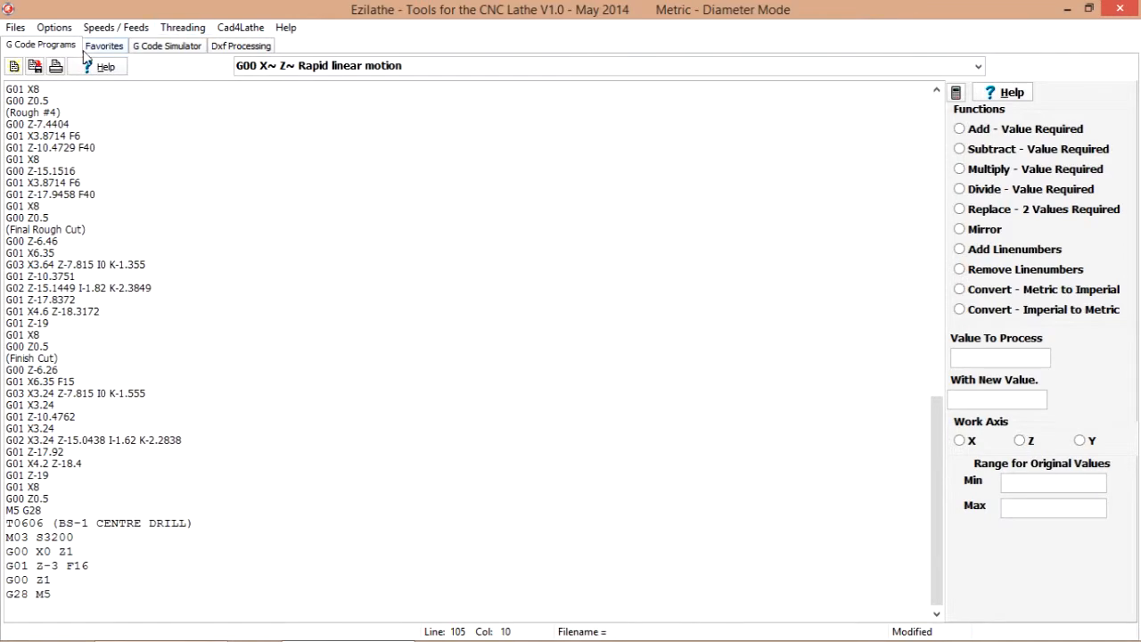
left_click(104, 45)
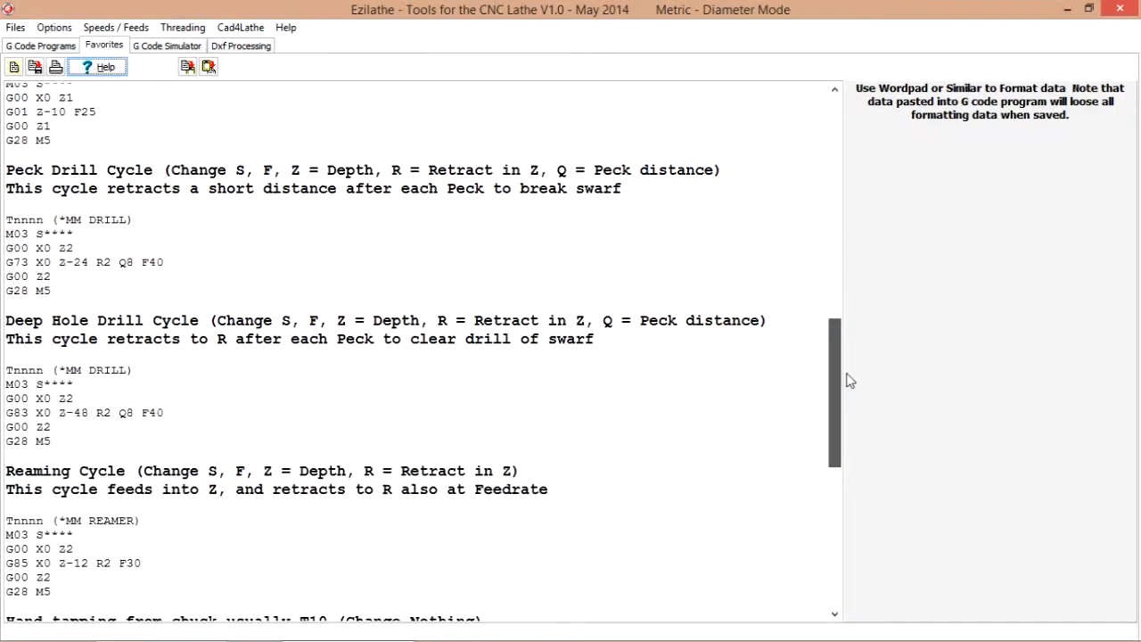
Scroll the favourites to the drilling and canned cycles section
scroll("down", 3)
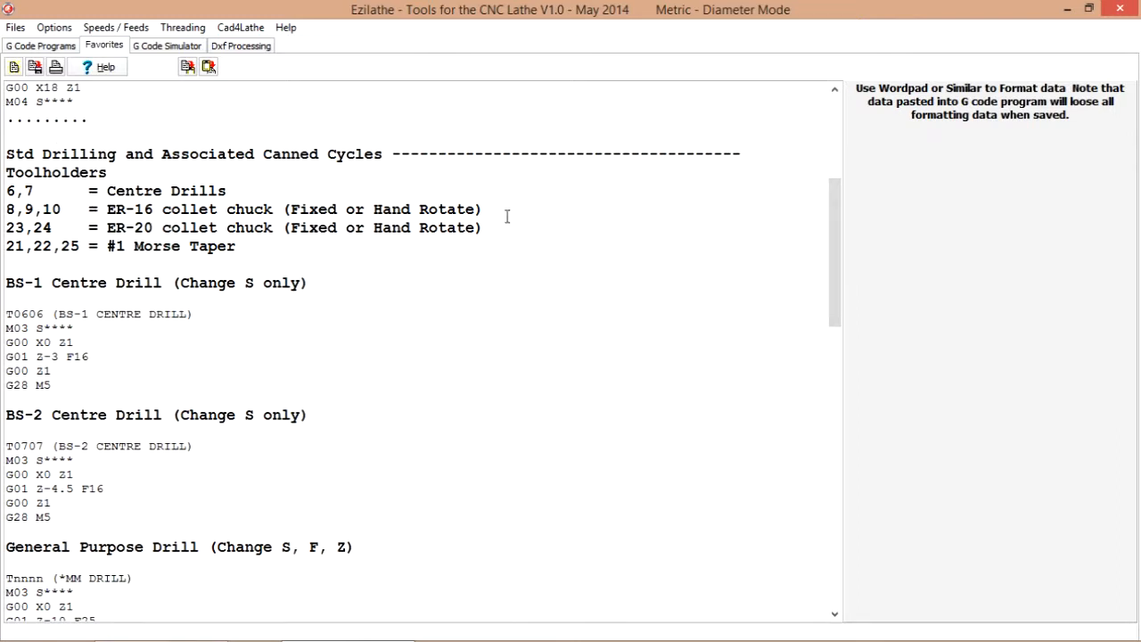
mouse_move(132, 274)
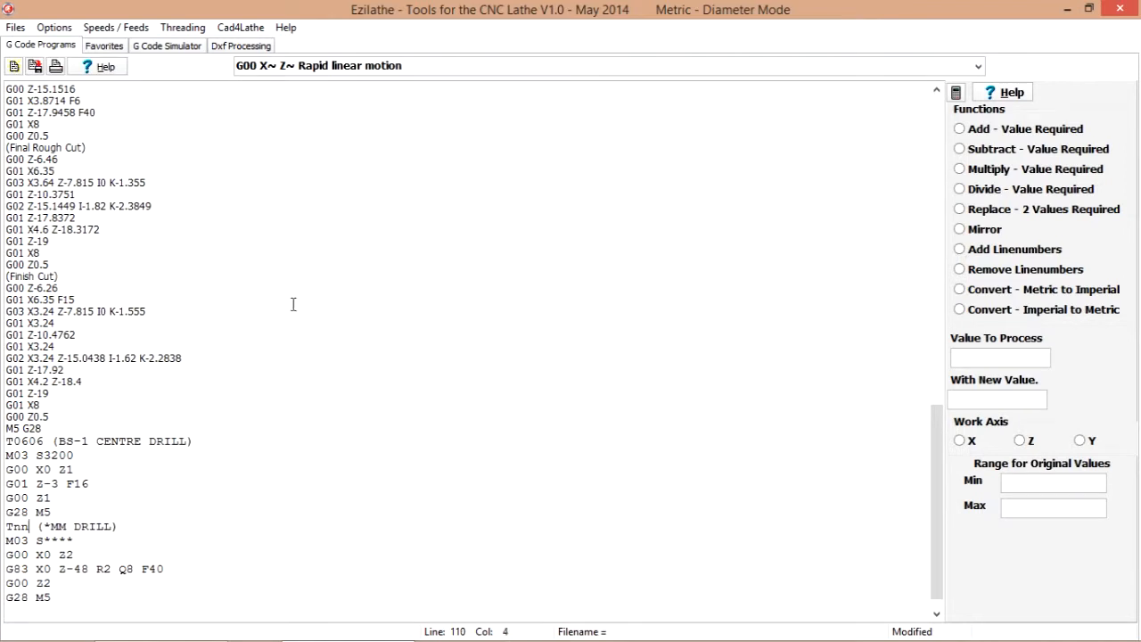
Fill in the peck drill block as T0808 1MM drill at S2600 to Z-21
type("08")
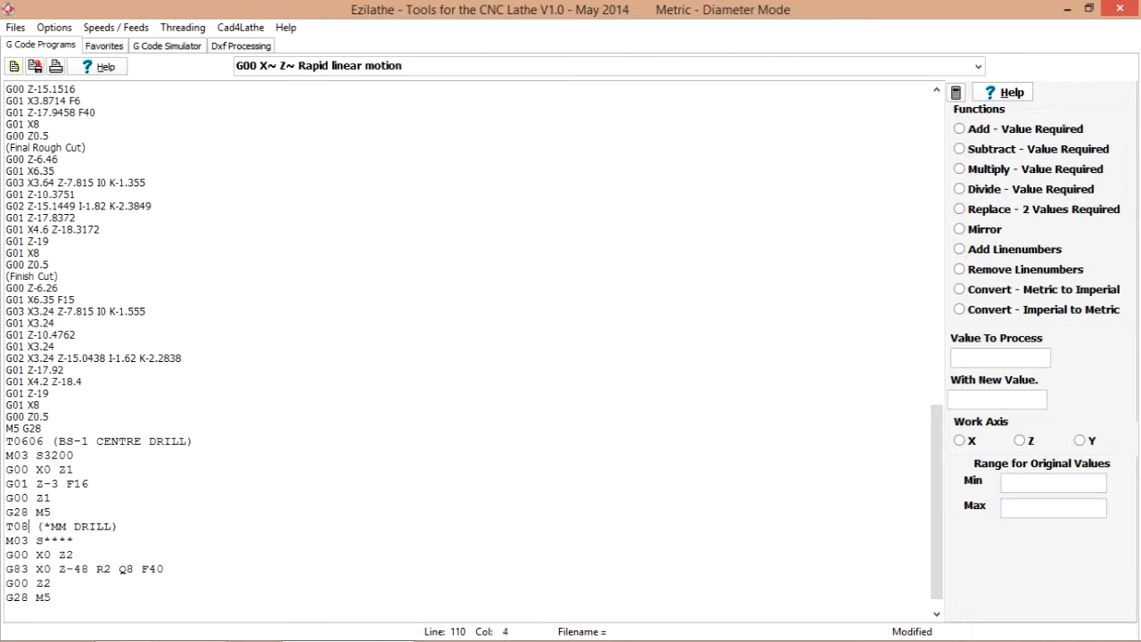
type("08")
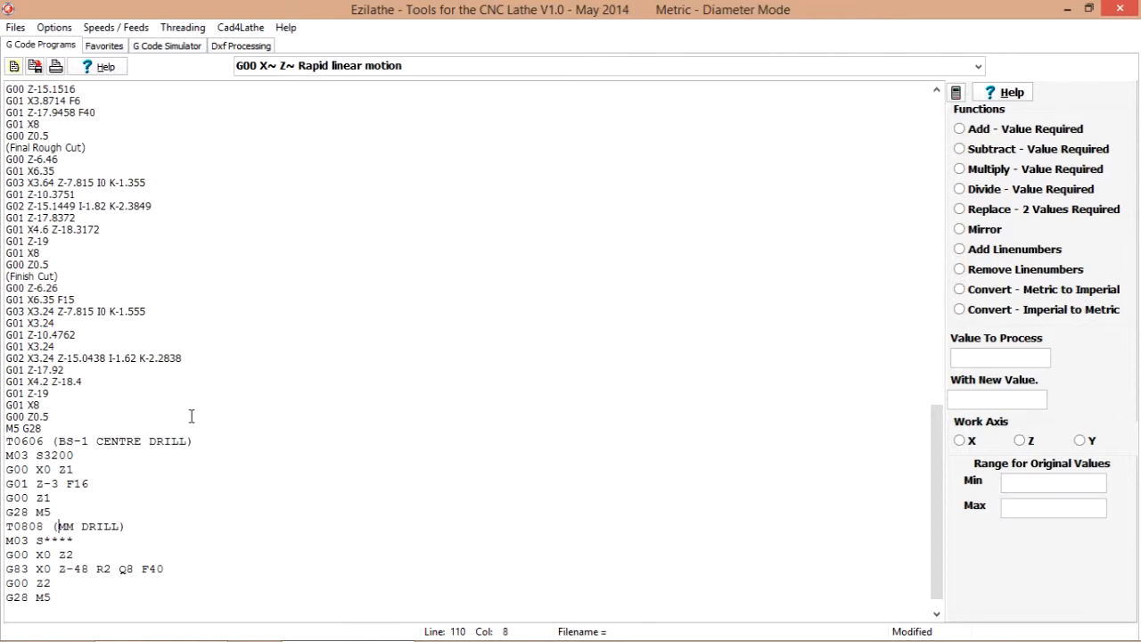
type("1")
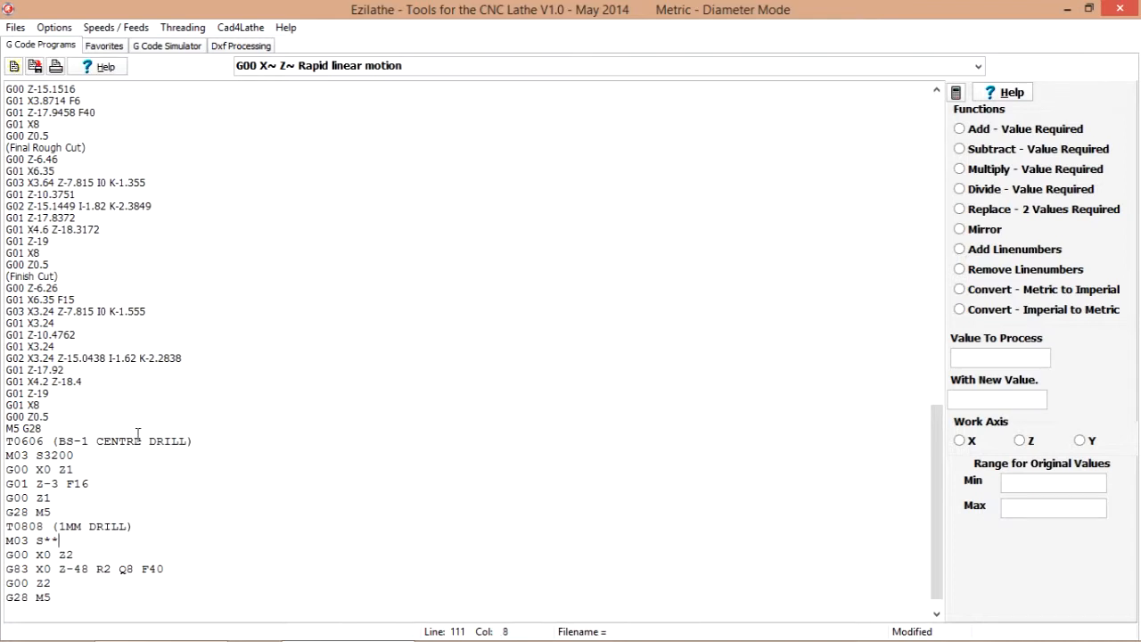
key("BackSpace")
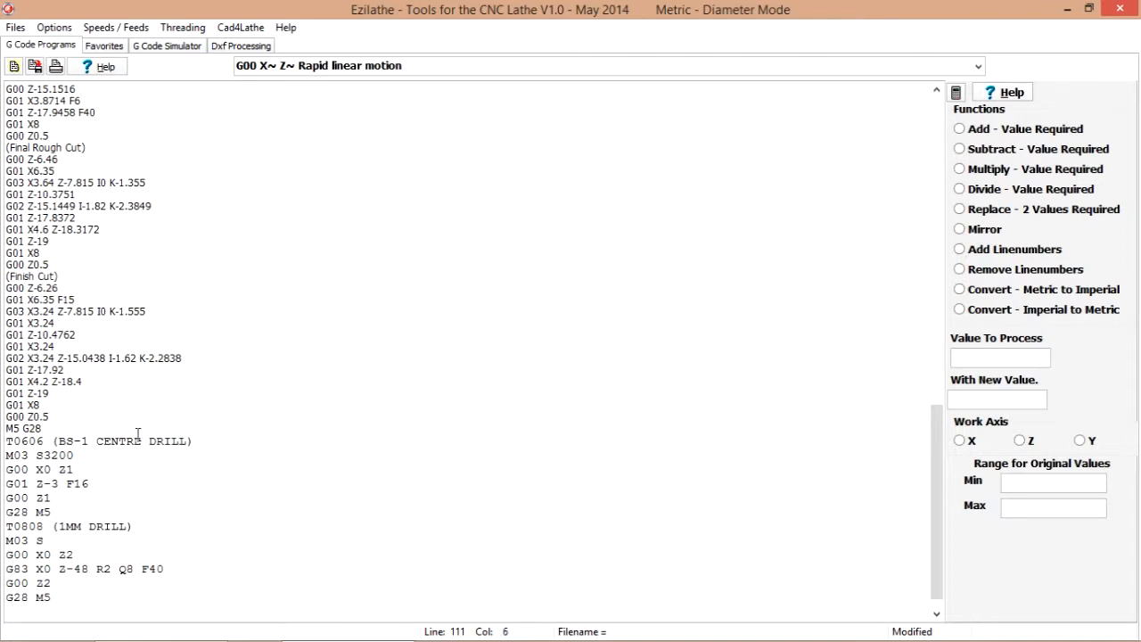
type("2600")
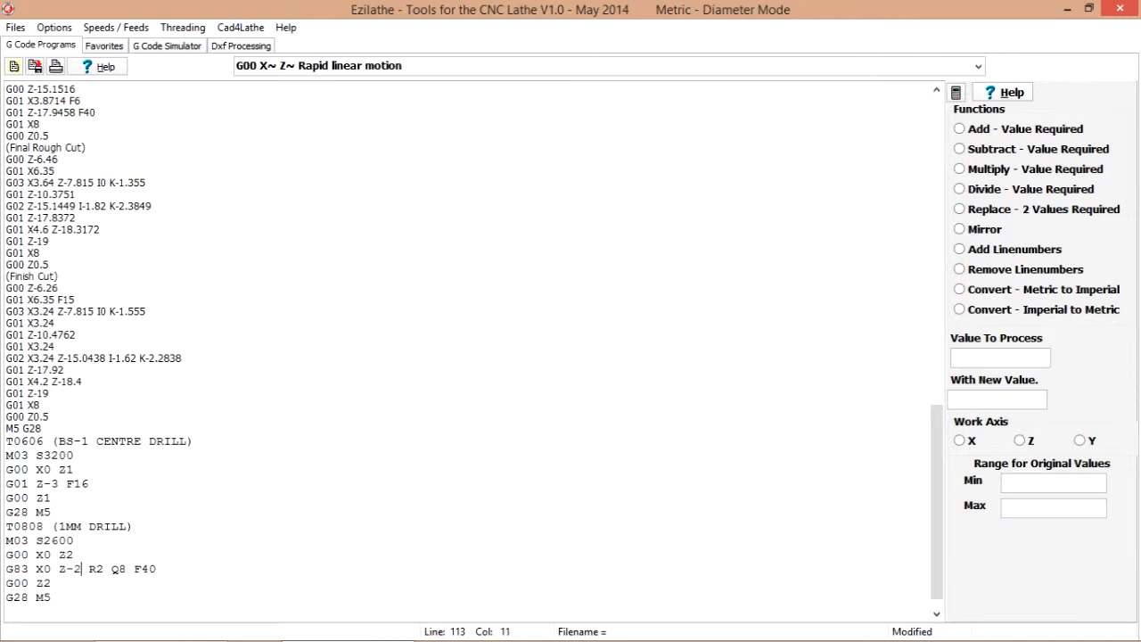
type("1")
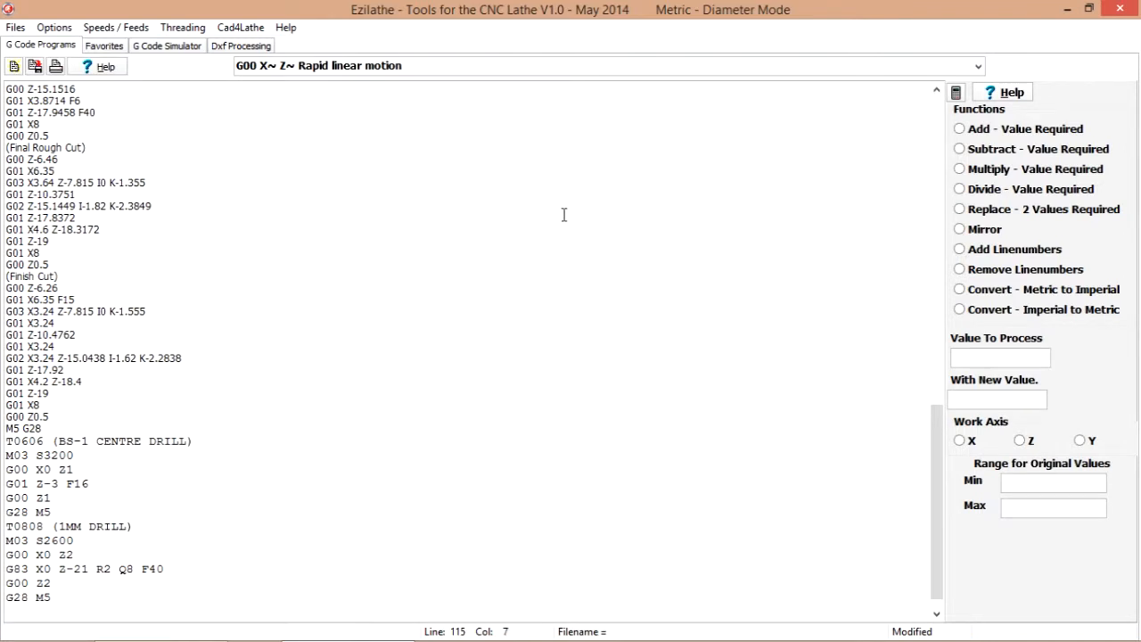
left_click(95, 403)
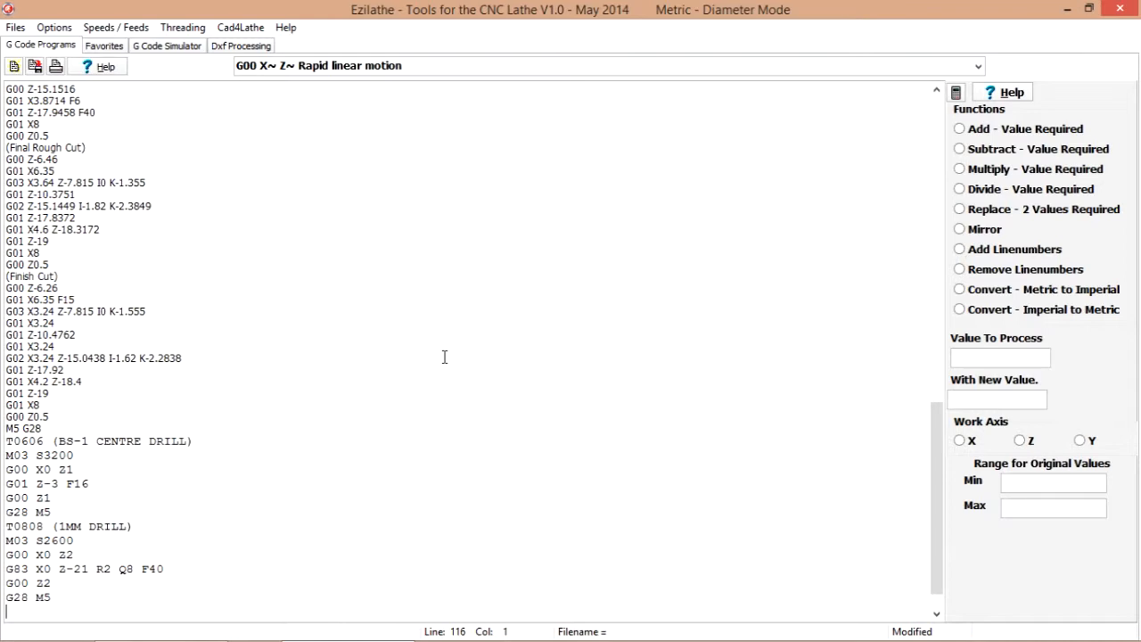
left_click(166, 45)
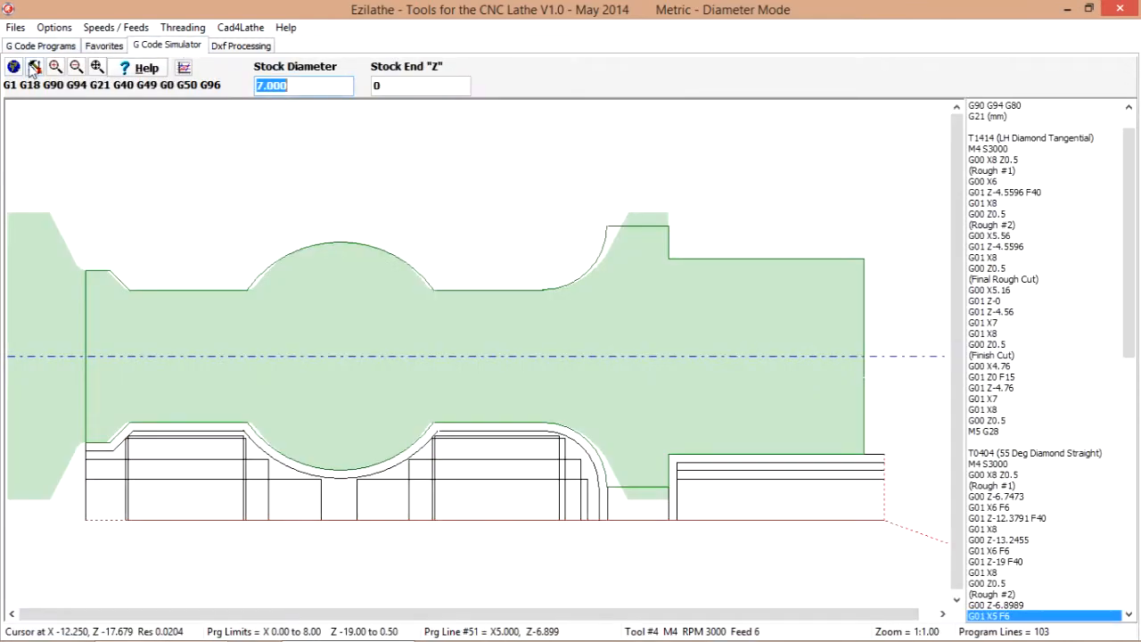
Reload the simulation to show the drilled centre hole along the part
left_click(34, 67)
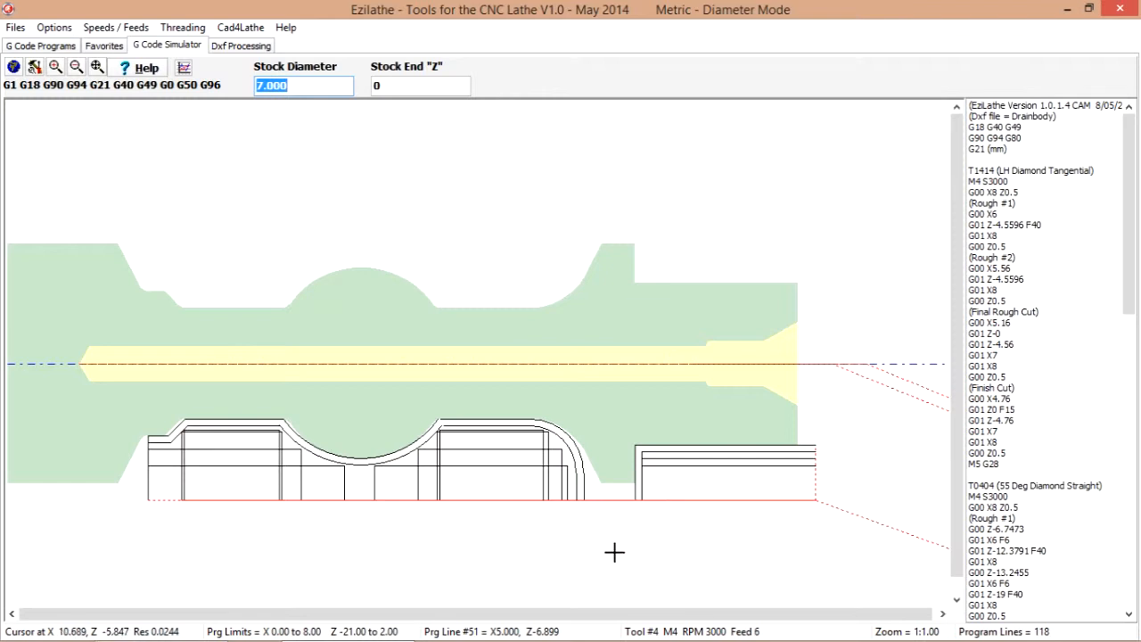
mouse_move(649, 165)
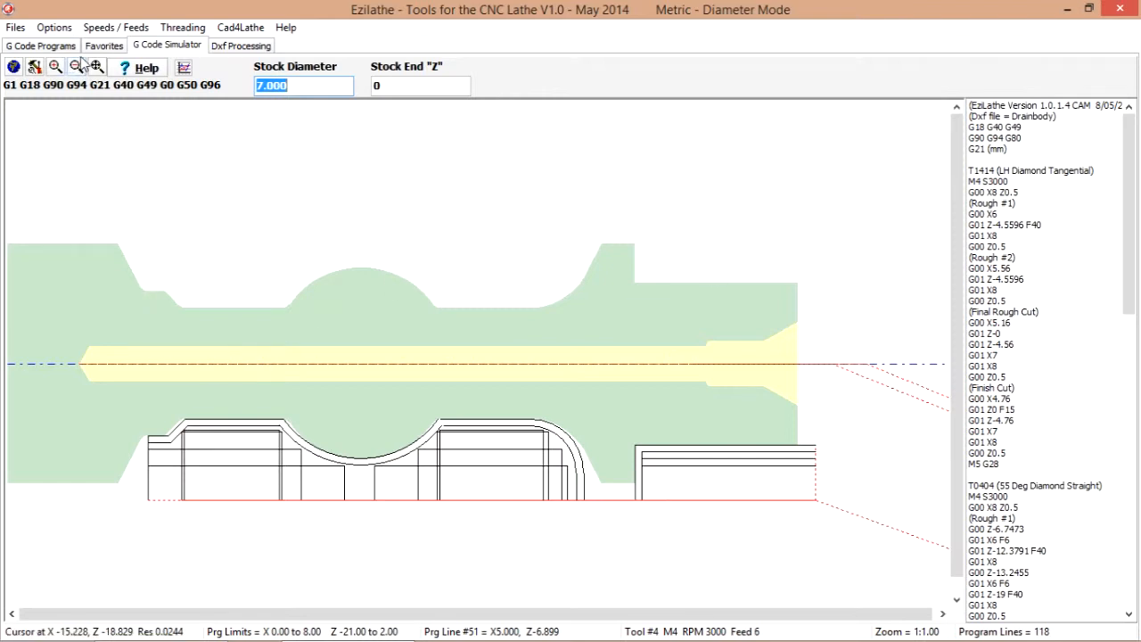
left_click(104, 45)
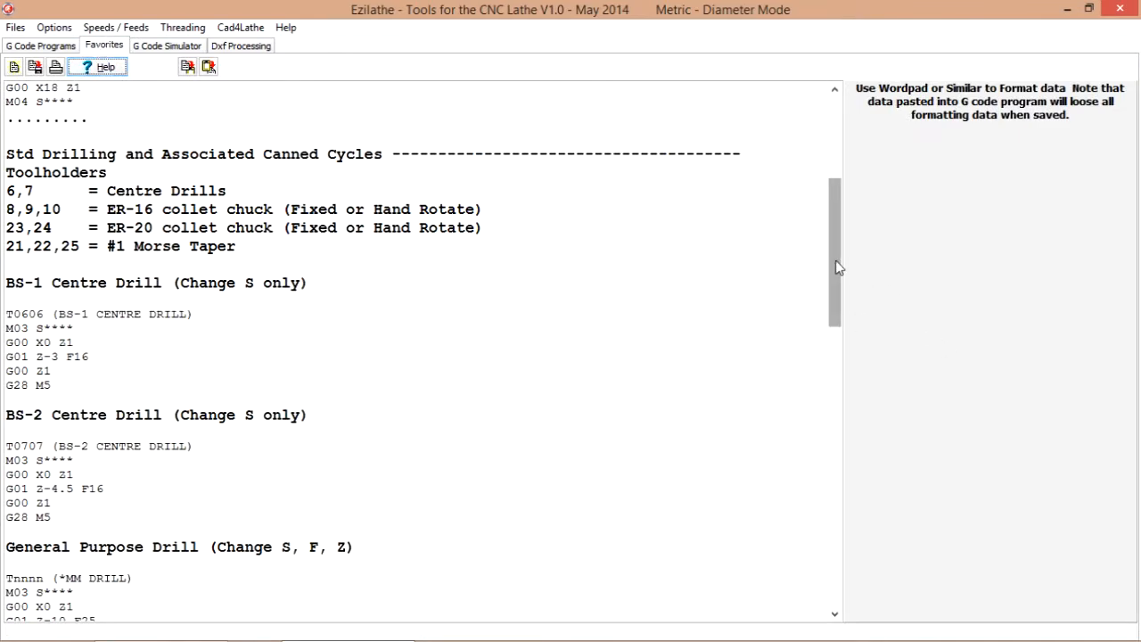
Select the T1919 parting-off block in the favourite snippets
scroll("down", 3)
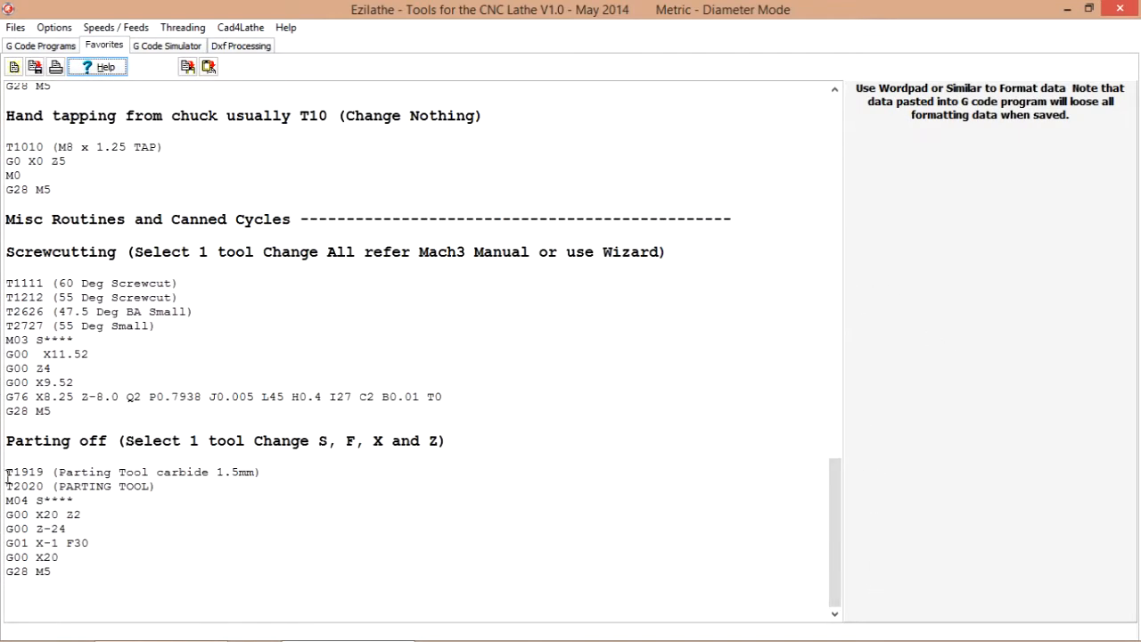
left_click_drag(6, 472, 51, 572)
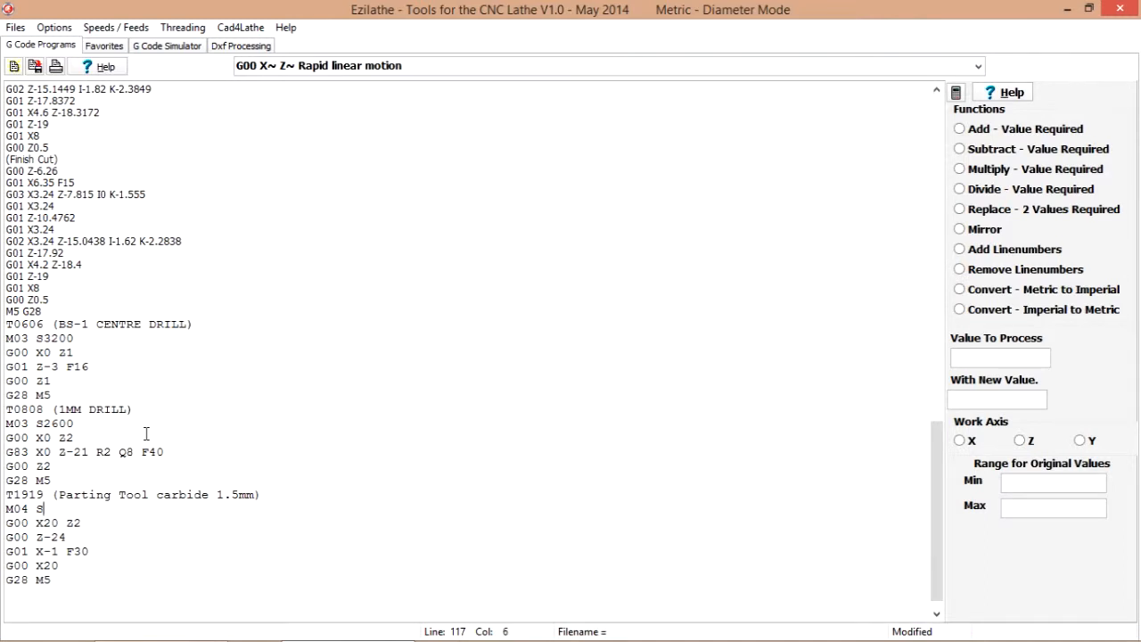
Edit the T1919 parting block to S1200, approach X8, Z-19, and final retract X8
type("1200")
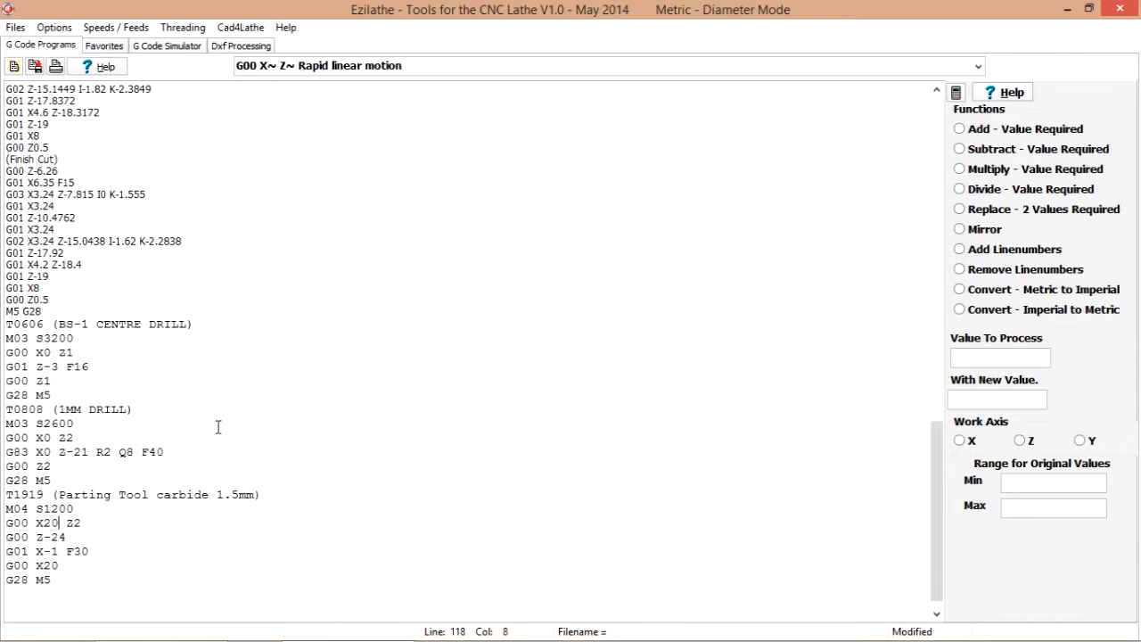
key("BackSpace")
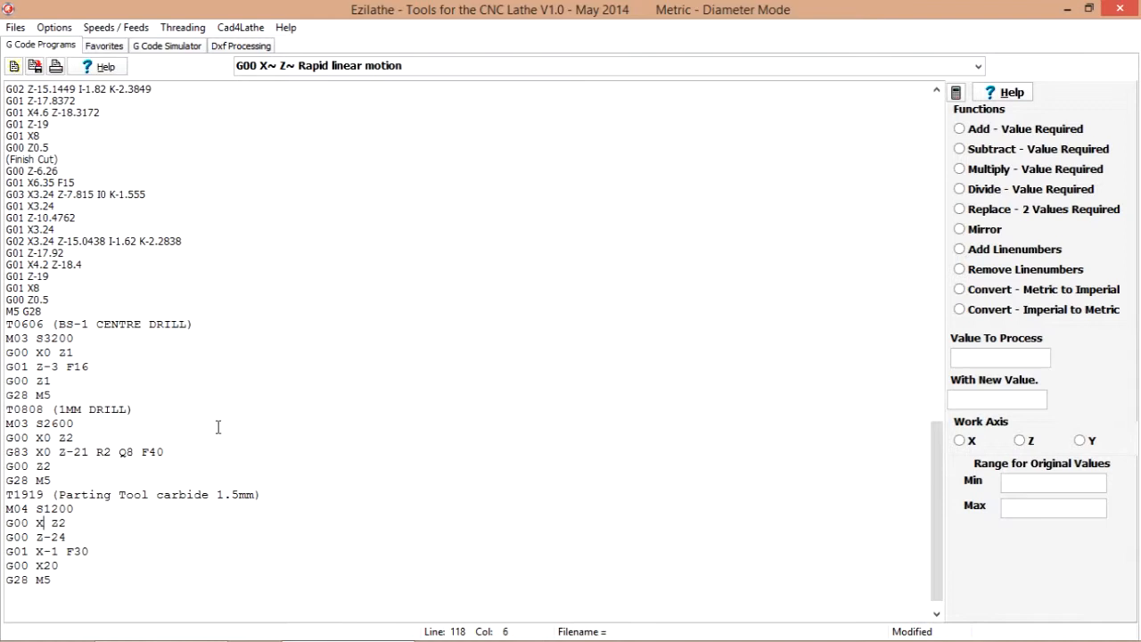
type("8")
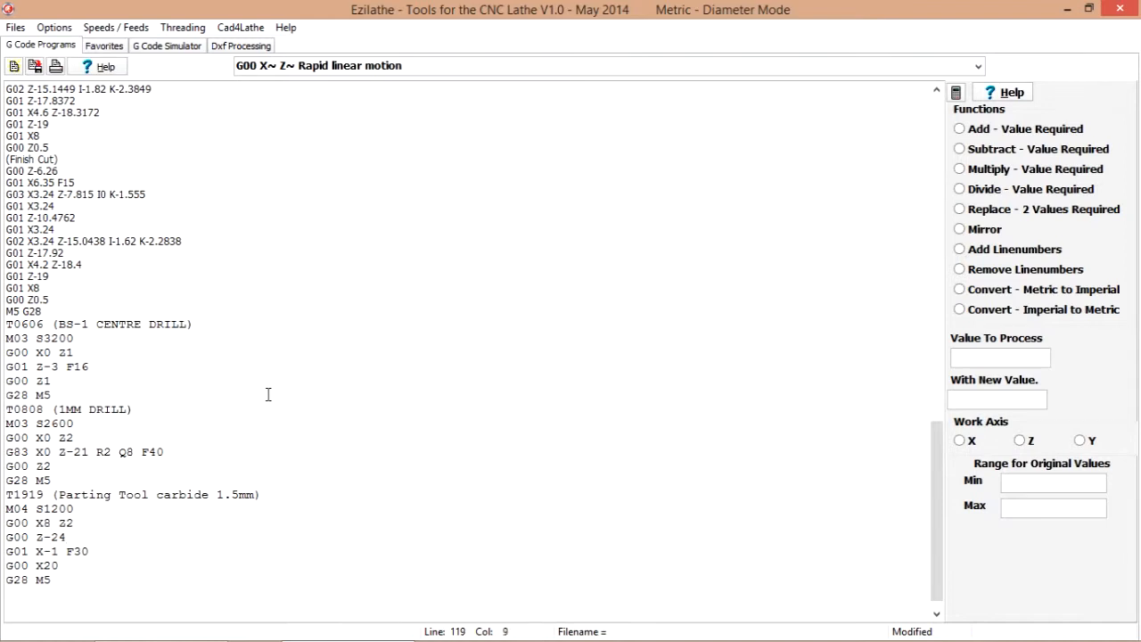
key("BackSpace")
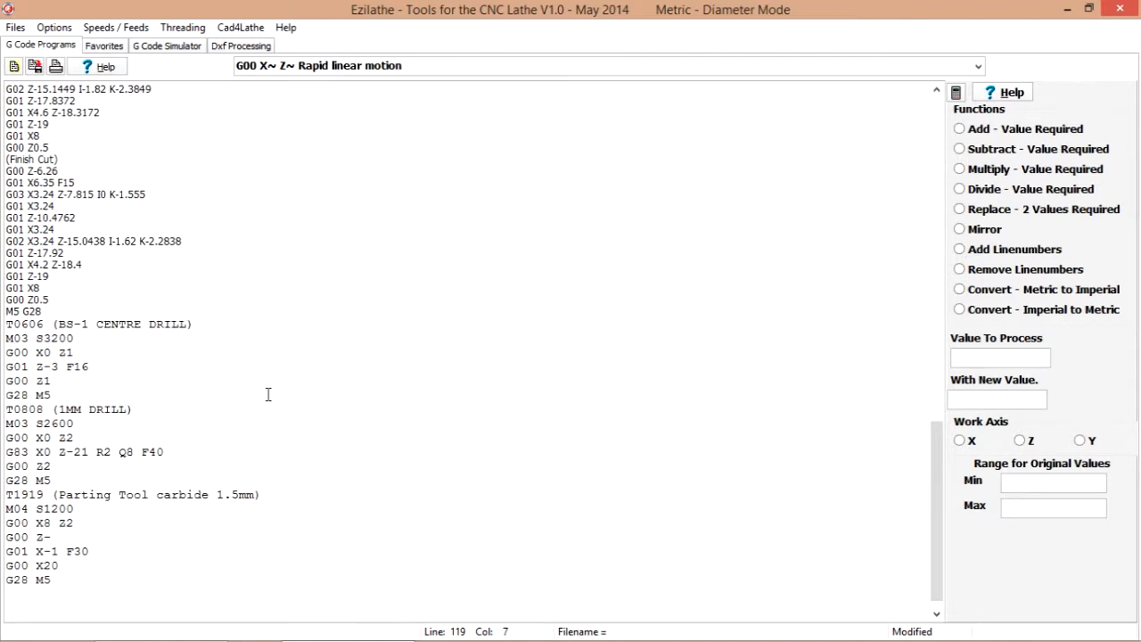
type("19")
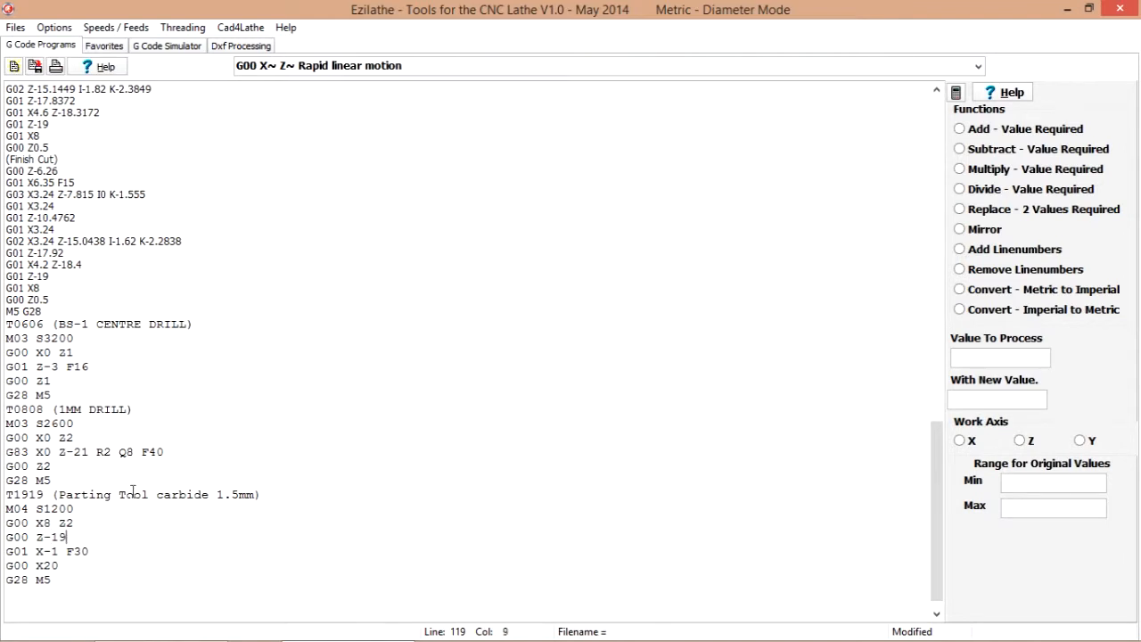
mouse_move(84, 558)
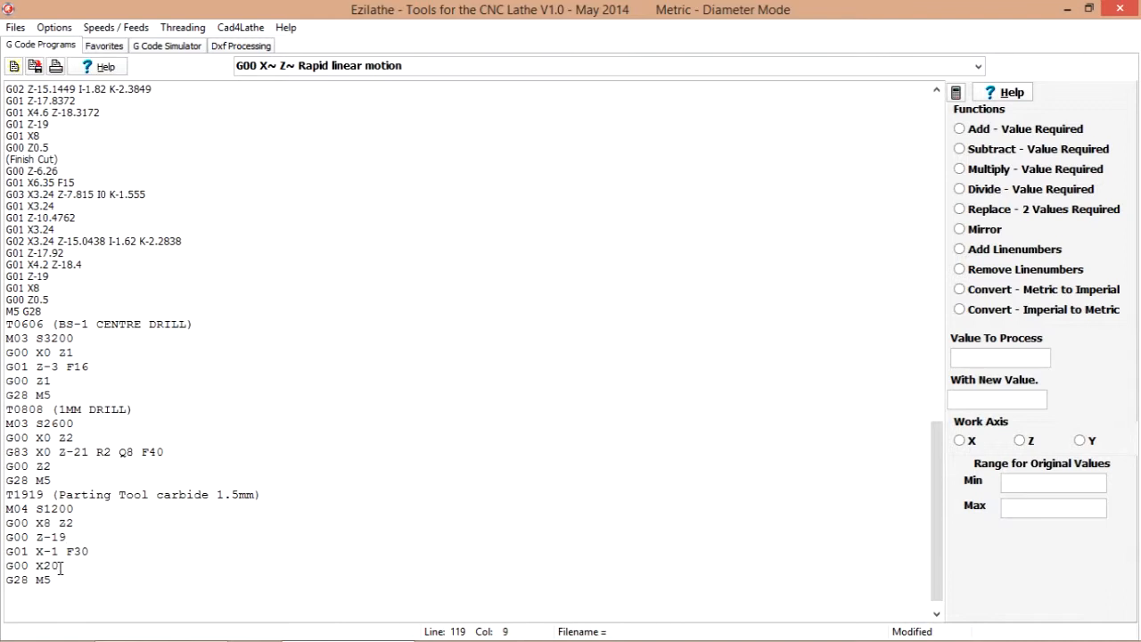
left_click(290, 491)
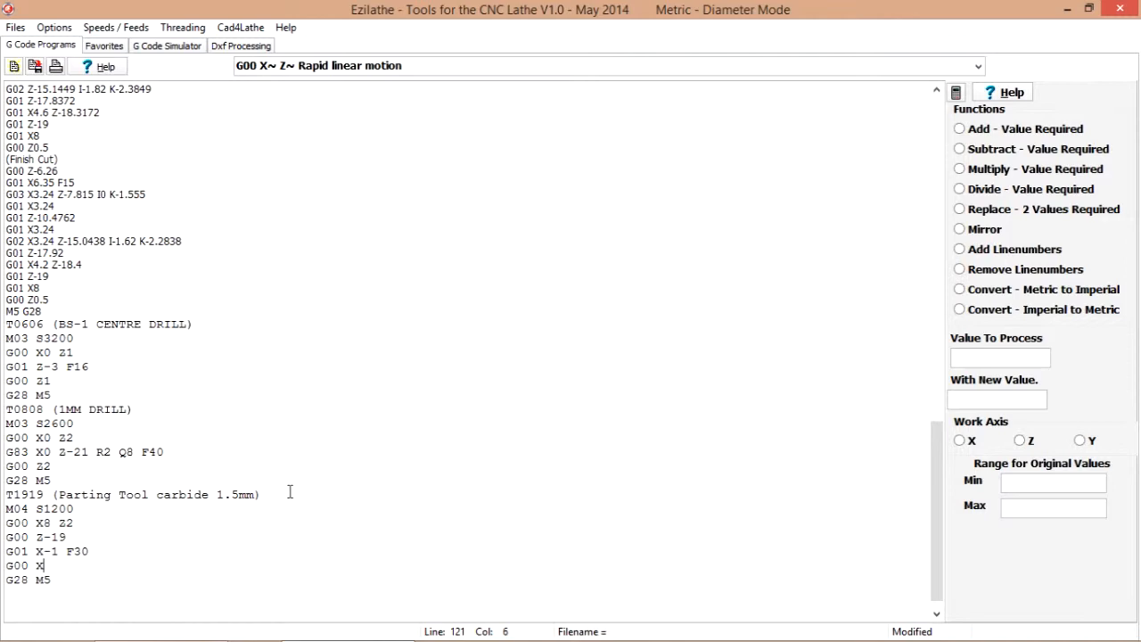
type("8")
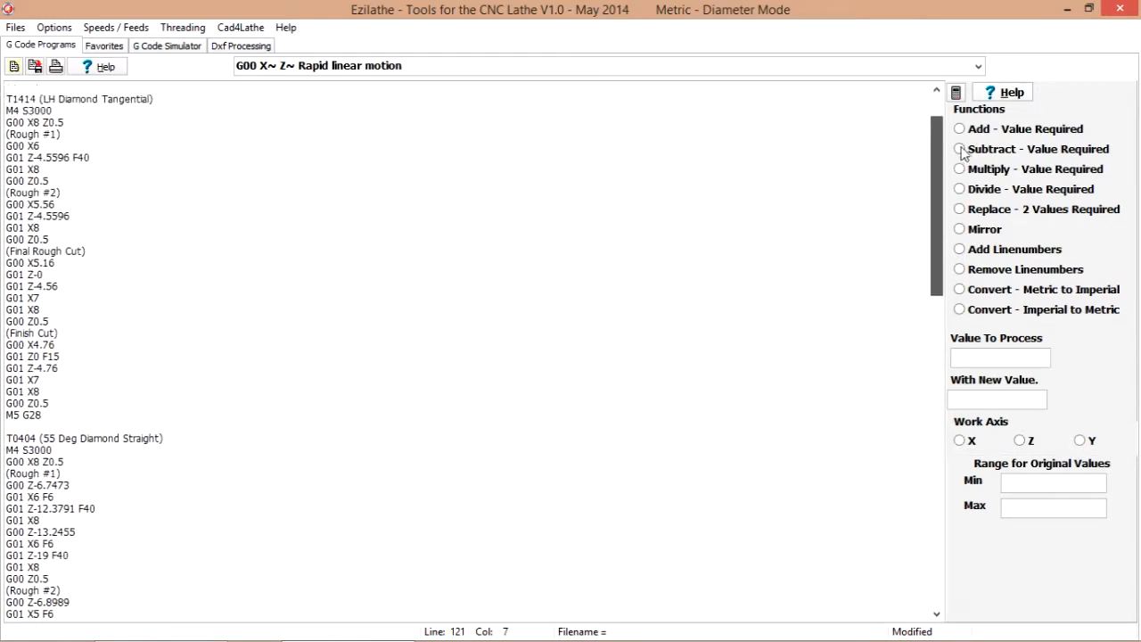
scroll("down", 3)
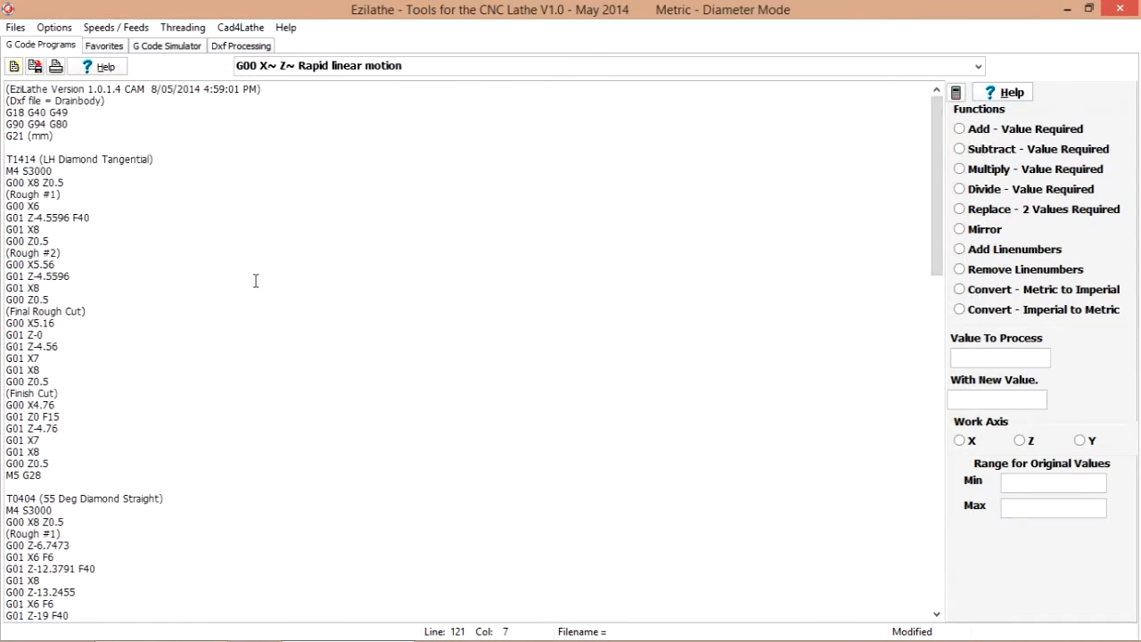
mouse_move(115, 28)
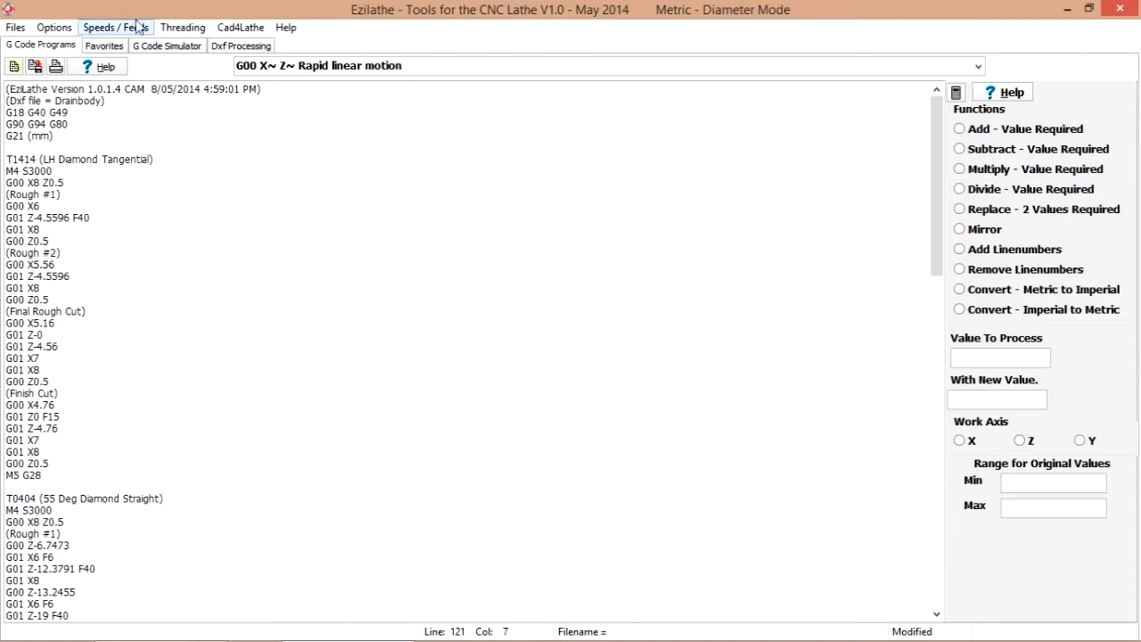
Set a Whitworth 55° thread at 40 TPI, .1875 diameter, non-standard tip radius
left_click(182, 27)
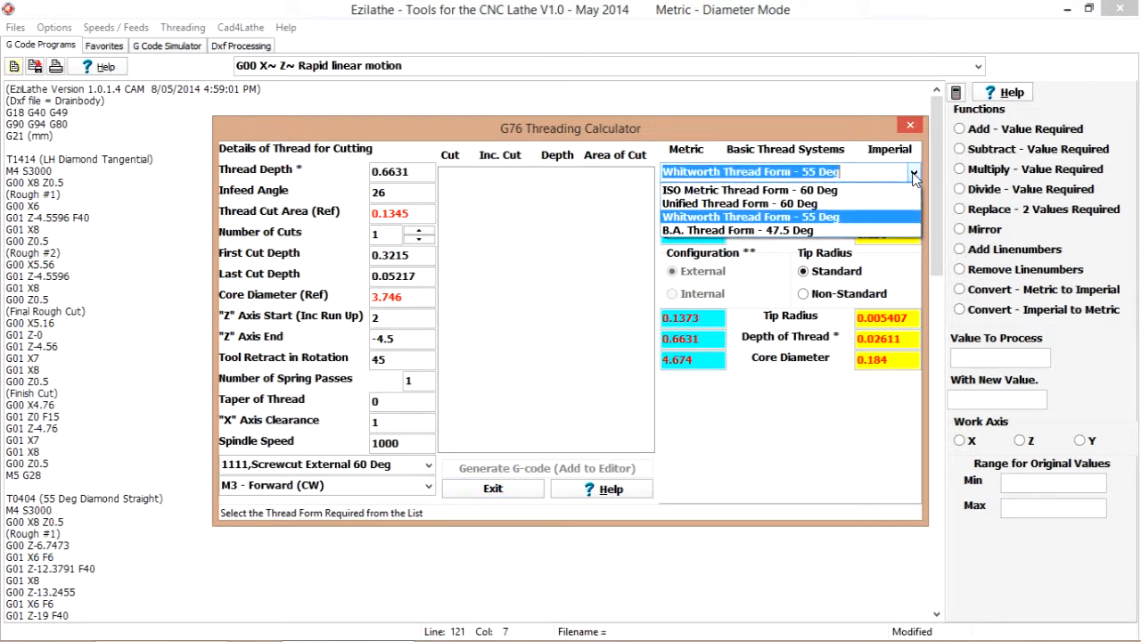
left_click(749, 215)
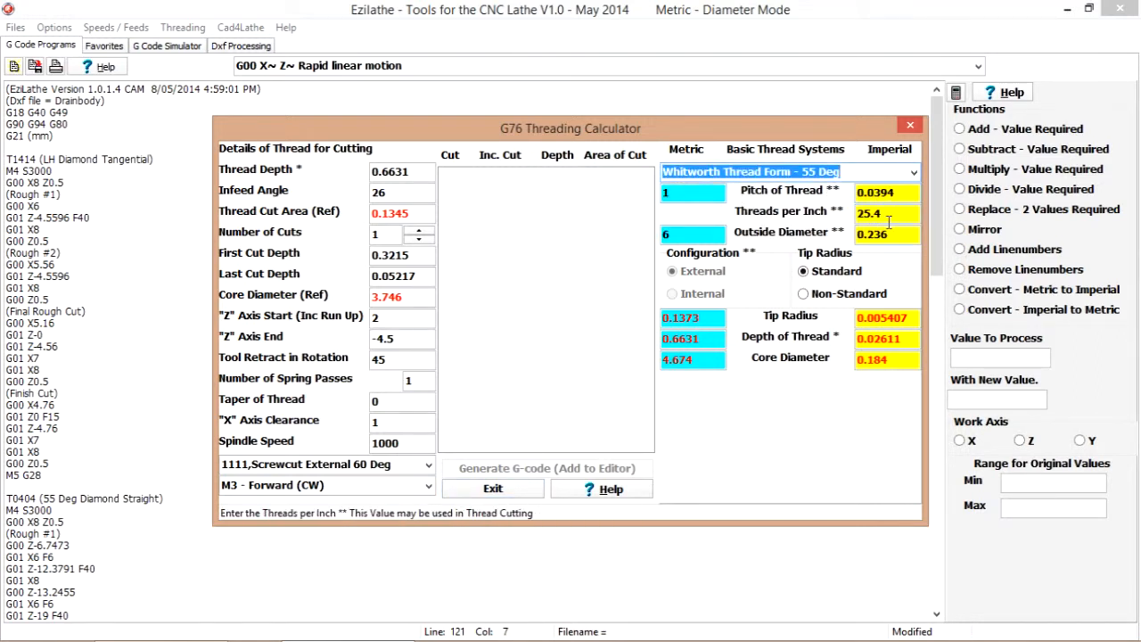
left_click(886, 212)
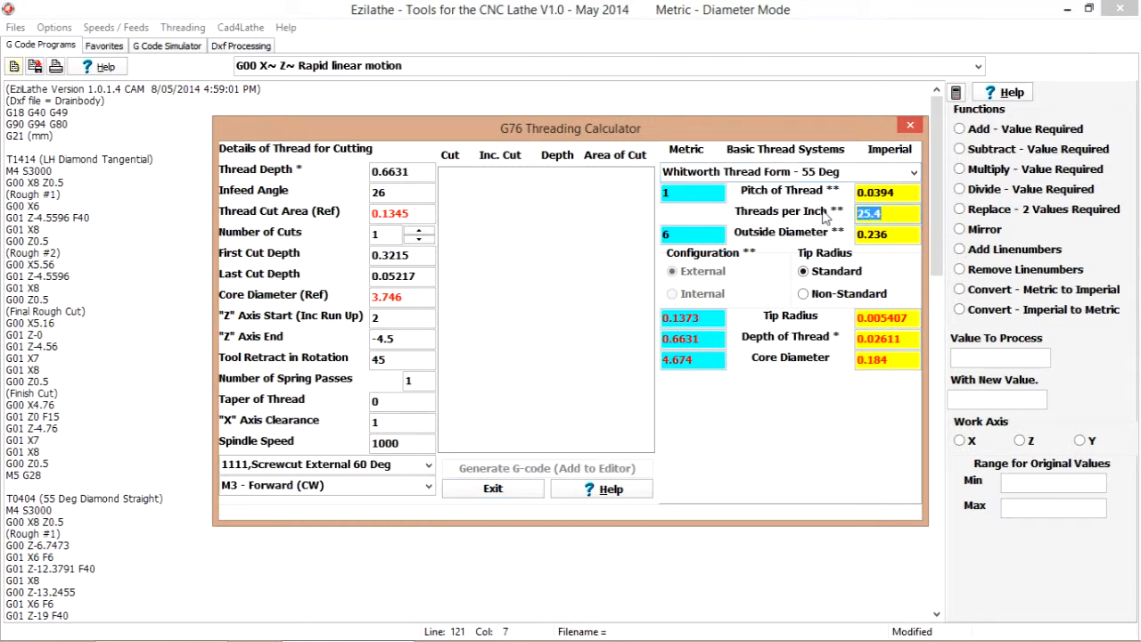
type("40")
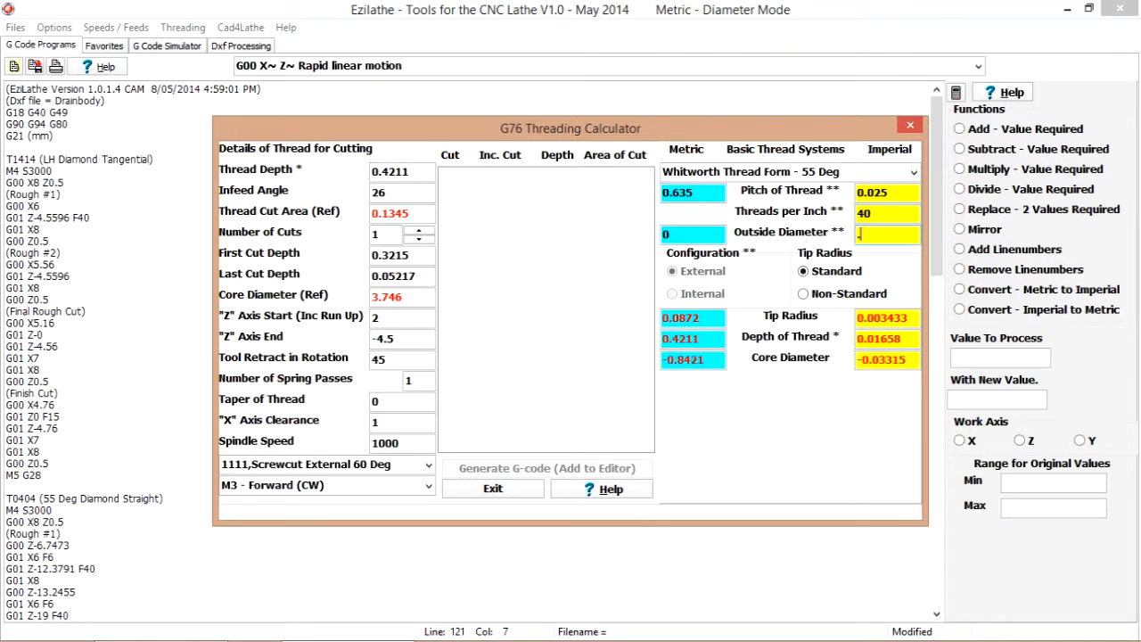
type(".1875")
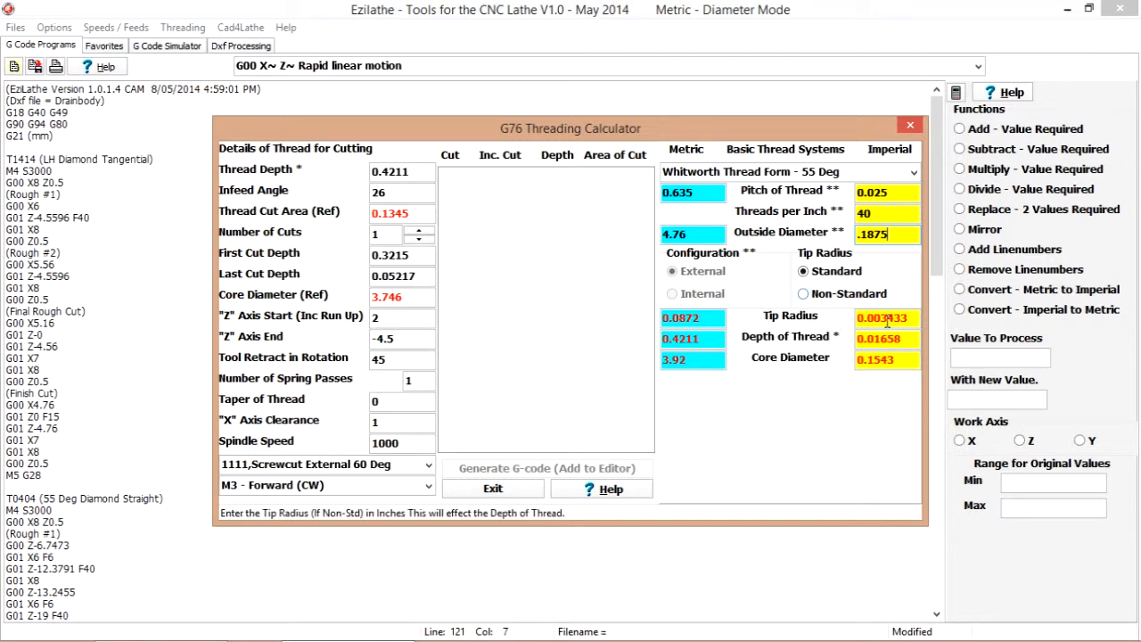
left_click(803, 294)
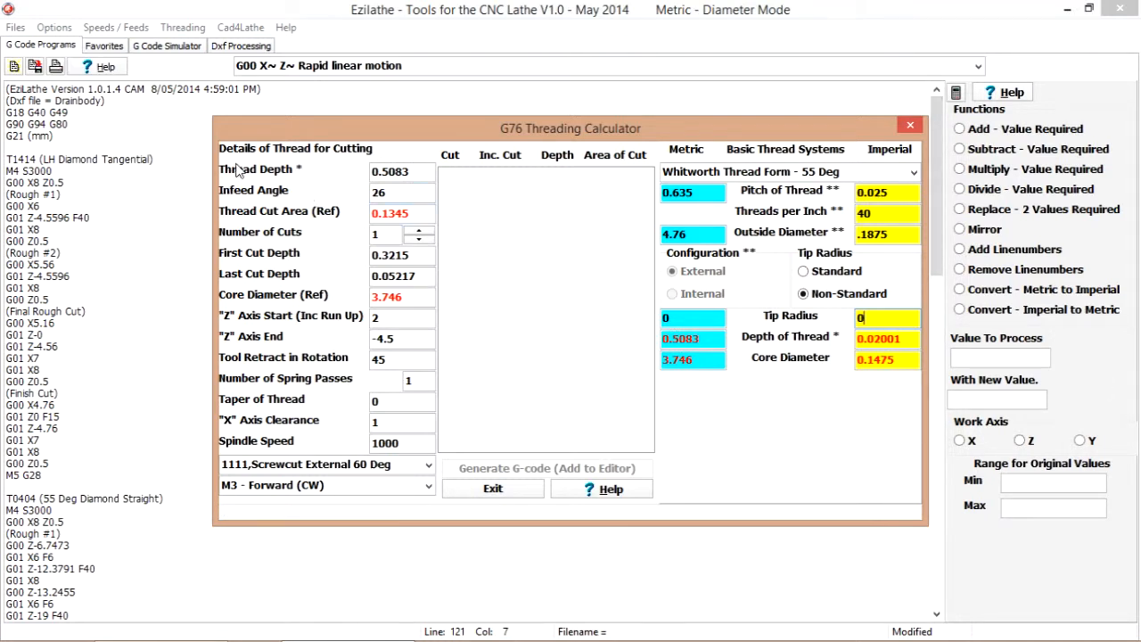
mouse_move(296, 172)
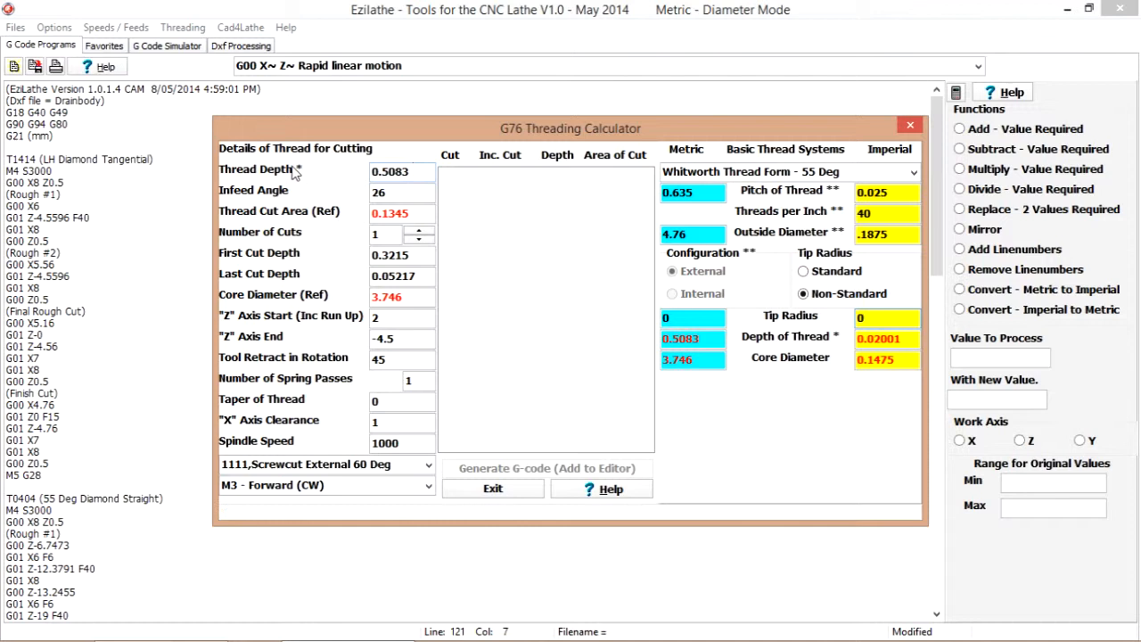
mouse_move(312, 198)
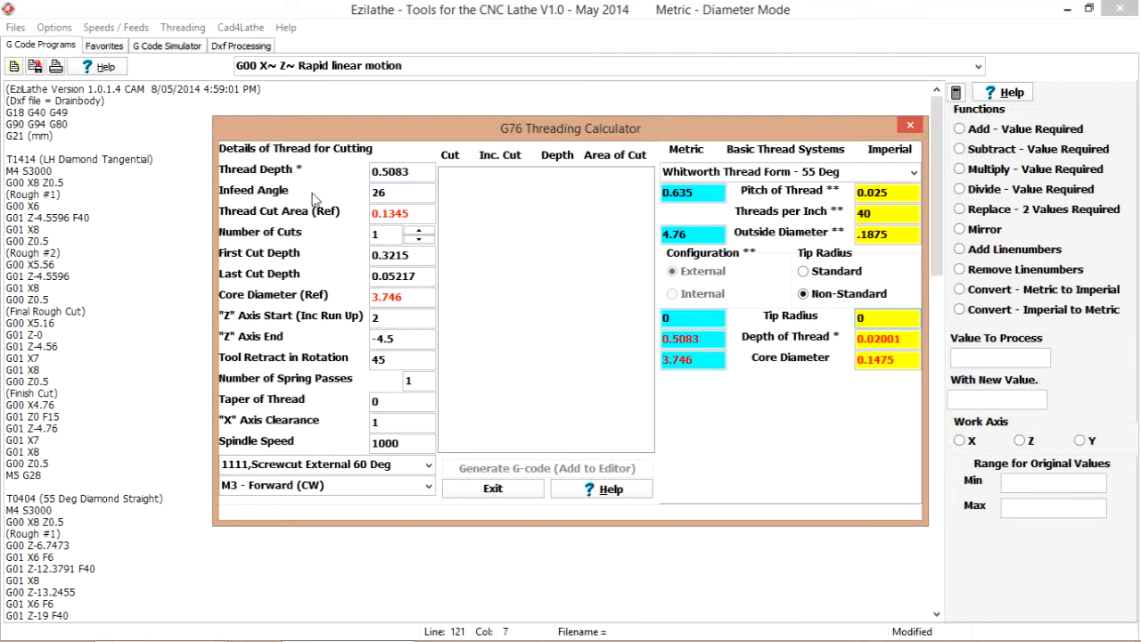
mouse_move(372, 202)
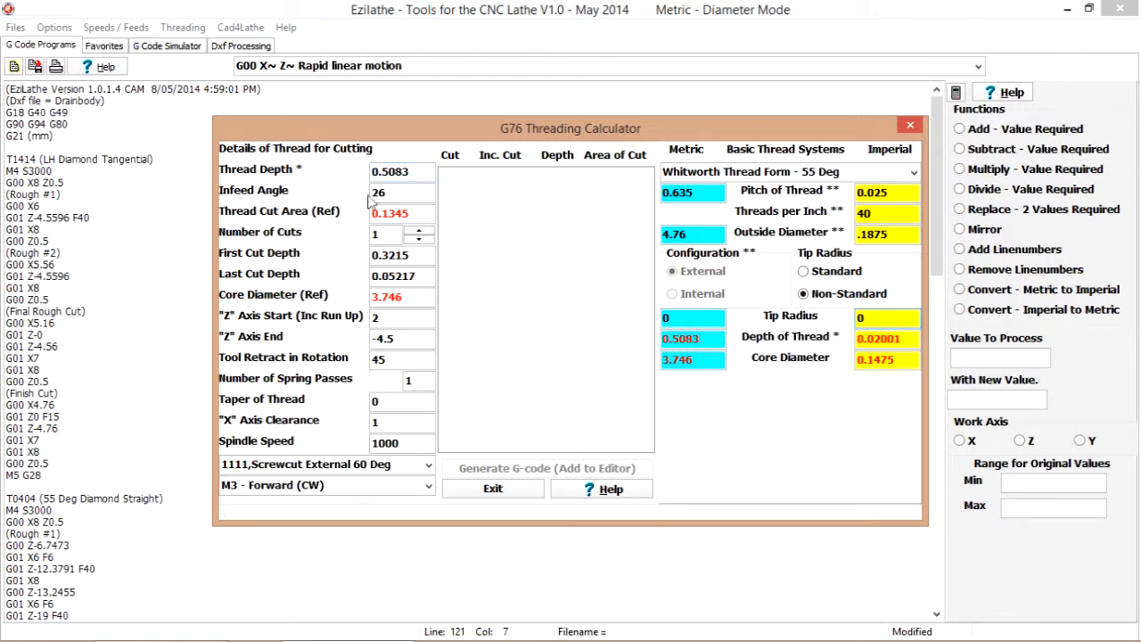
Choose screwcut tool 2727, raise the cuts to 10, and add the G76 code
left_click(401, 191)
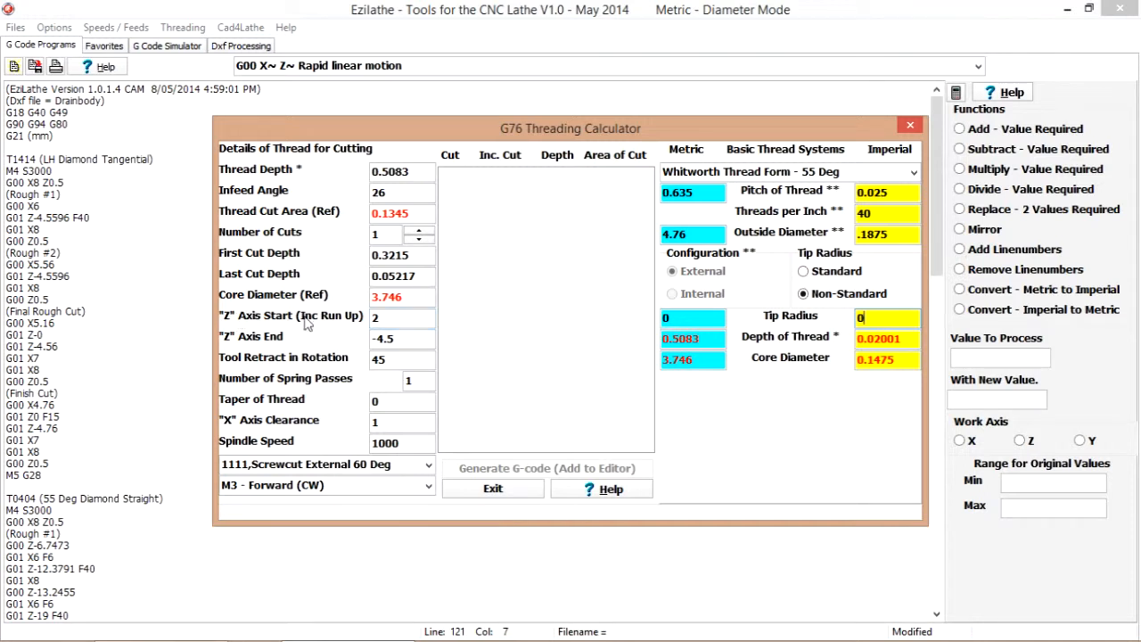
left_click(401, 318)
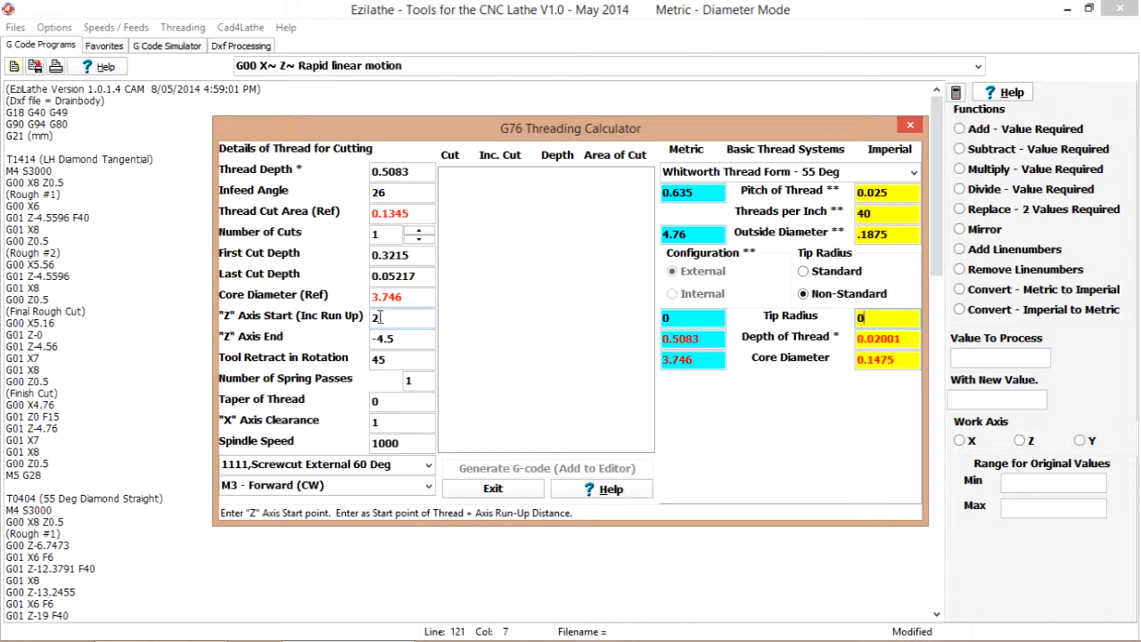
left_click(401, 338)
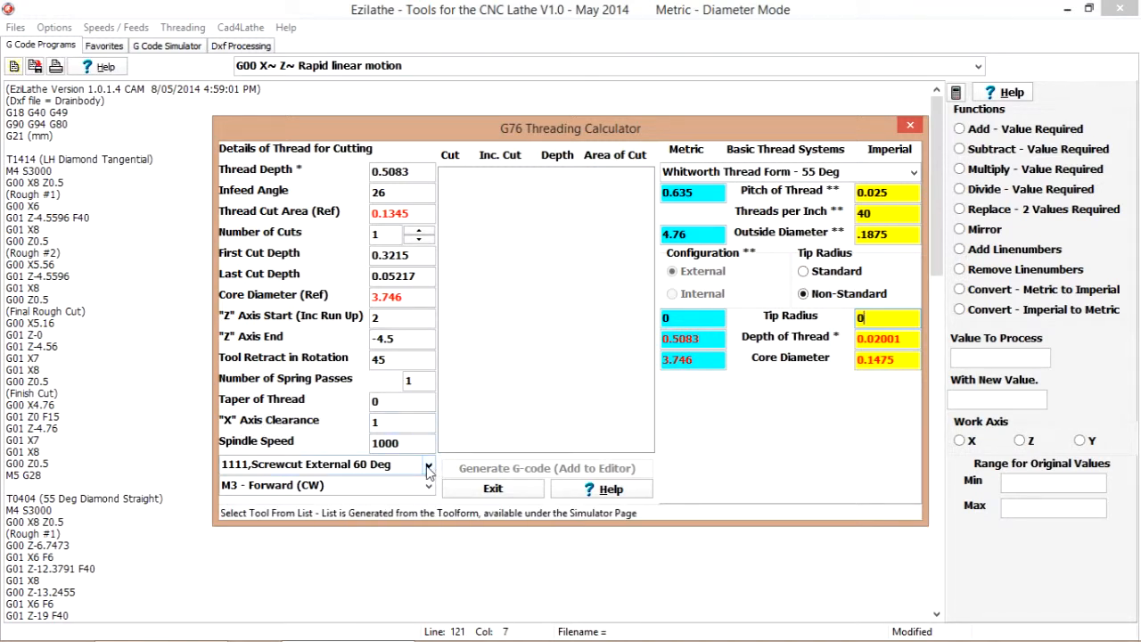
left_click(427, 465)
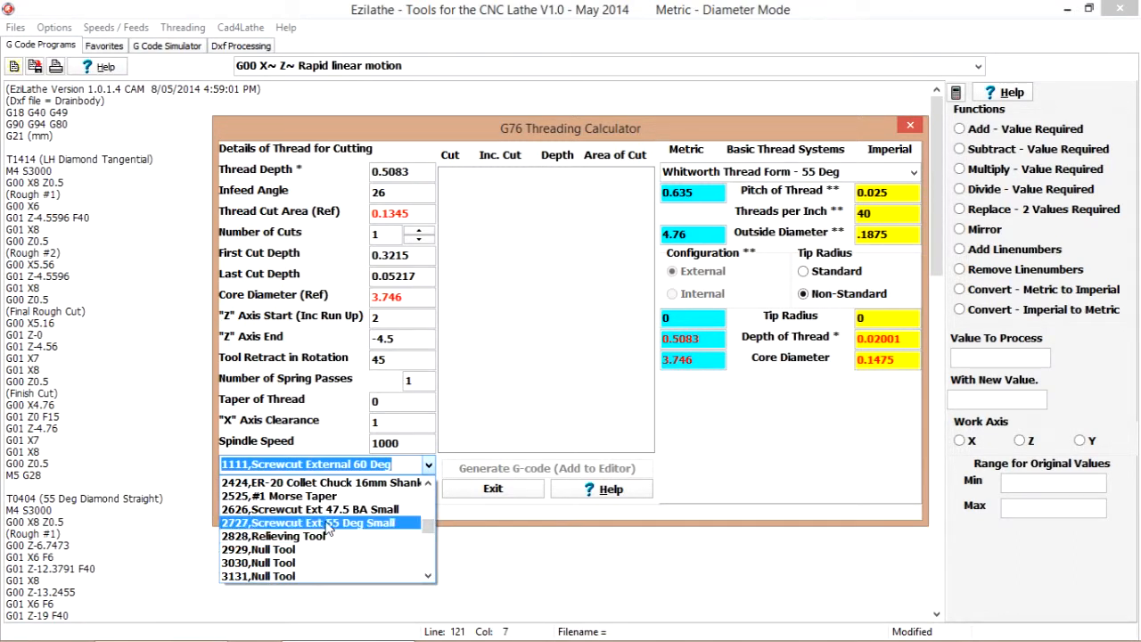
left_click(309, 522)
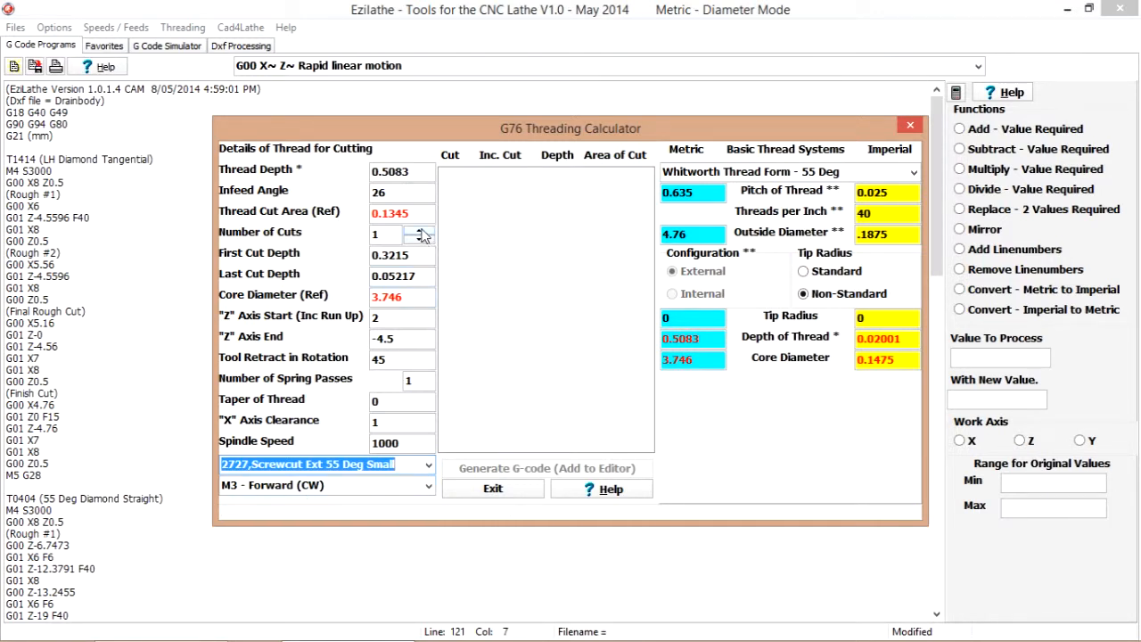
left_click(419, 228)
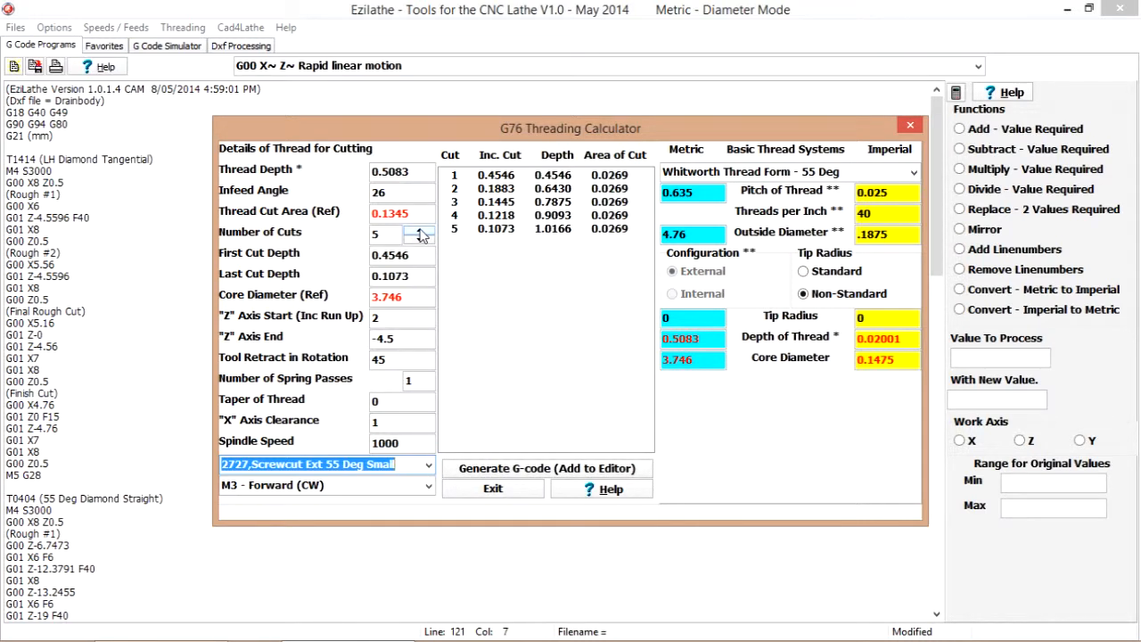
left_click(419, 233)
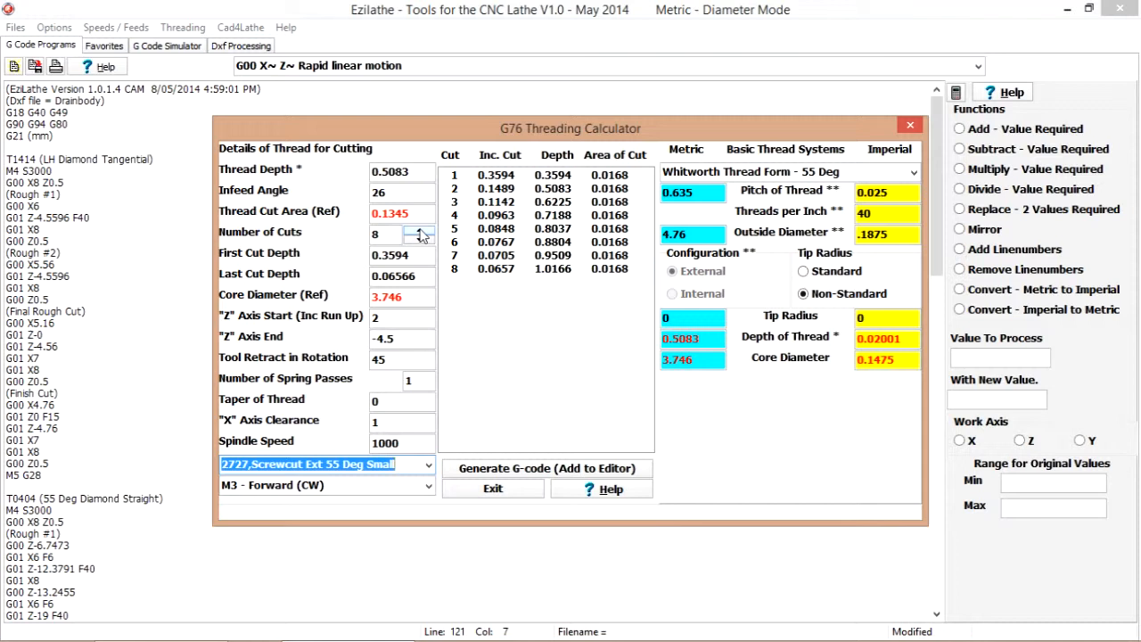
left_click(419, 229)
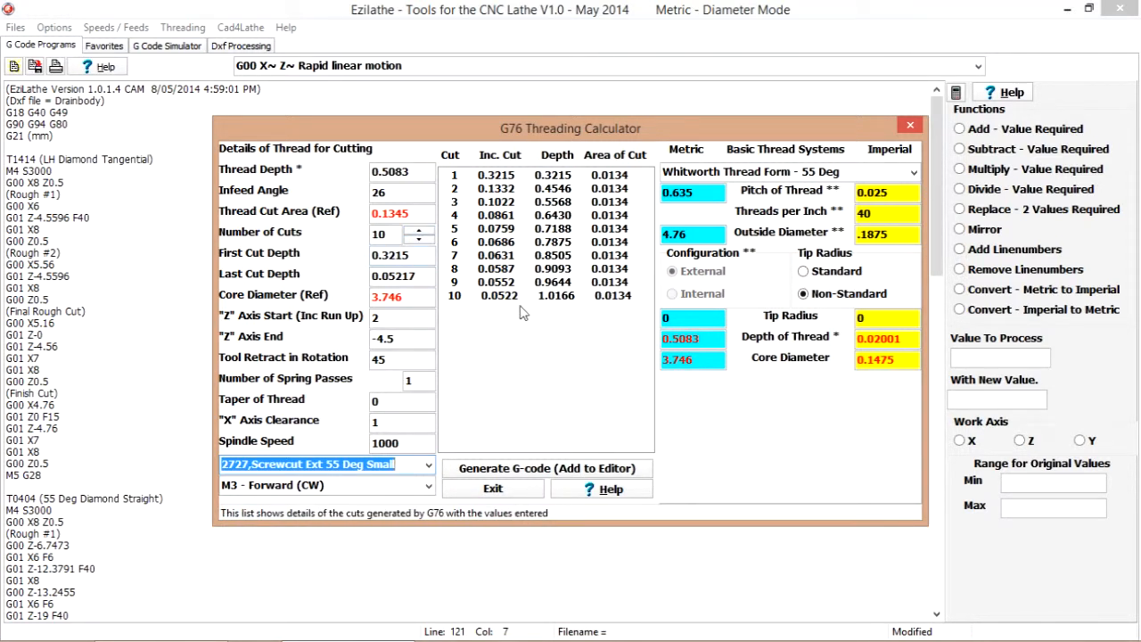
mouse_move(513, 303)
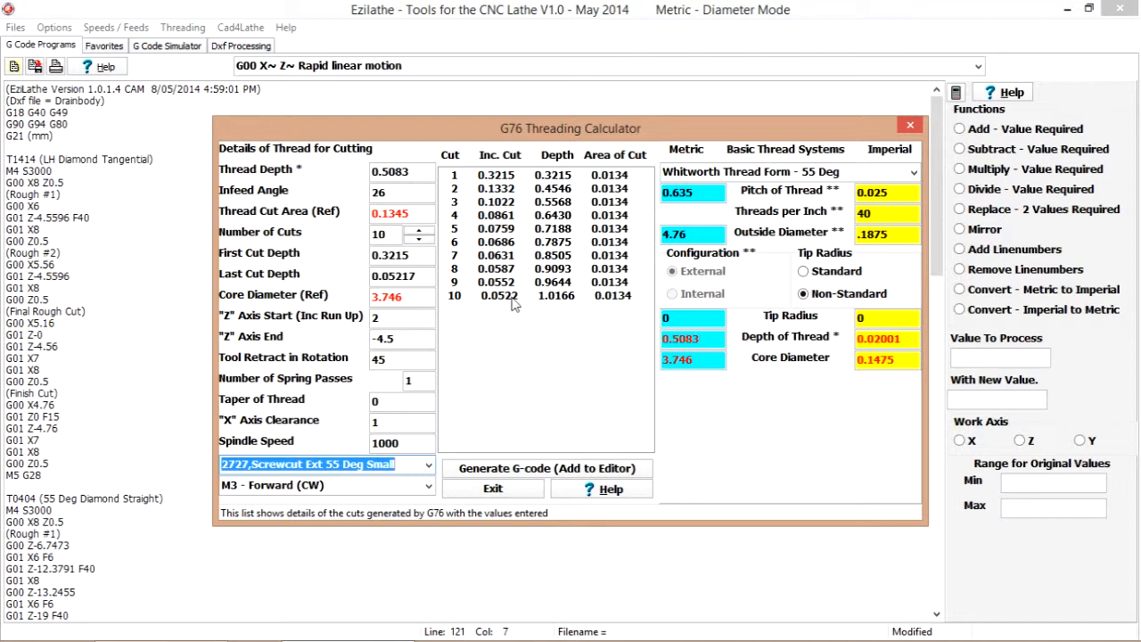
mouse_move(466, 238)
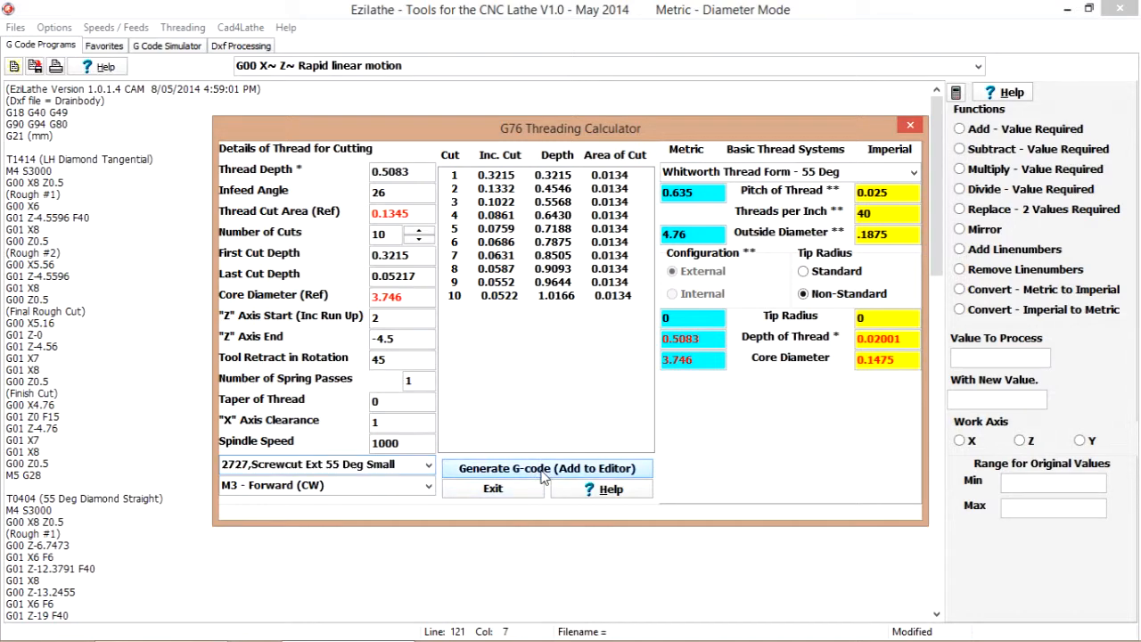
left_click(547, 468)
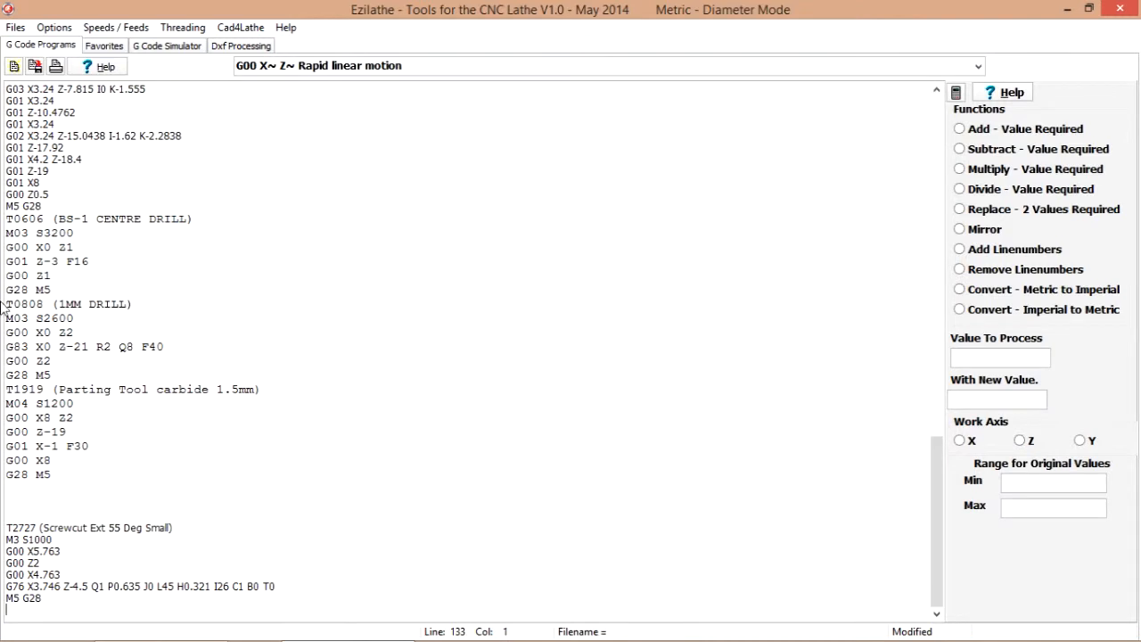
mouse_move(395, 500)
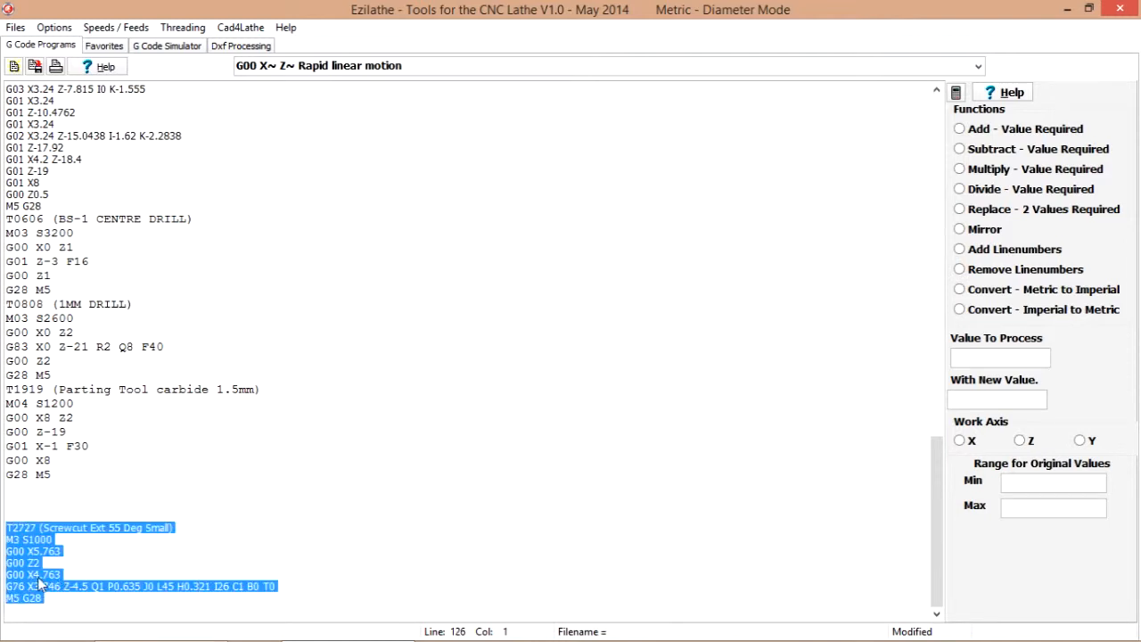
Cut the T2727 thread block and place the cursor after the T1414 facing operations
key("Delete")
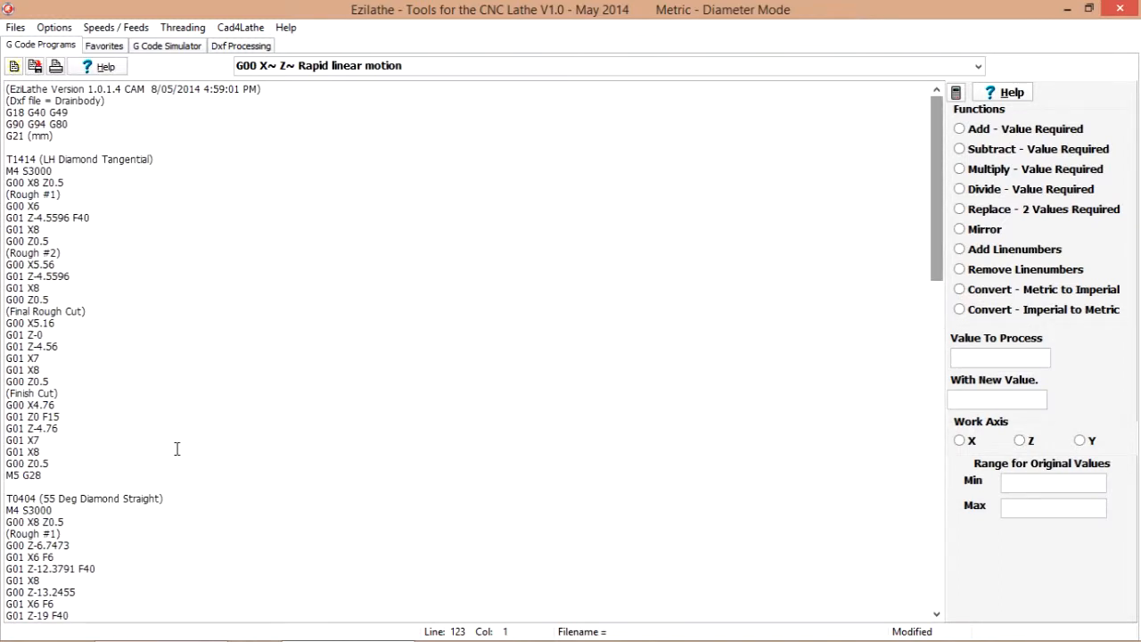
left_click(290, 370)
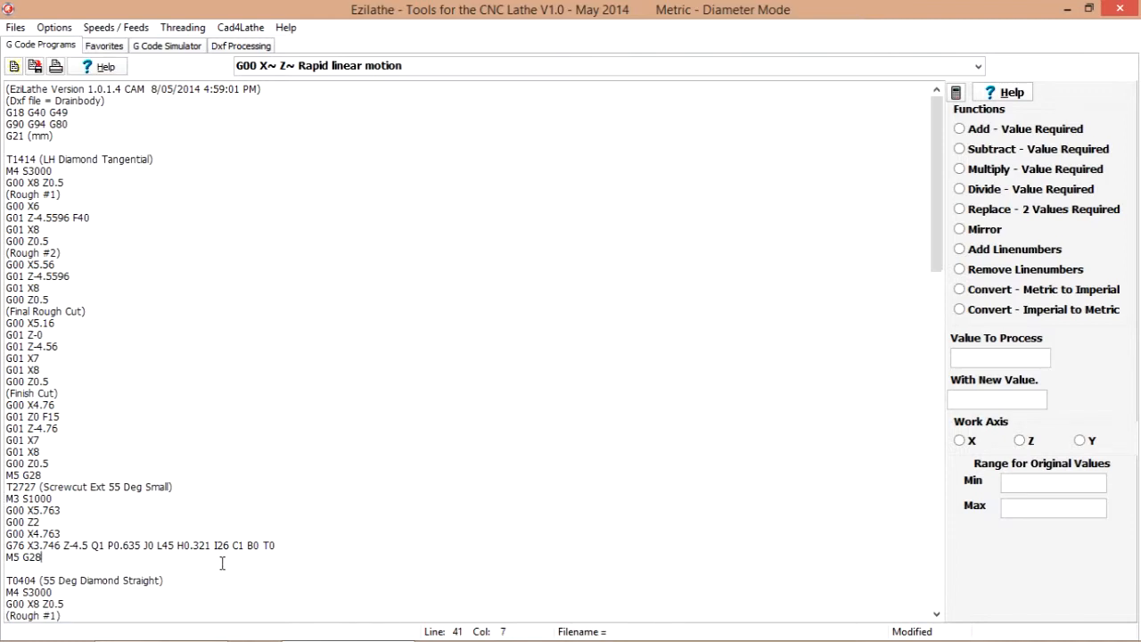
mouse_move(296, 349)
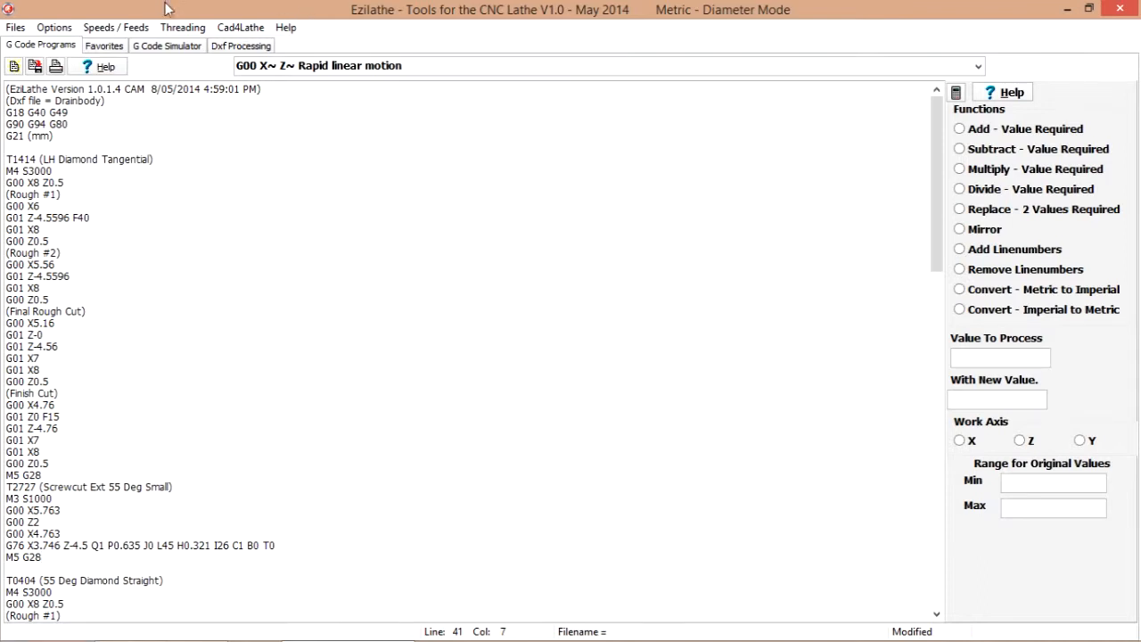
Clear and rerun the simulation of the reordered 129-line program
left_click(166, 45)
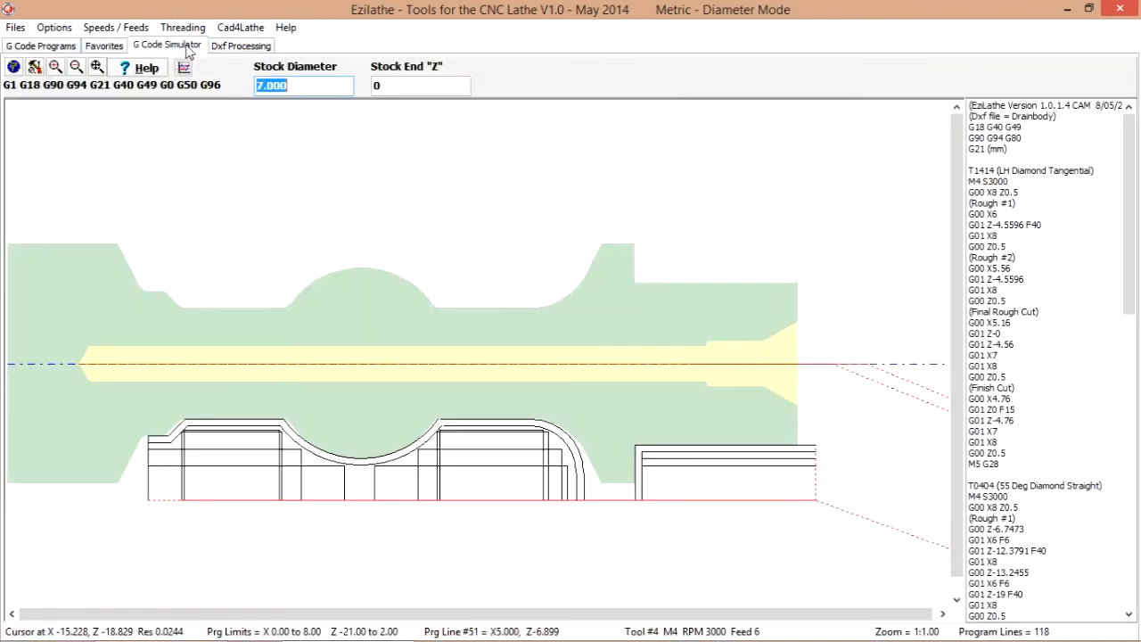
left_click(14, 67)
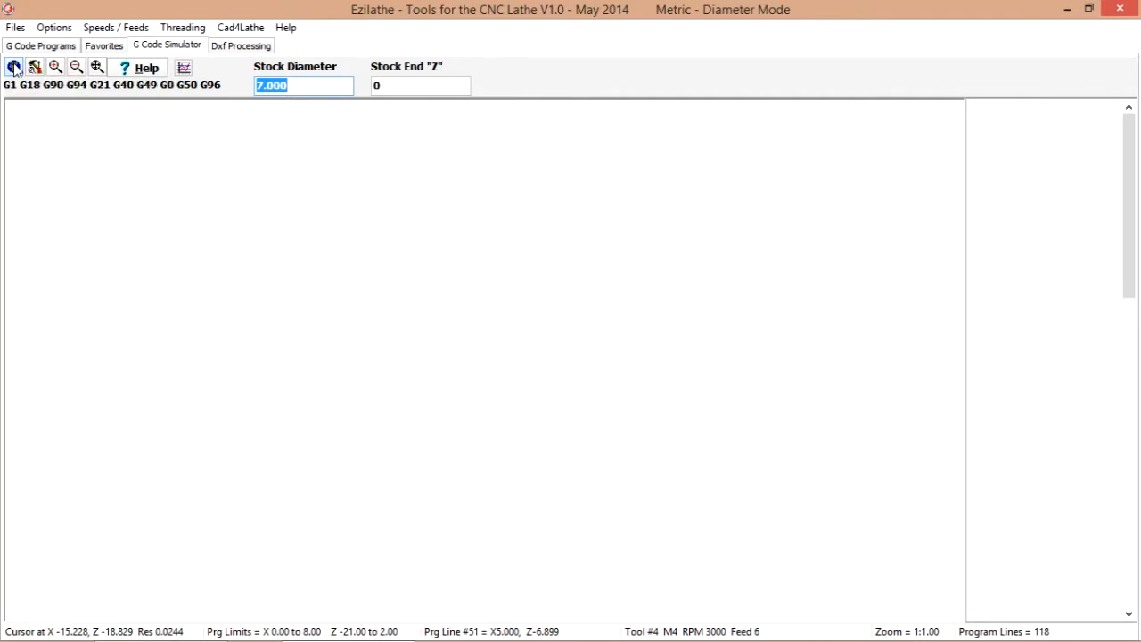
left_click(14, 67)
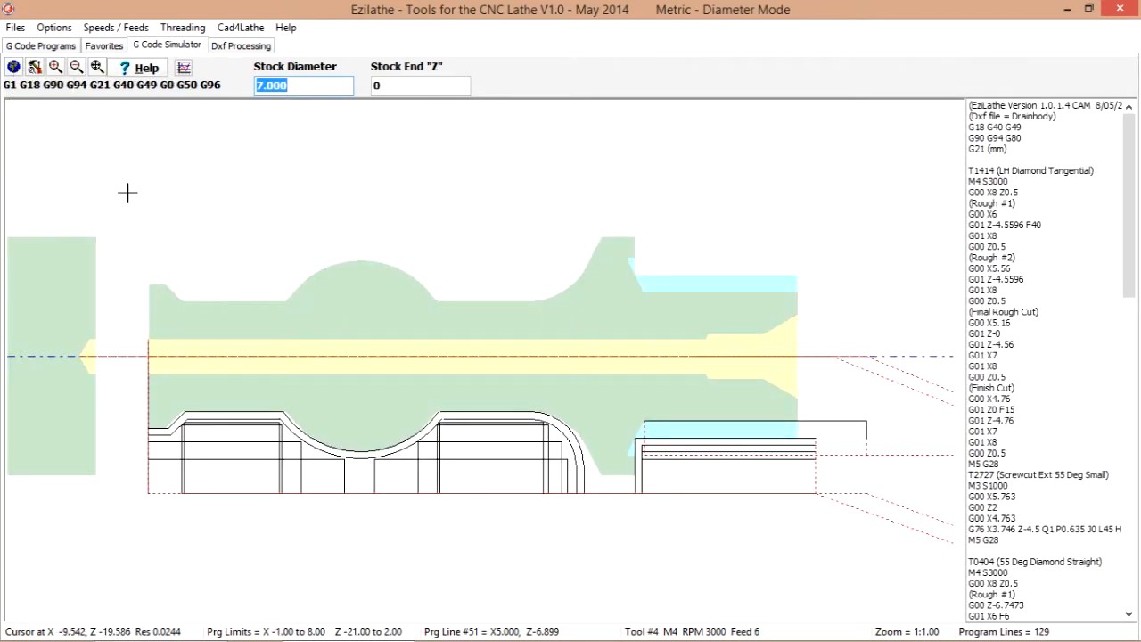
mouse_move(643, 288)
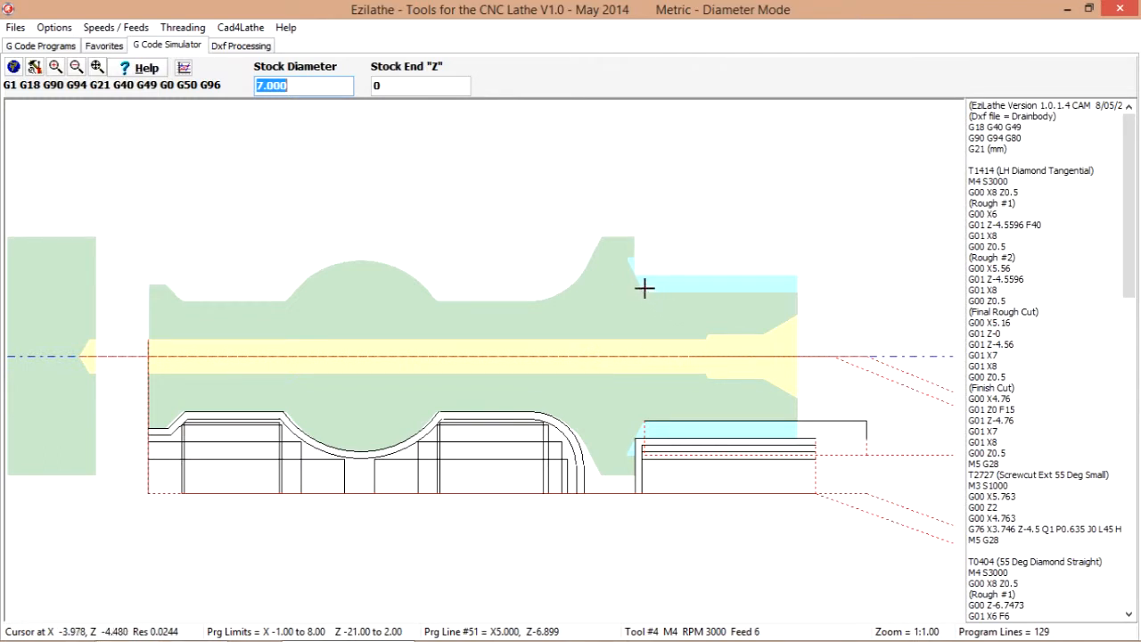
mouse_move(625, 252)
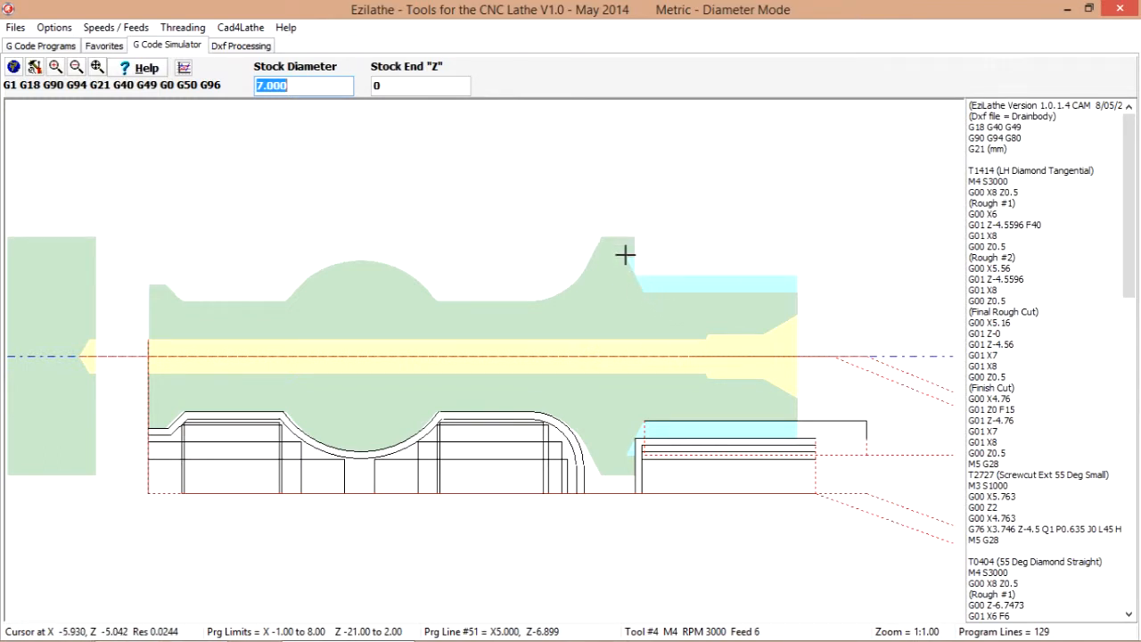
mouse_move(656, 306)
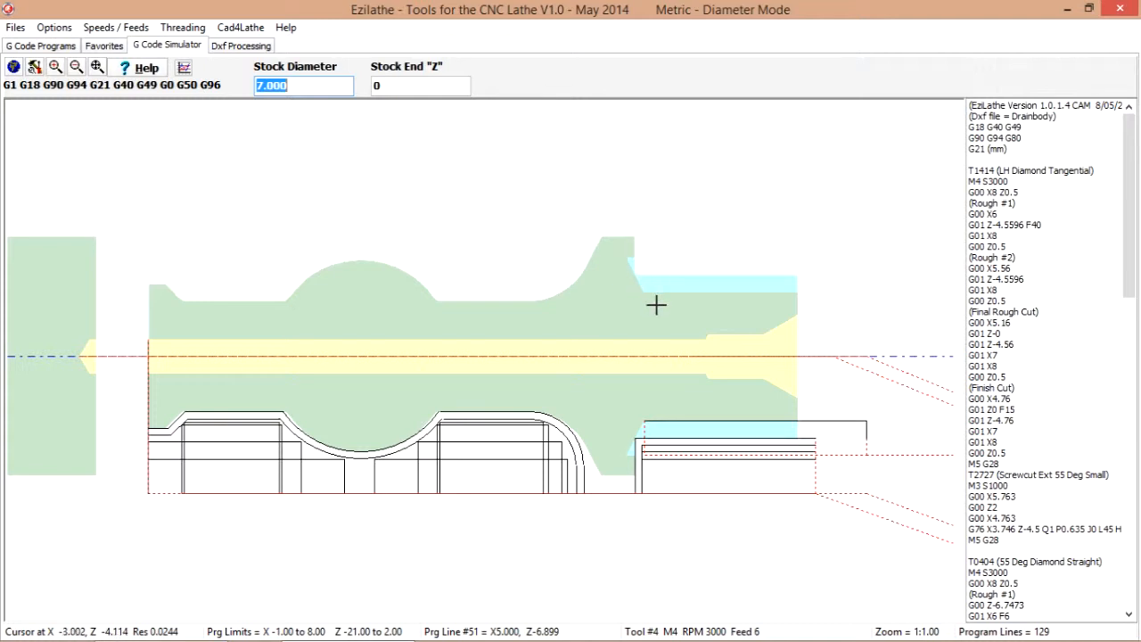
mouse_move(669, 285)
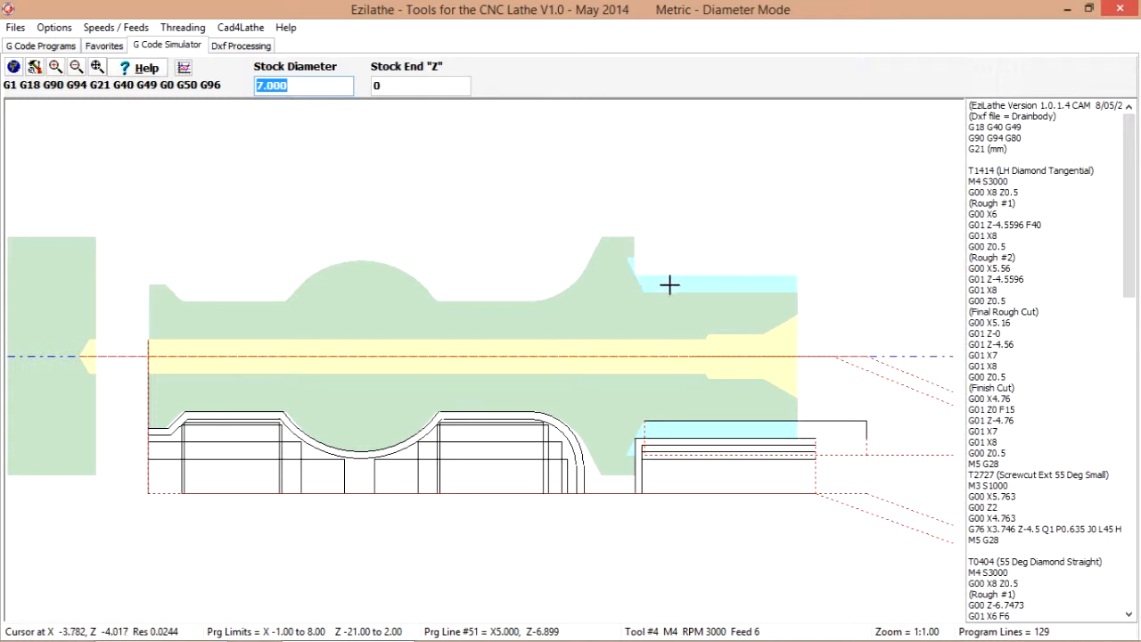
mouse_move(637, 245)
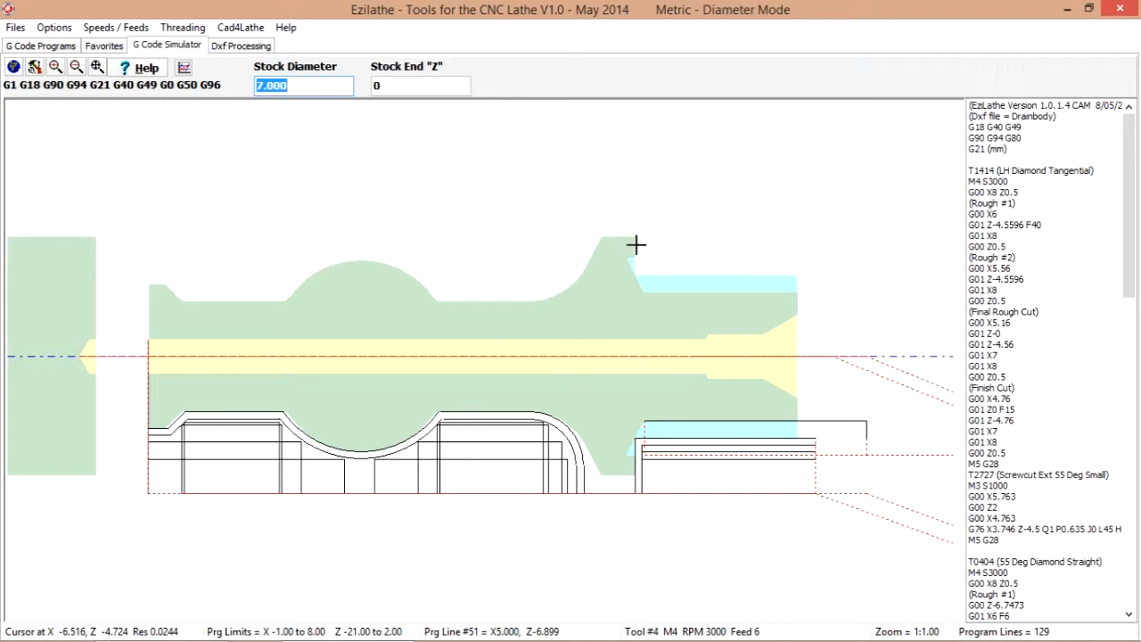
mouse_move(626, 259)
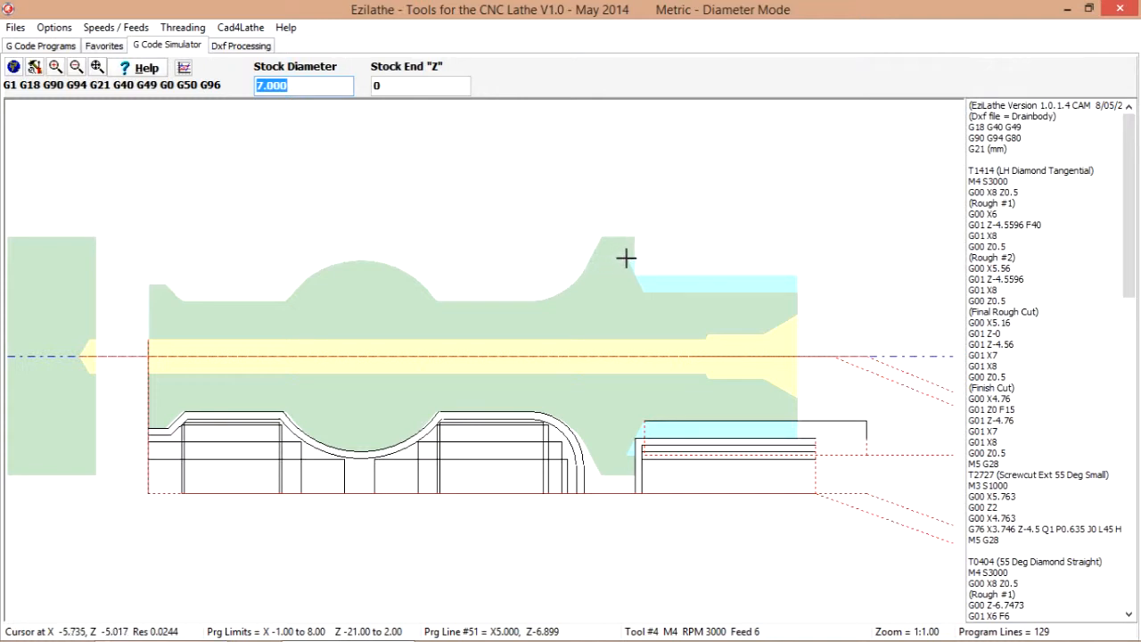
mouse_move(649, 277)
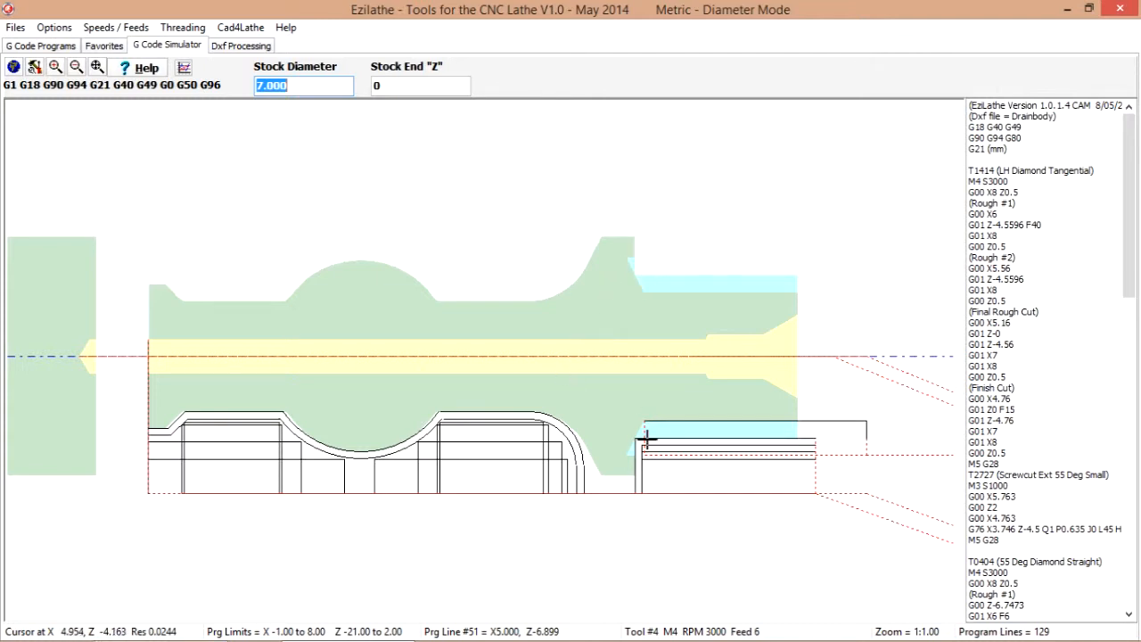
mouse_move(65, 341)
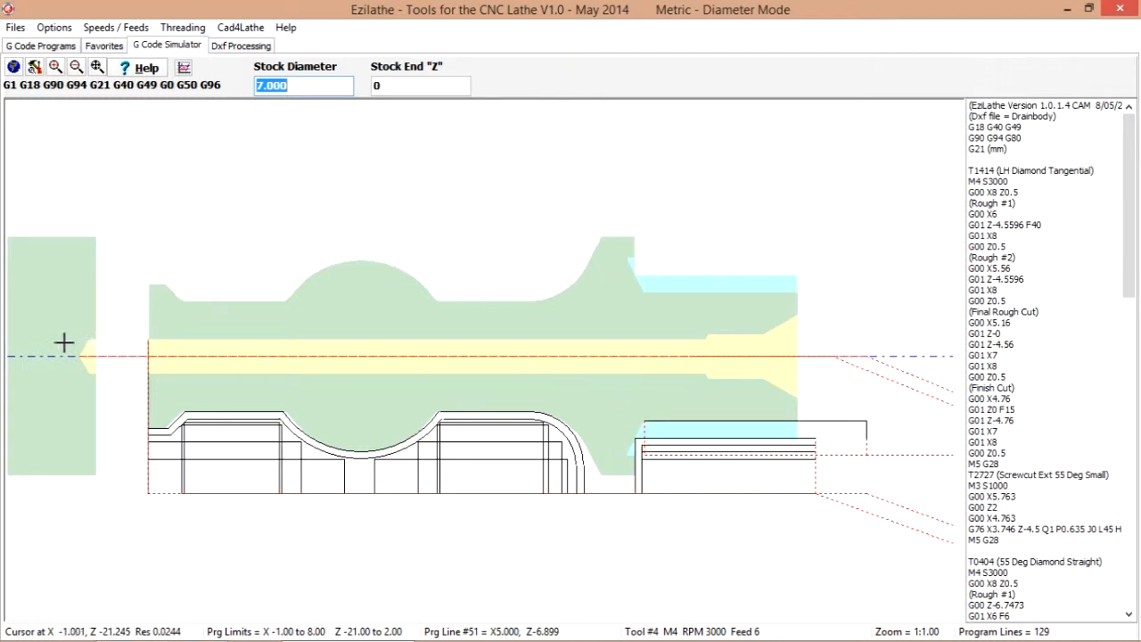
mouse_move(110, 323)
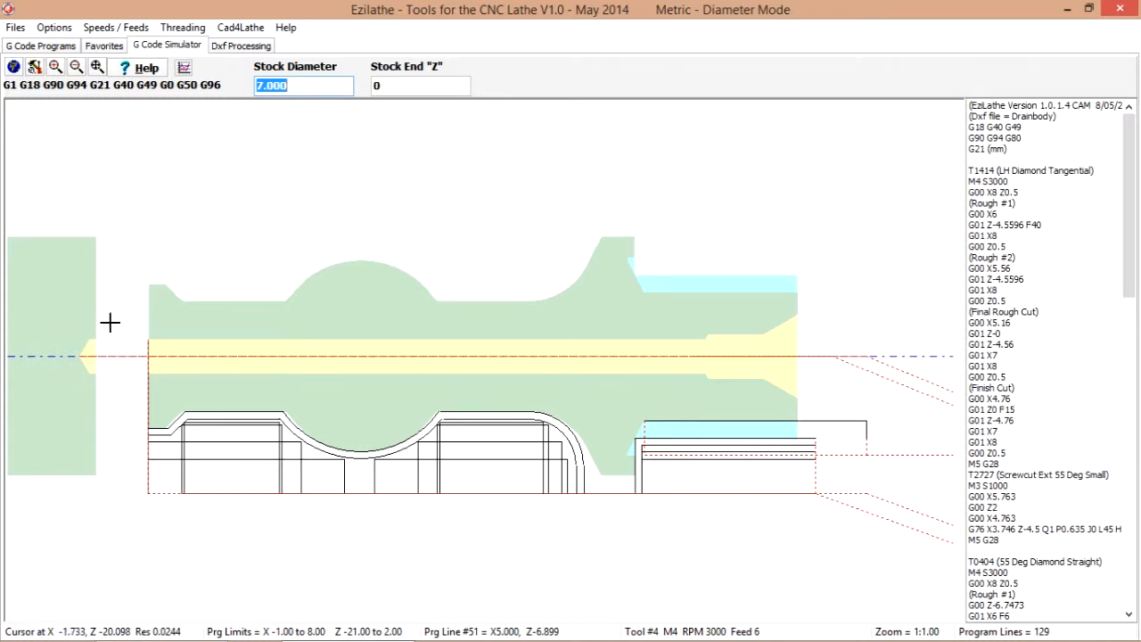
mouse_move(89, 384)
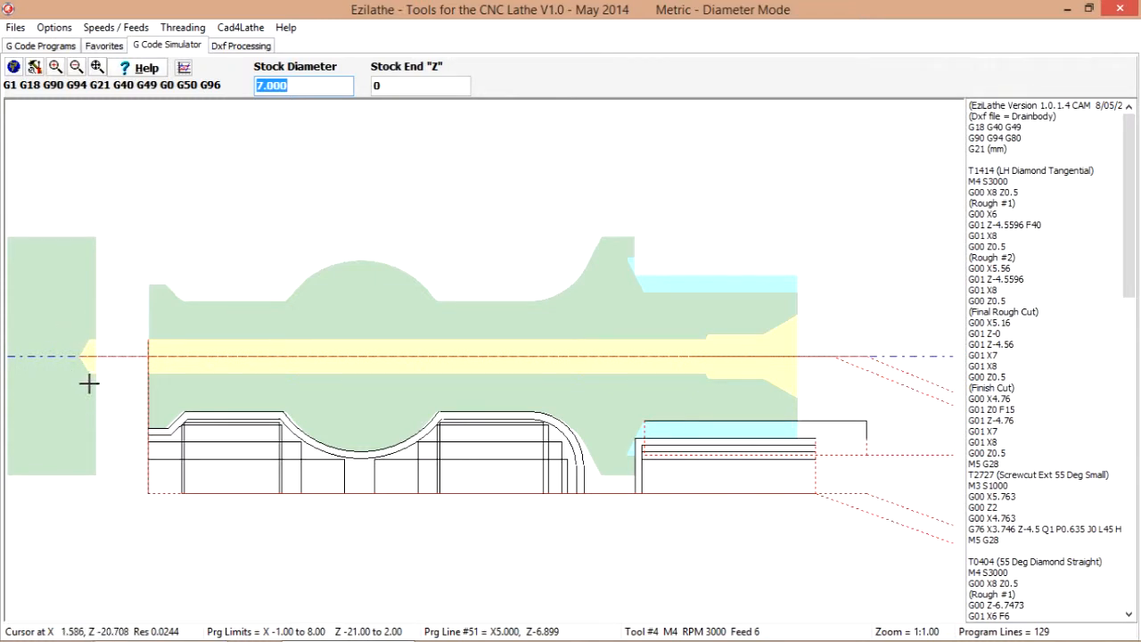
mouse_move(149, 300)
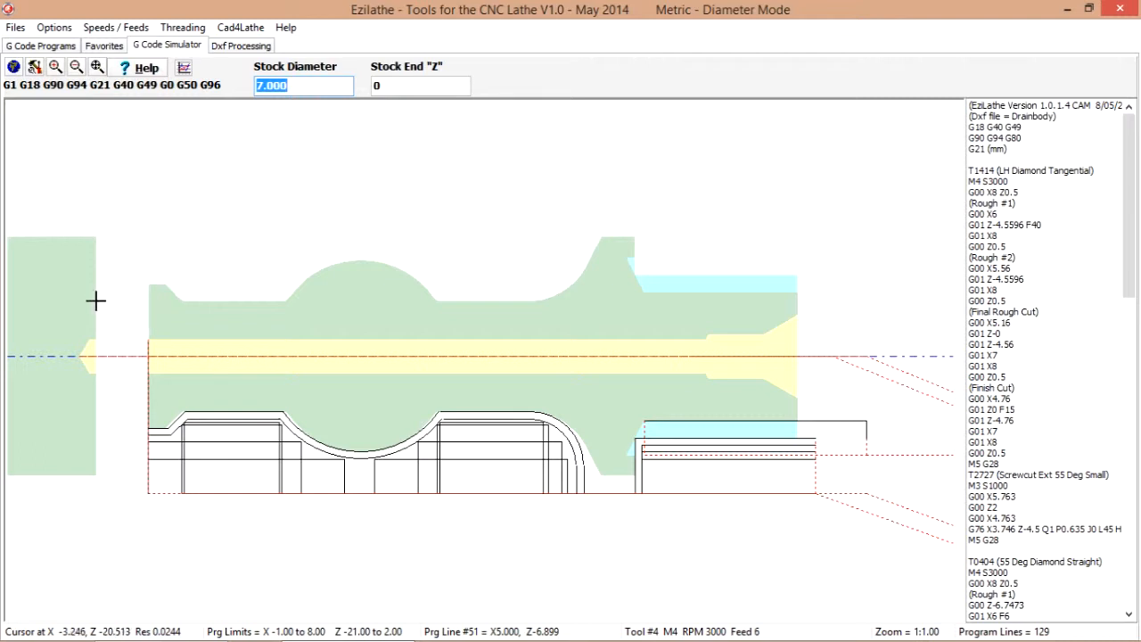
mouse_move(78, 358)
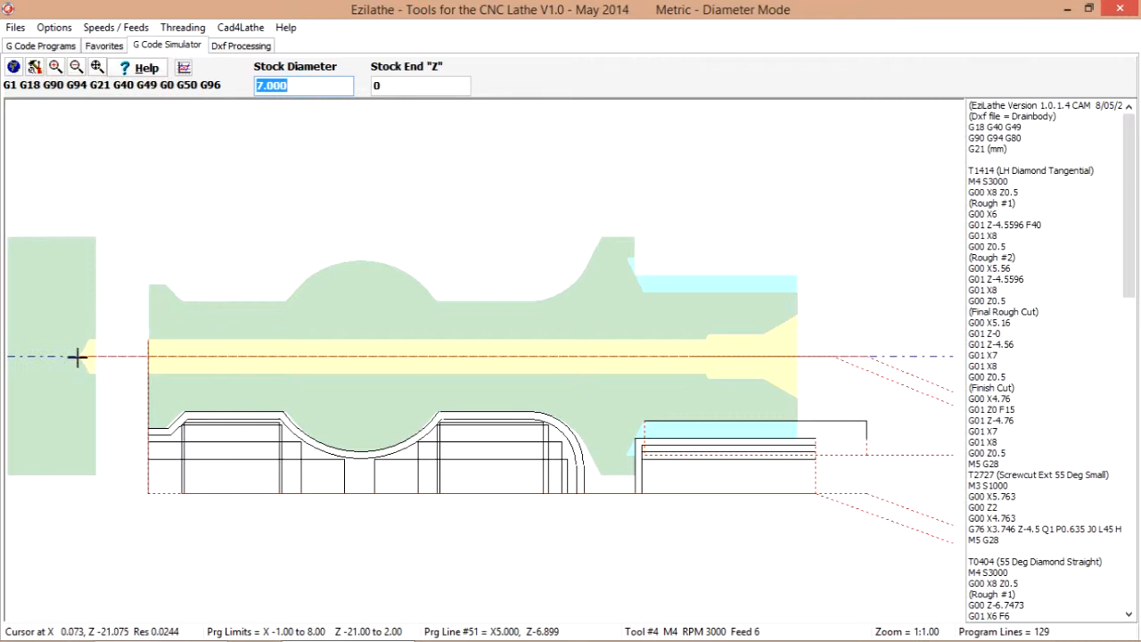
mouse_move(419, 452)
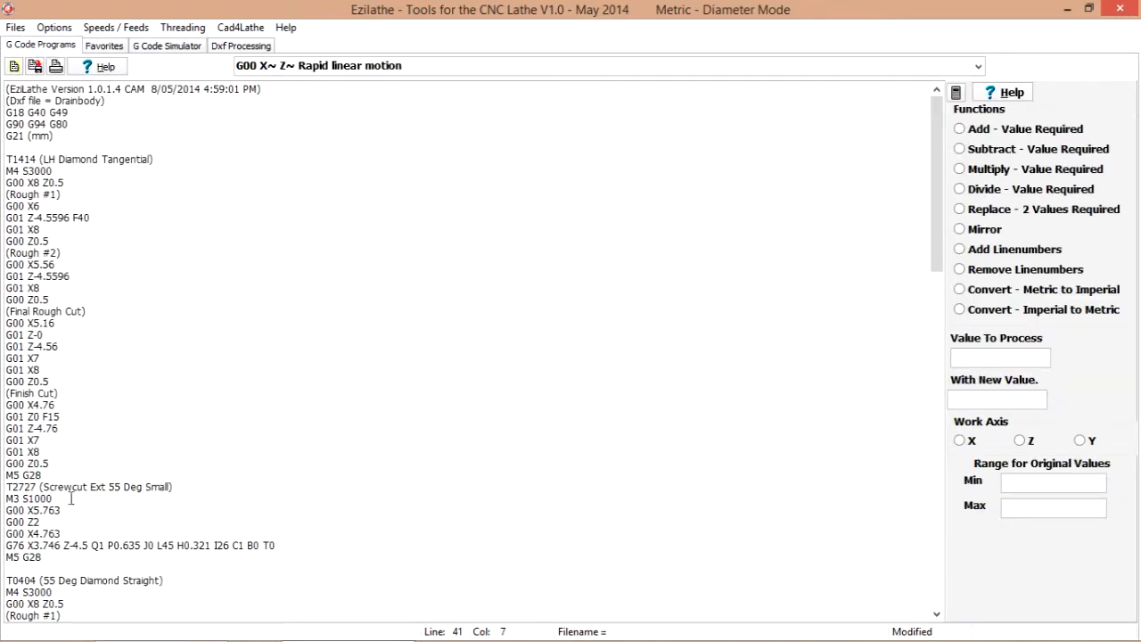
Change the G83 peck drill depth to Z-20 and re-simulate the program
left_click(86, 544)
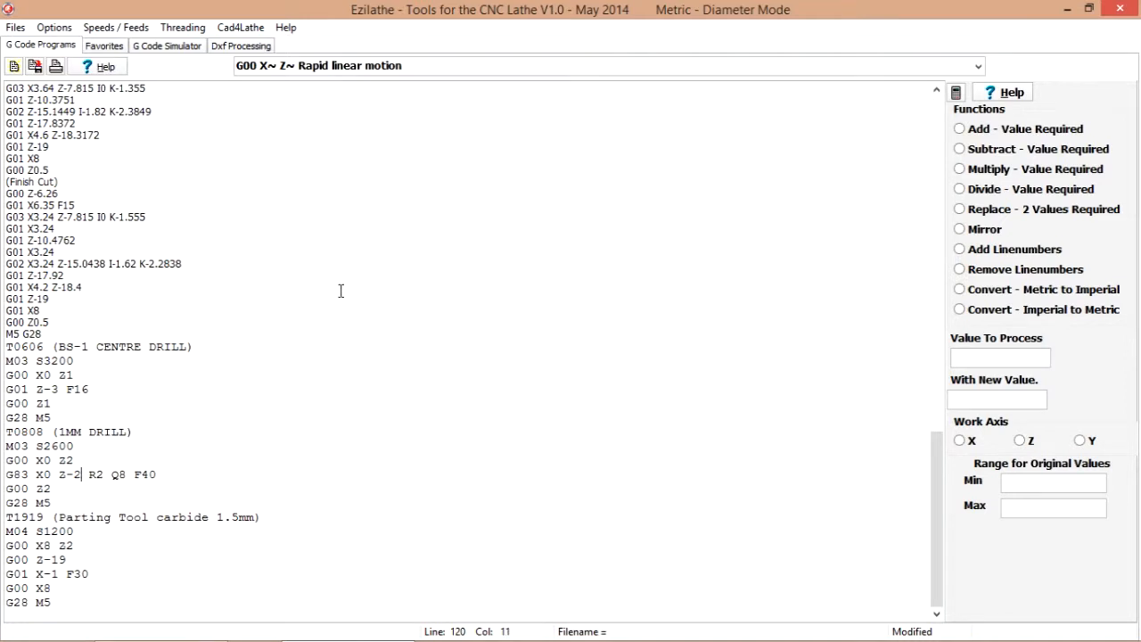
type("0")
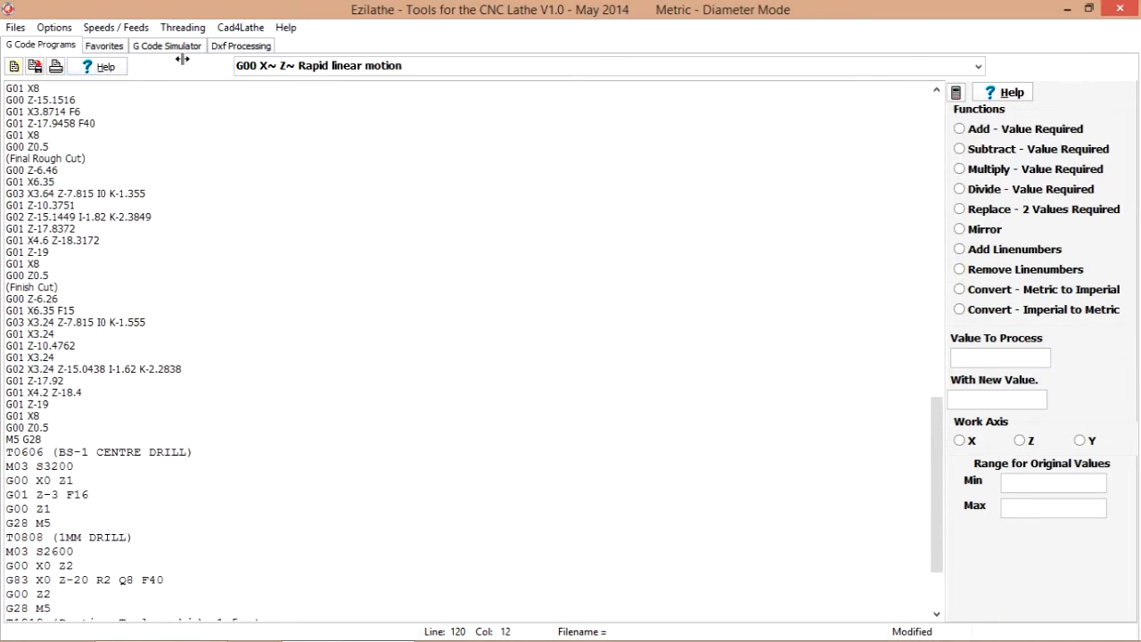
left_click(167, 45)
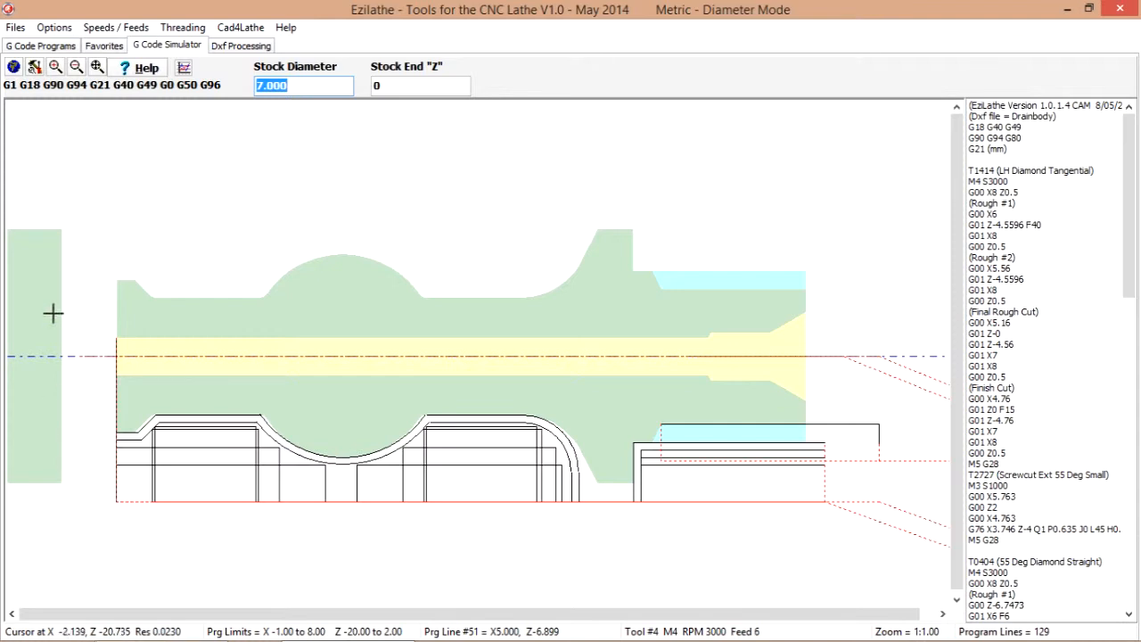
mouse_move(628, 232)
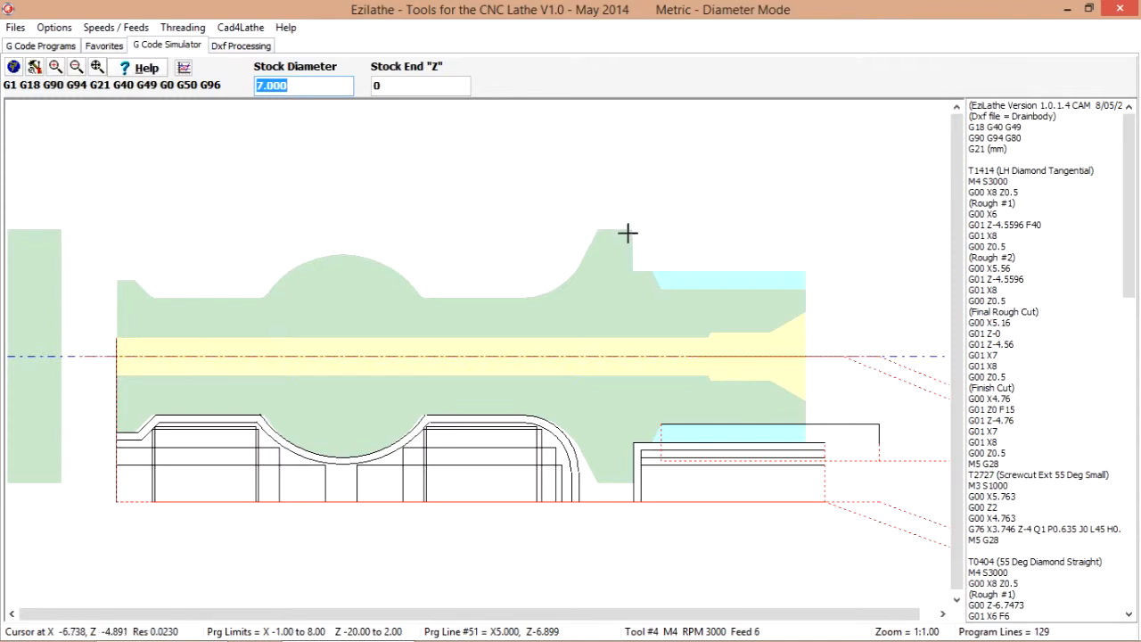
mouse_move(287, 491)
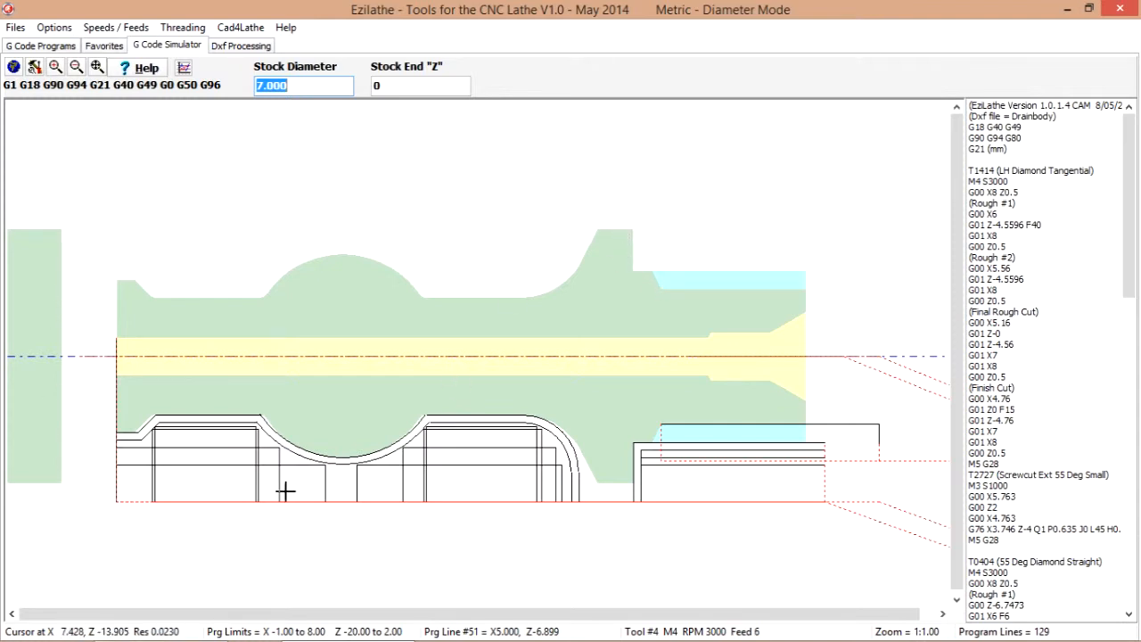
mouse_move(846, 188)
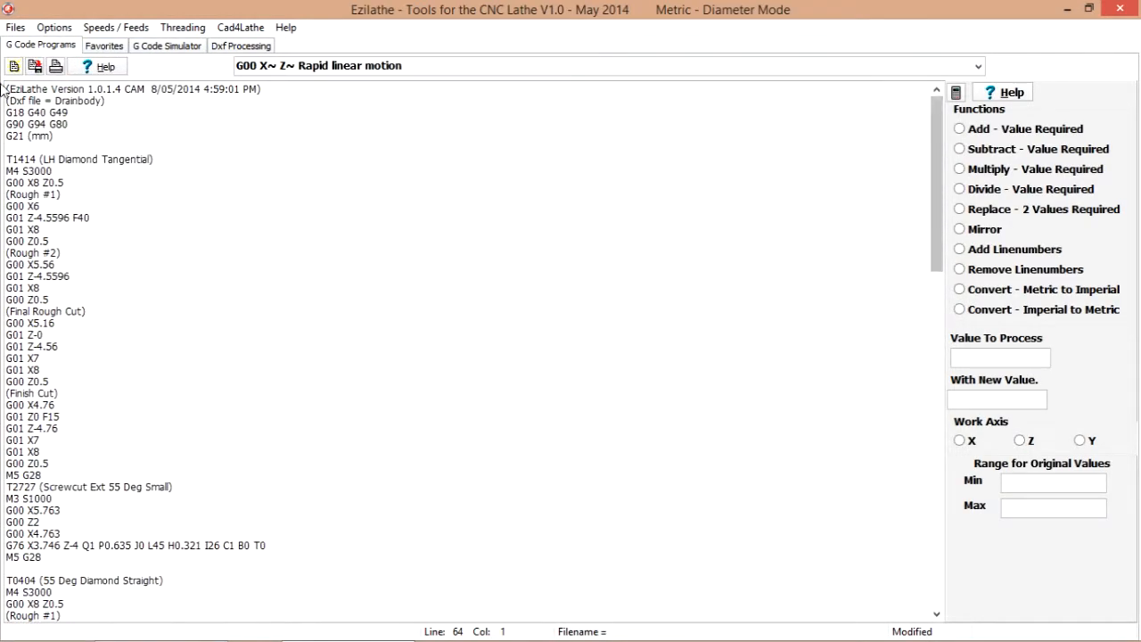
mouse_move(35, 66)
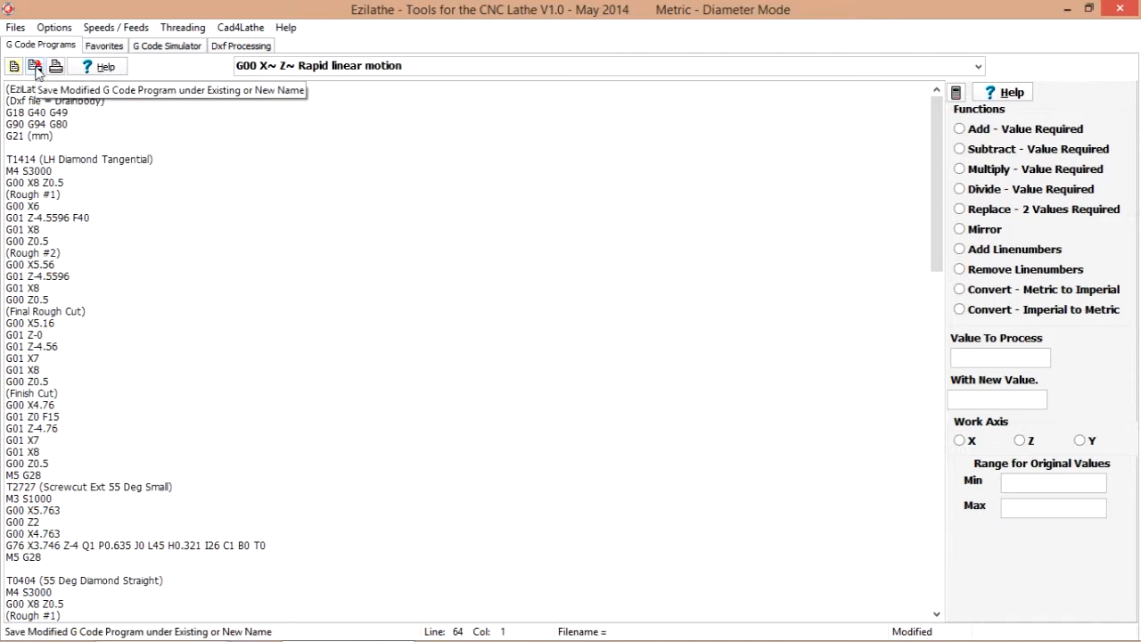
Save the modified program as Drainbody1.txt in the Samples folder
left_click(35, 66)
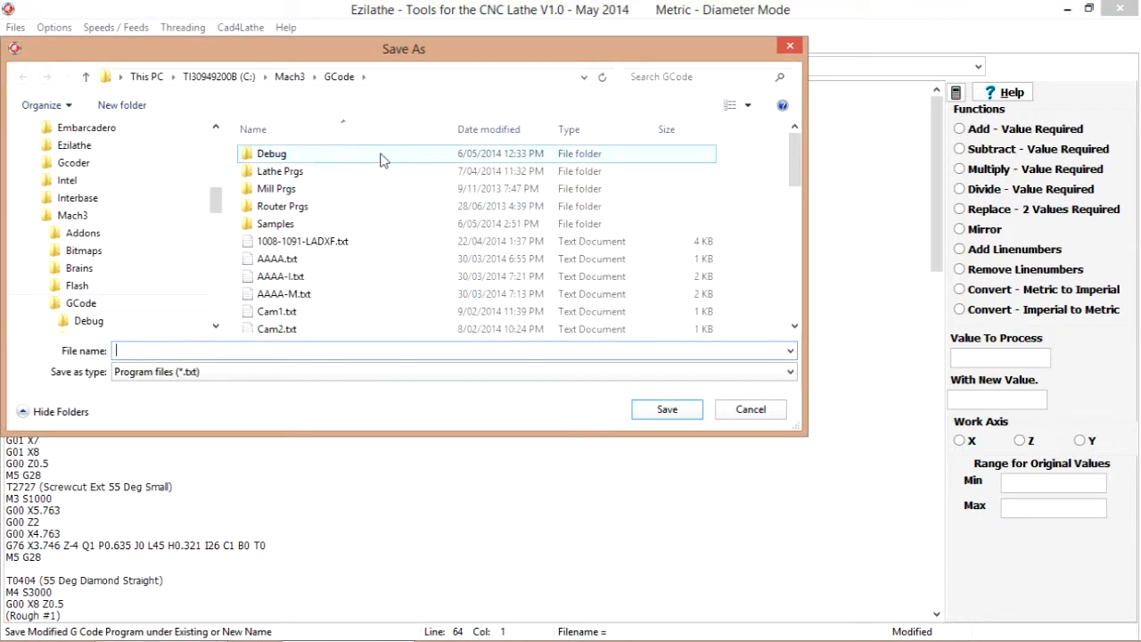
double_click(276, 224)
type("Drainbody1")
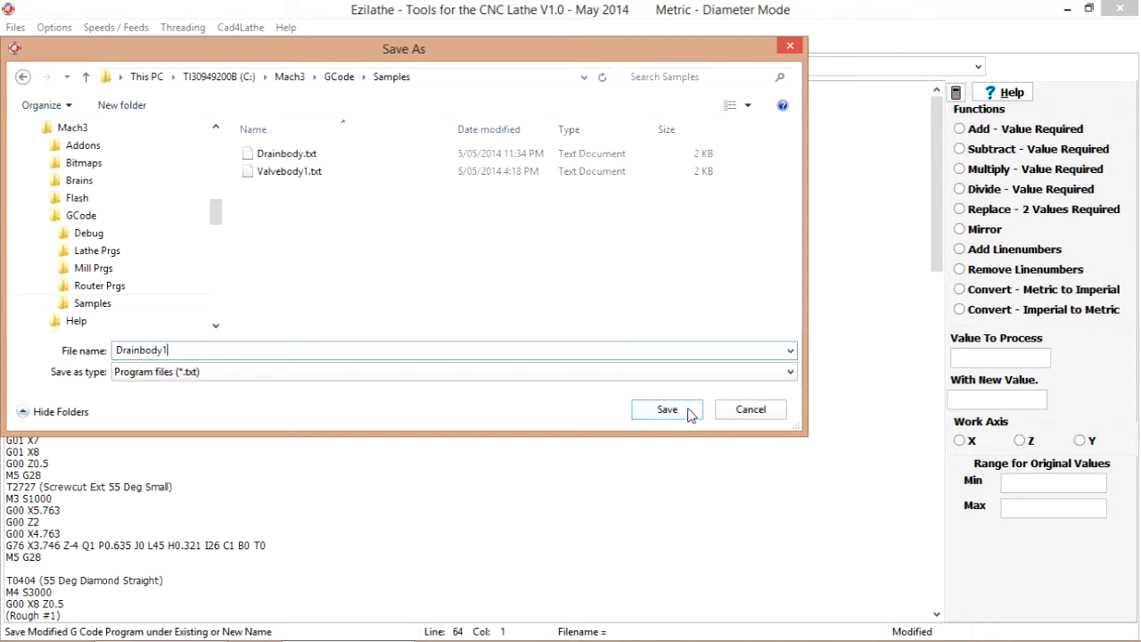
left_click(666, 409)
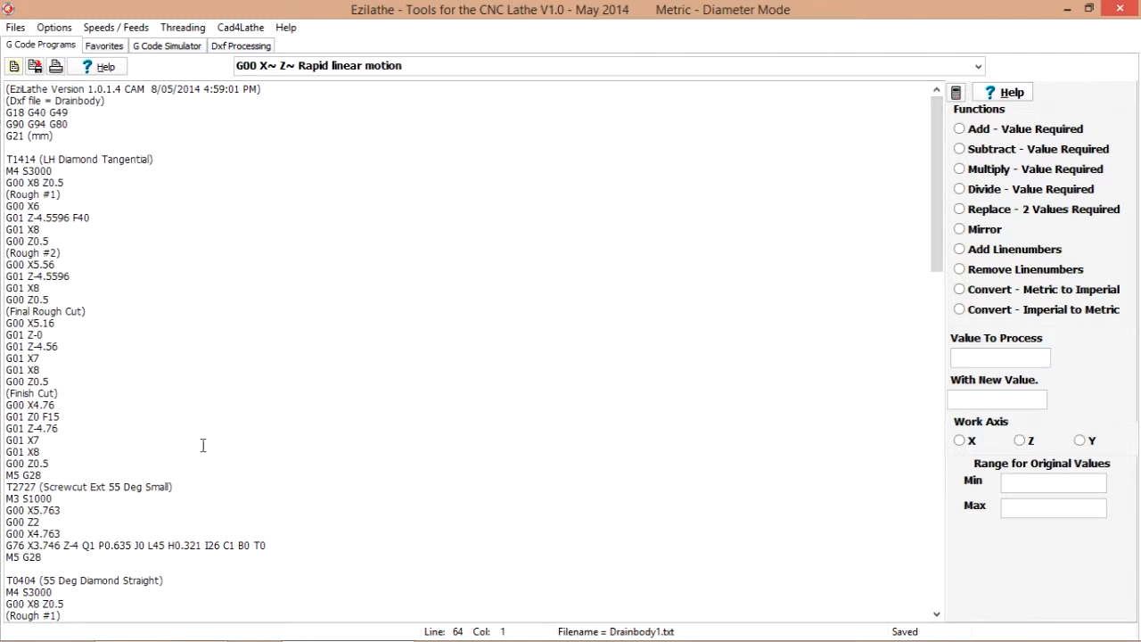
mouse_move(749, 142)
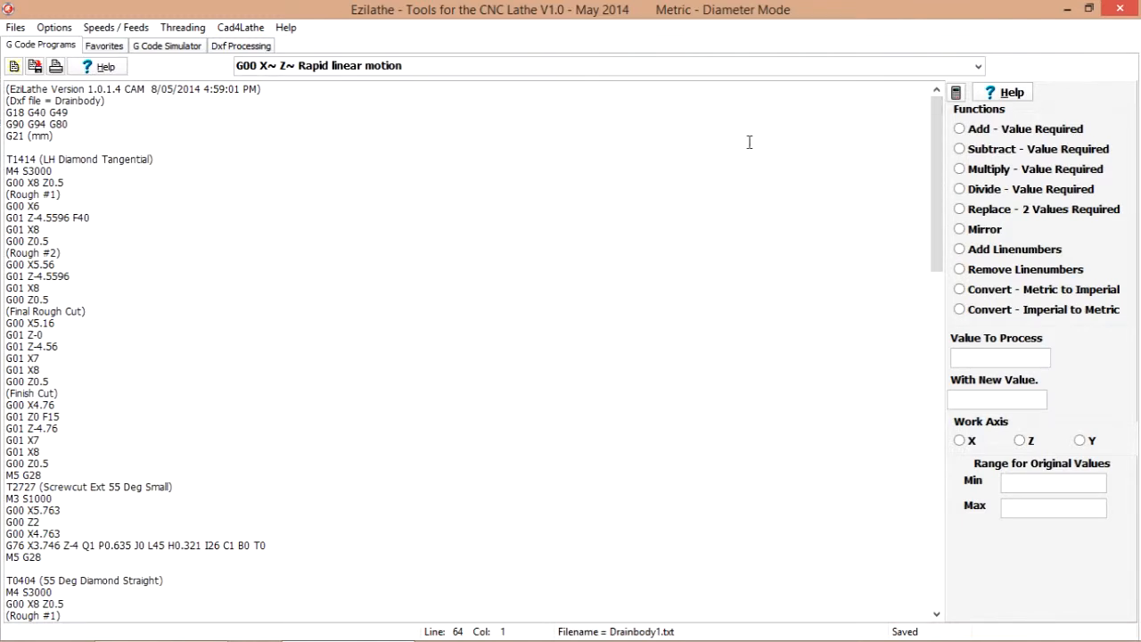
mouse_move(236, 137)
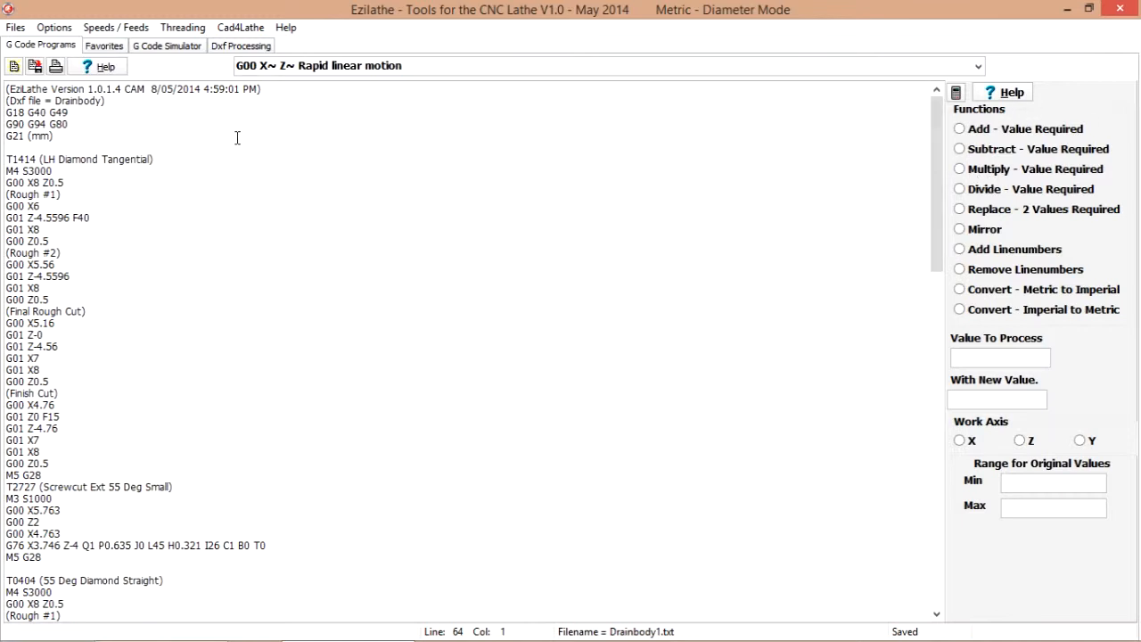
mouse_move(283, 289)
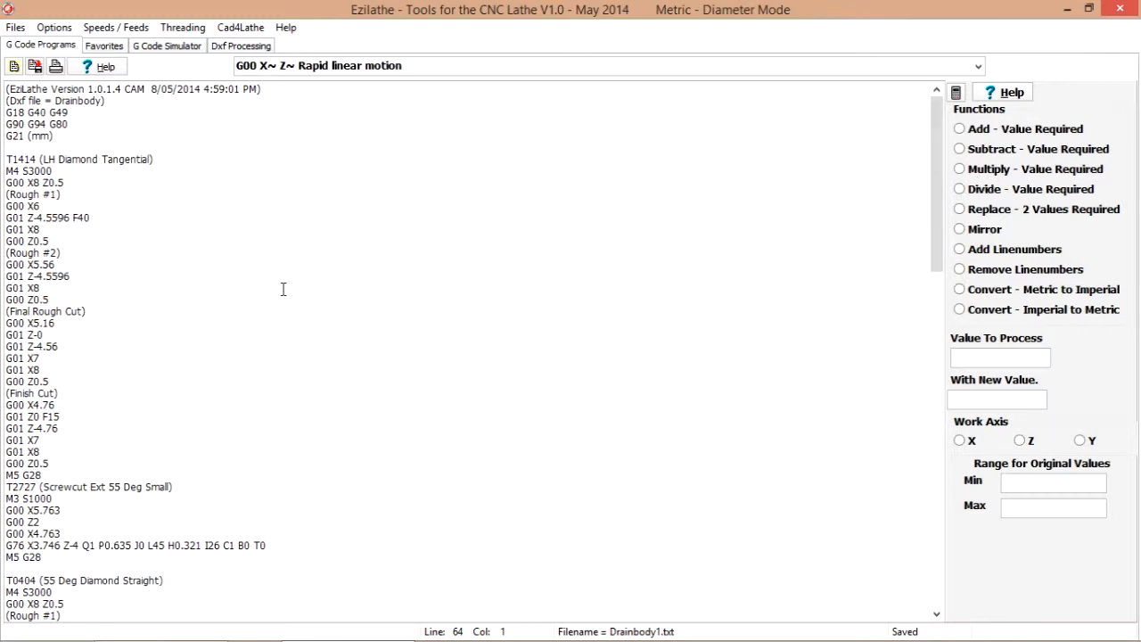
mouse_move(311, 213)
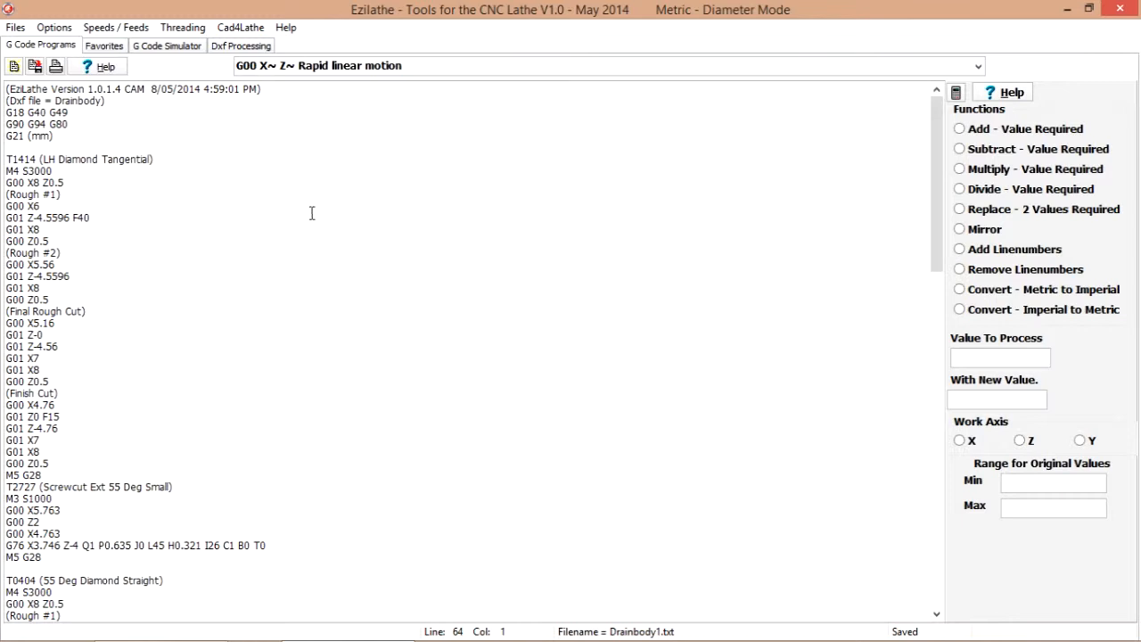
mouse_move(293, 149)
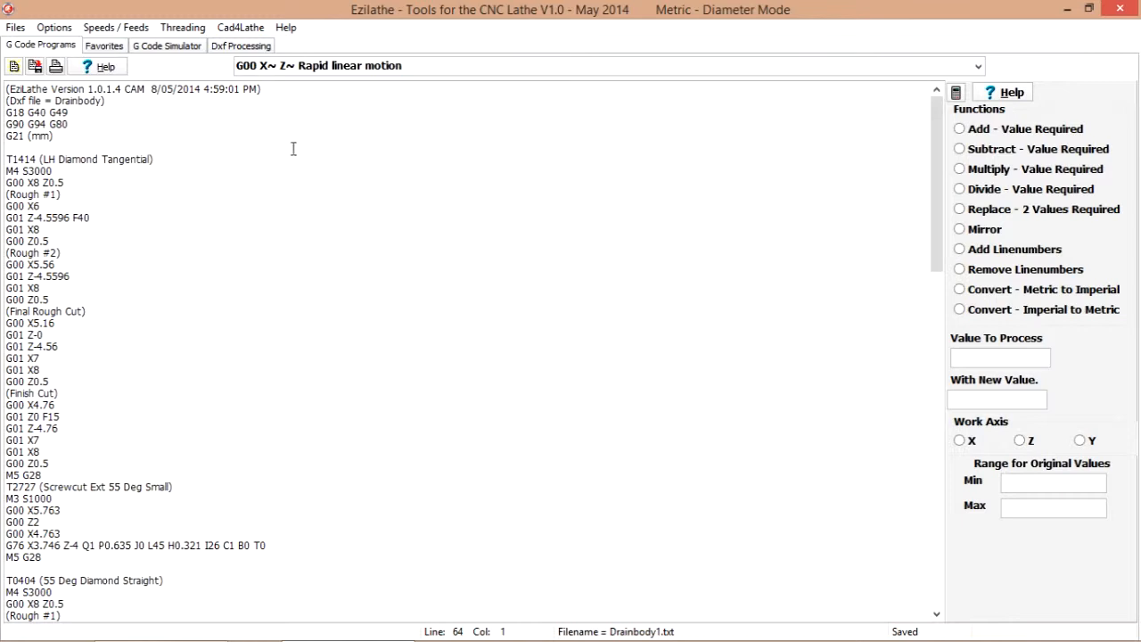